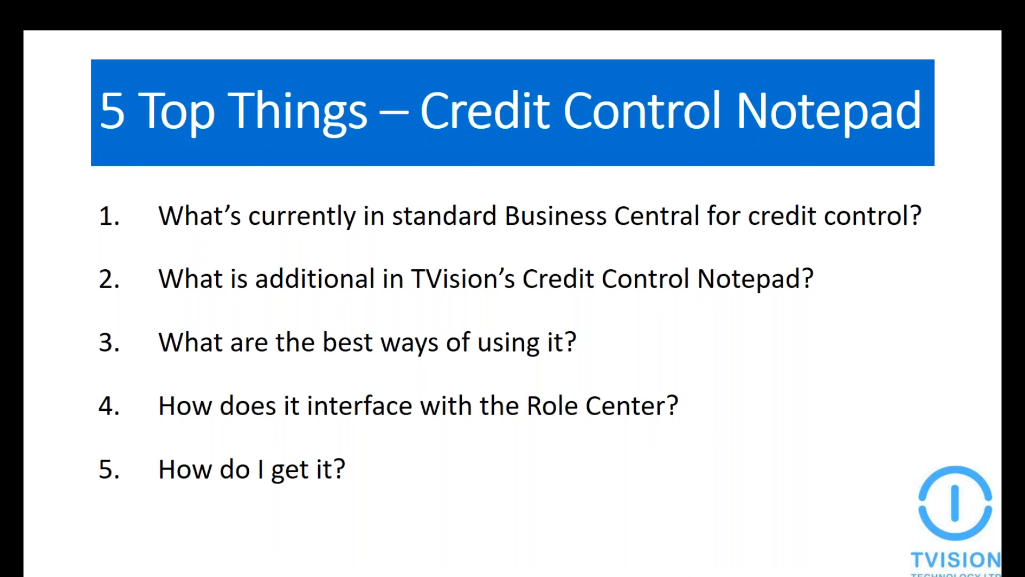
# Advance the slideshow from the agenda slide to the Demo slide.
pyautogui.press('Right')
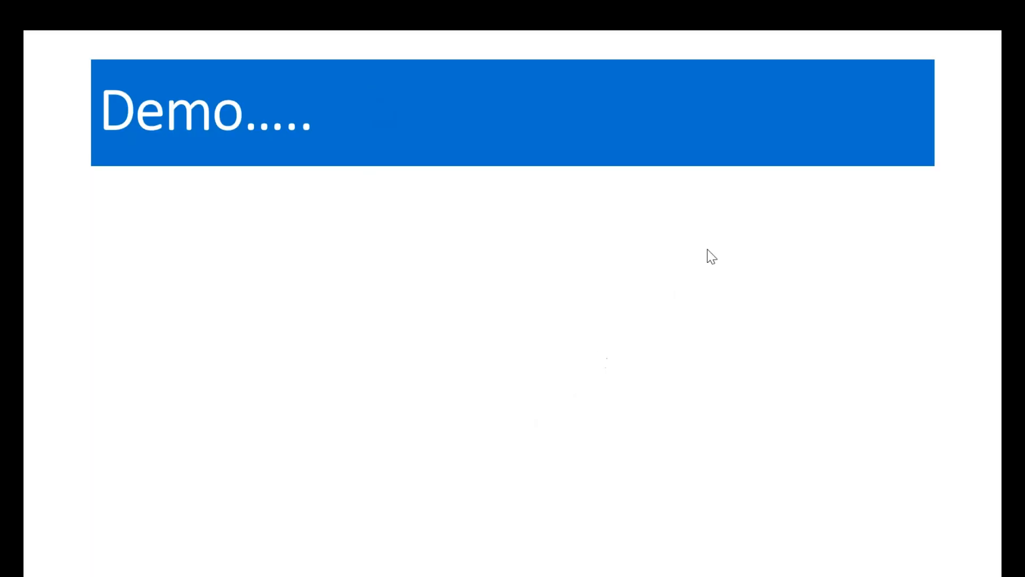
pyautogui.moveTo(569, 92)
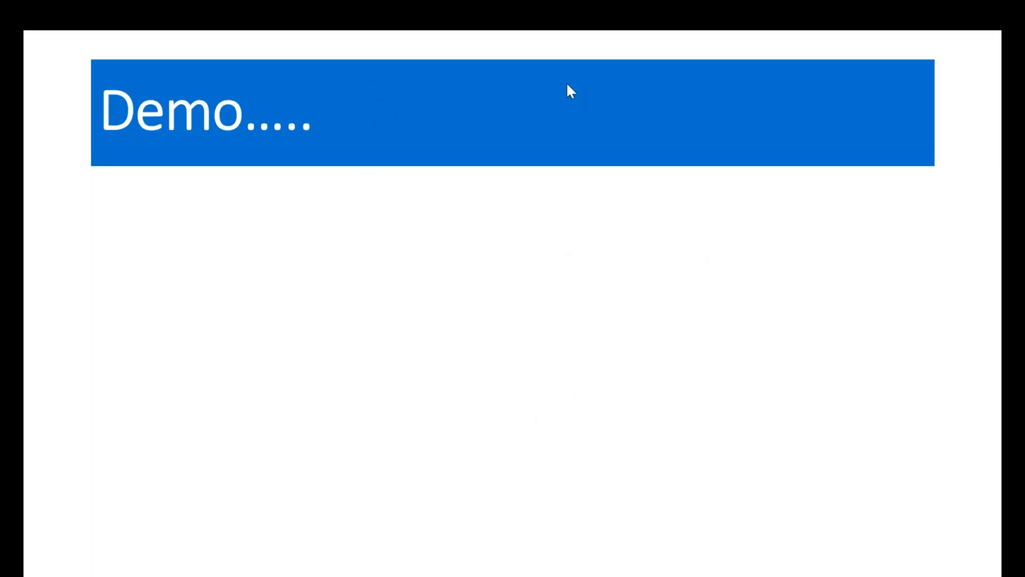
pyautogui.moveTo(535, 98)
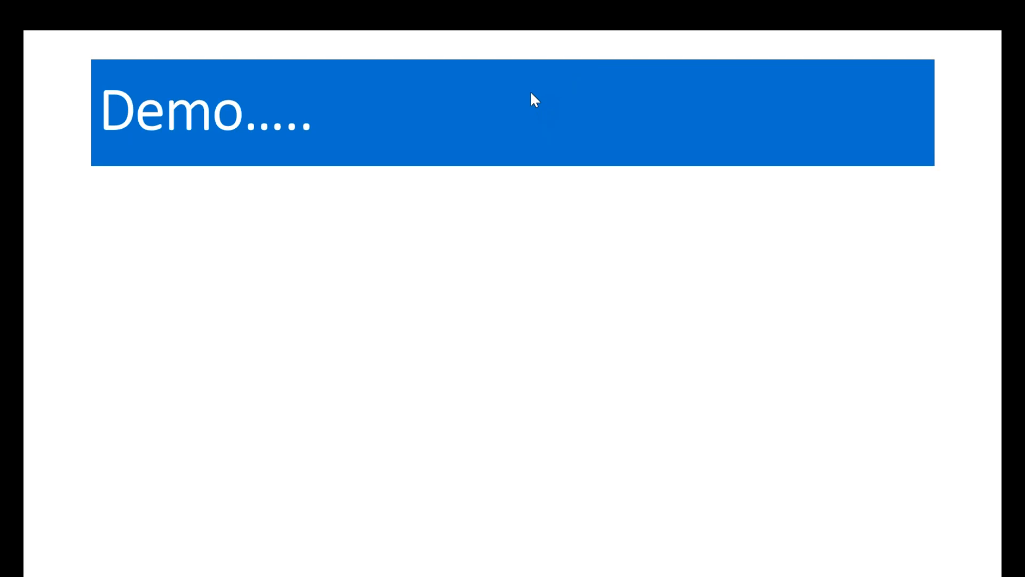
pyautogui.moveTo(575, 343)
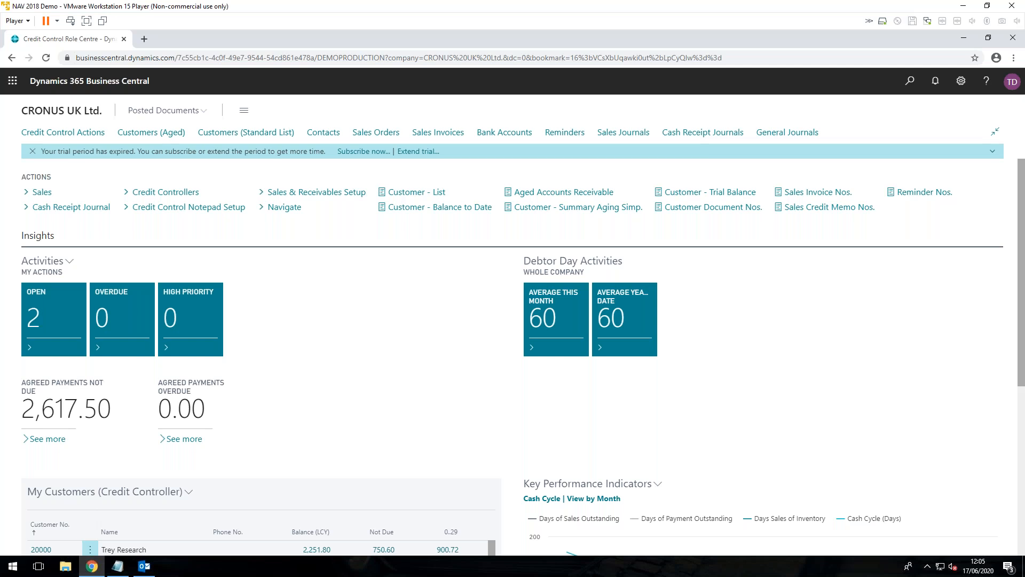
pyautogui.moveTo(457, 239)
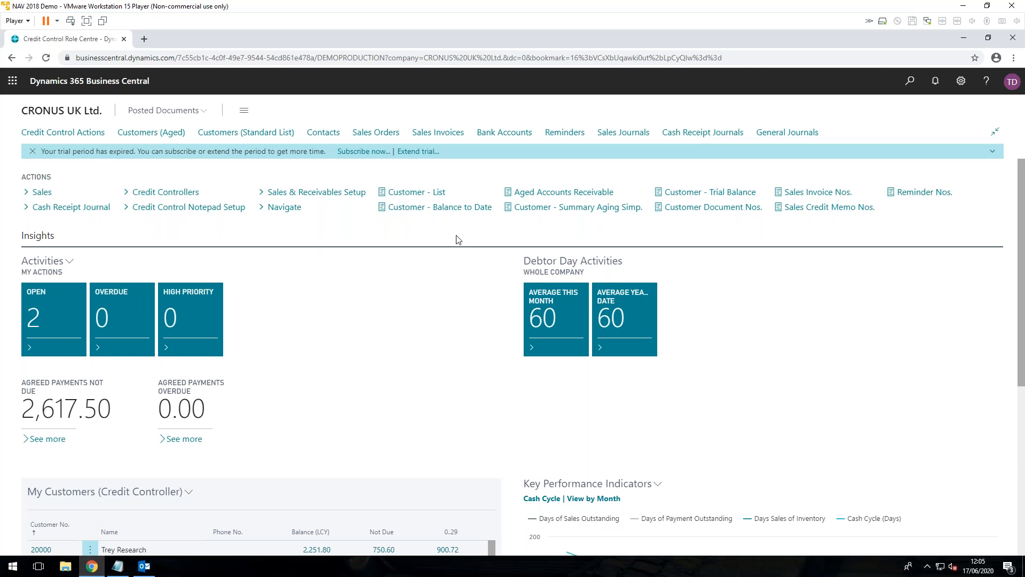
pyautogui.moveTo(395, 302)
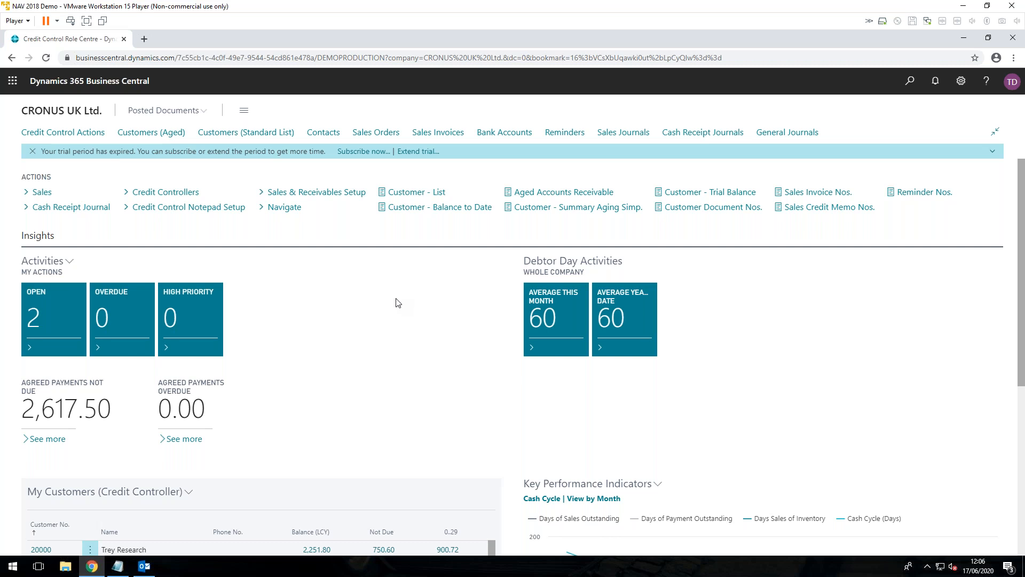
pyautogui.moveTo(468, 341)
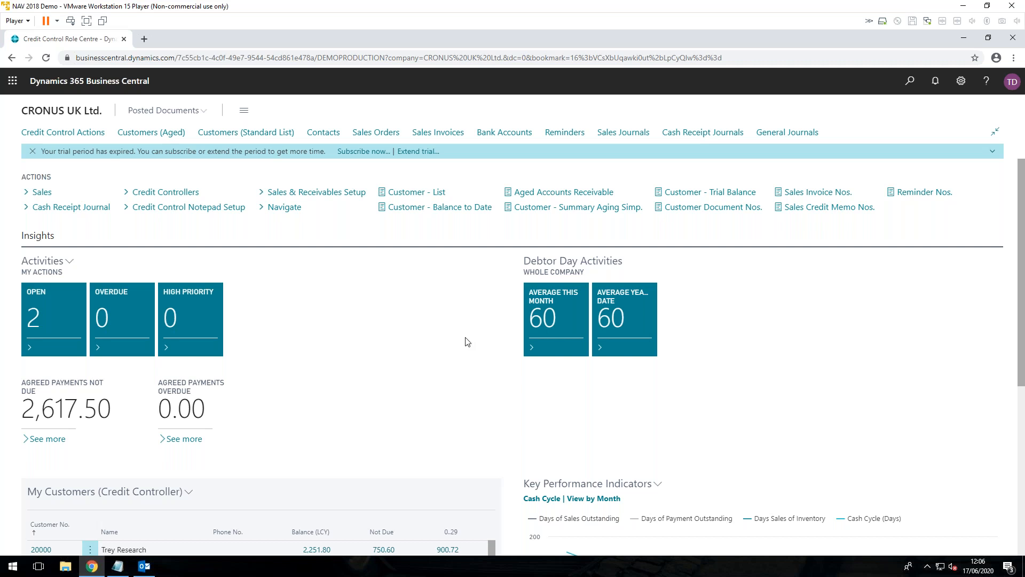
pyautogui.moveTo(418, 257)
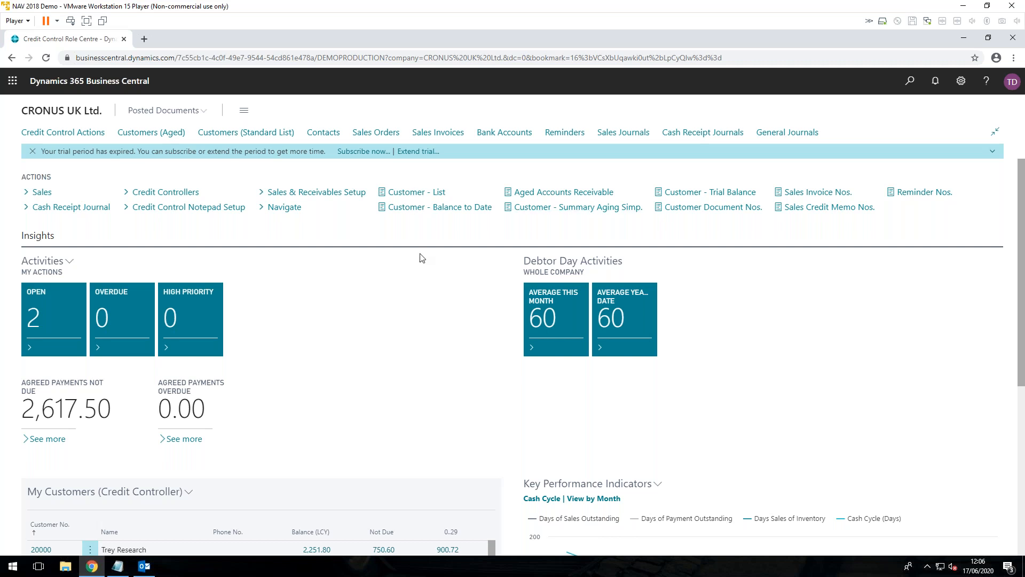
pyautogui.moveTo(422, 255)
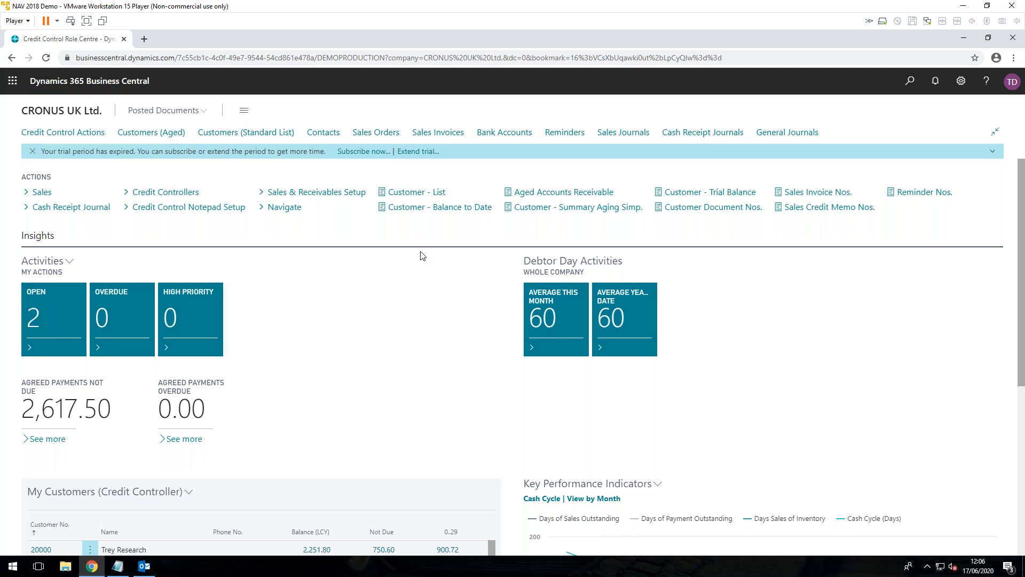
pyautogui.moveTo(967, 105)
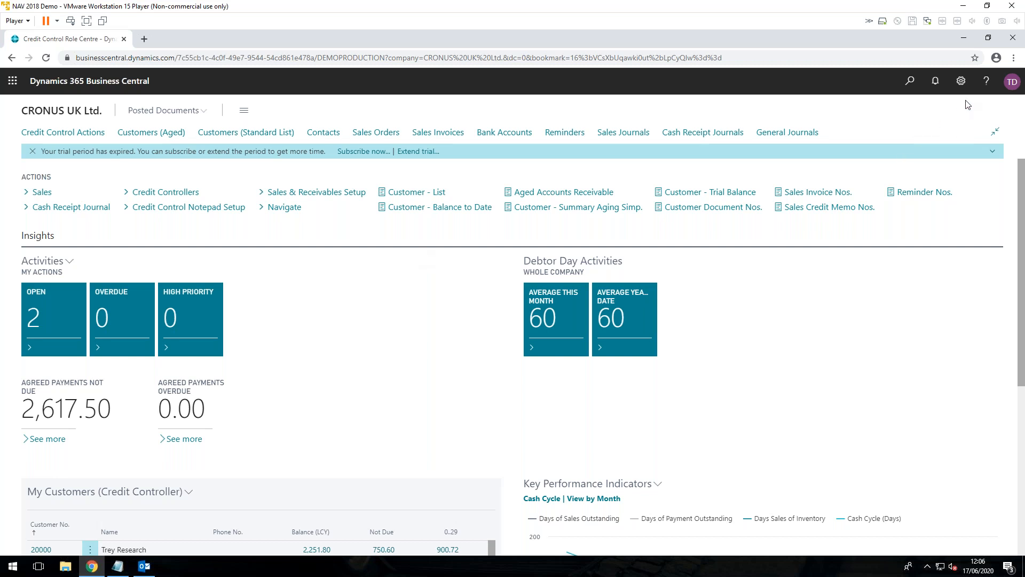
pyautogui.click(960, 80)
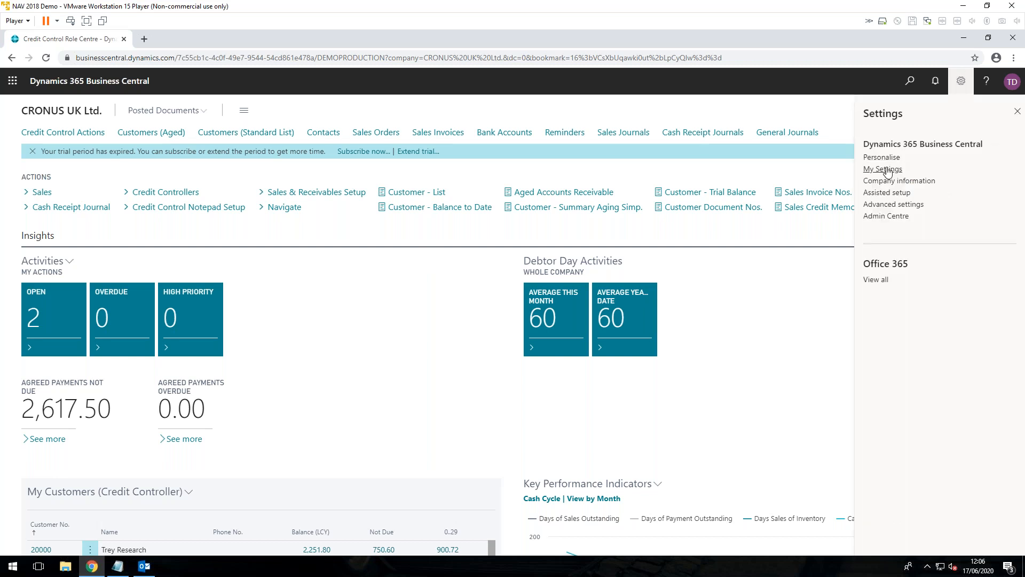
pyautogui.click(883, 168)
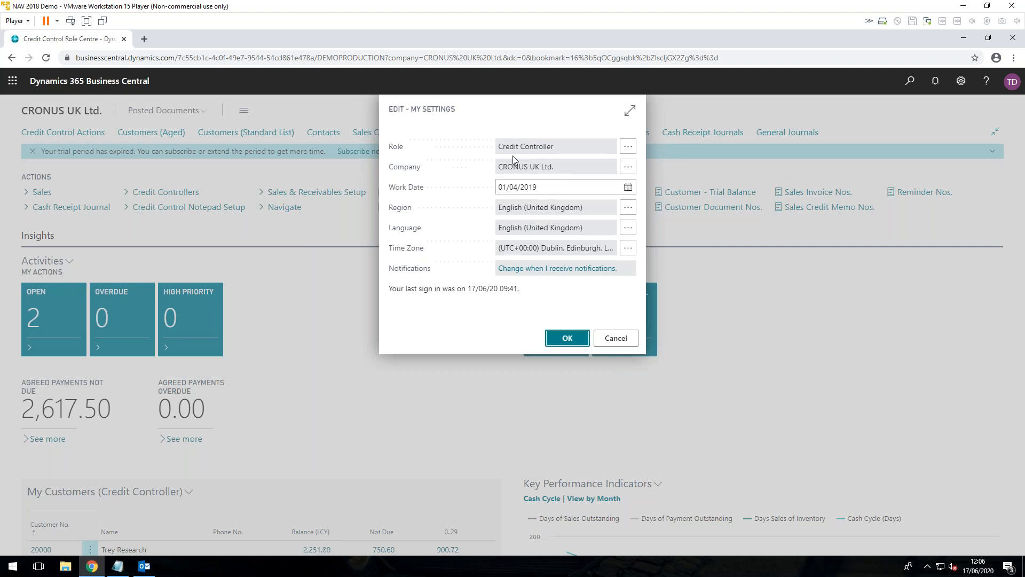
pyautogui.moveTo(570, 155)
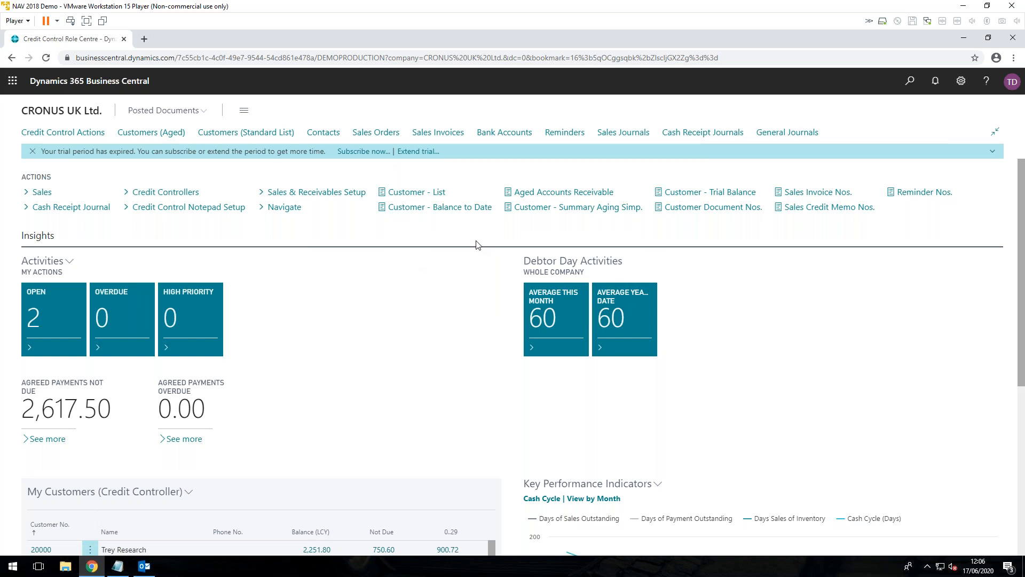
pyautogui.moveTo(254, 216)
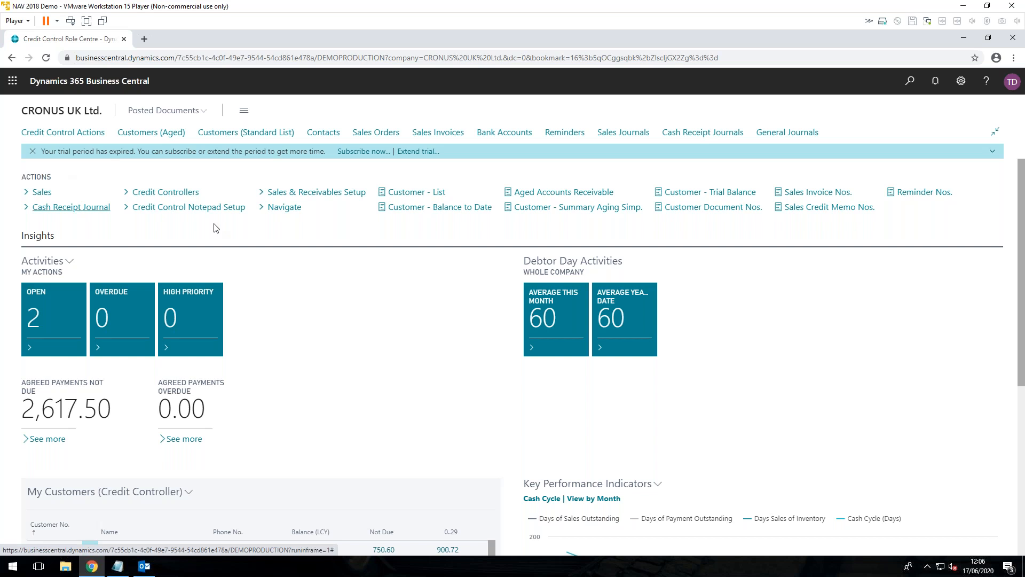
pyautogui.moveTo(494, 183)
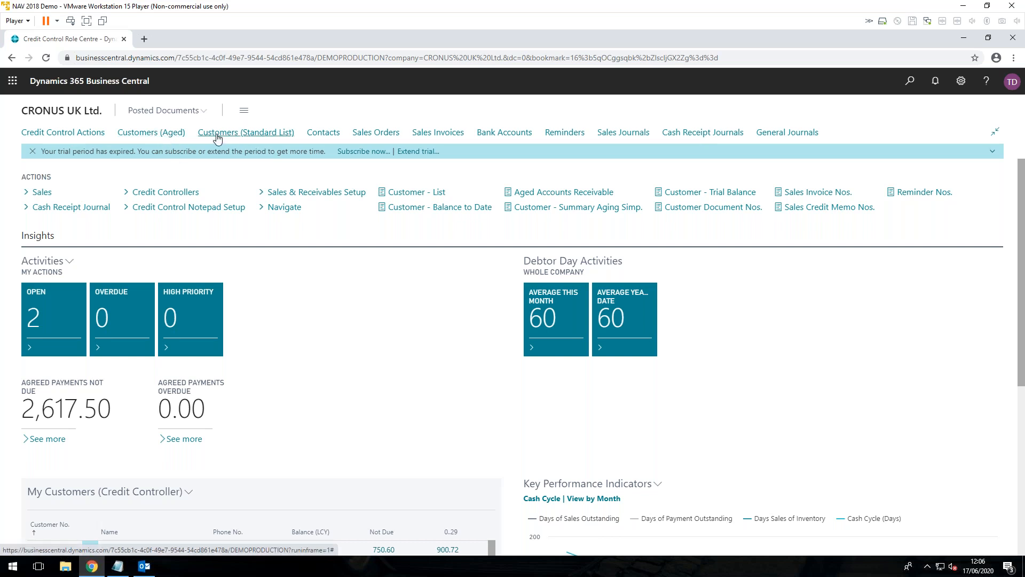
pyautogui.moveTo(234, 137)
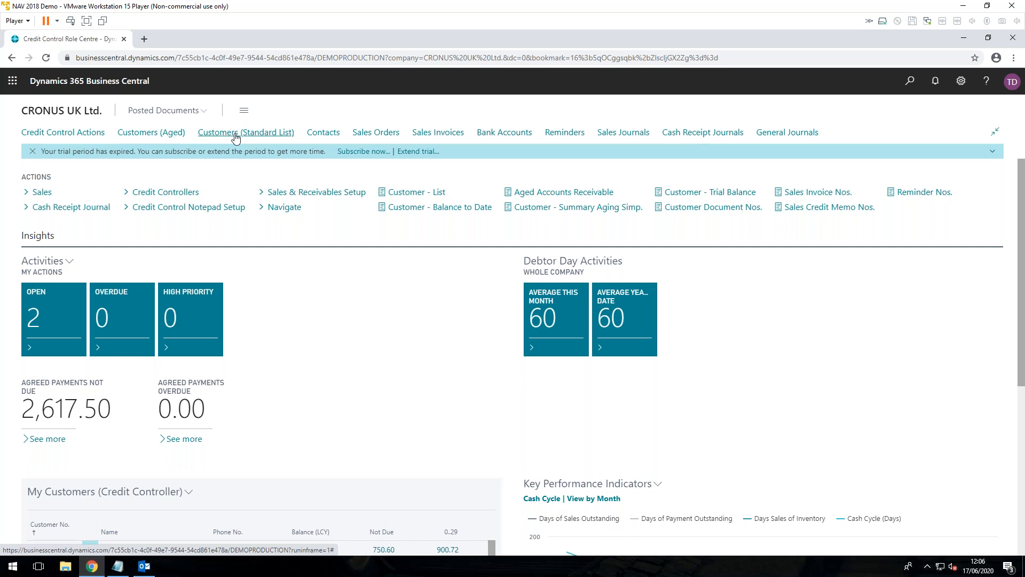
pyautogui.click(247, 133)
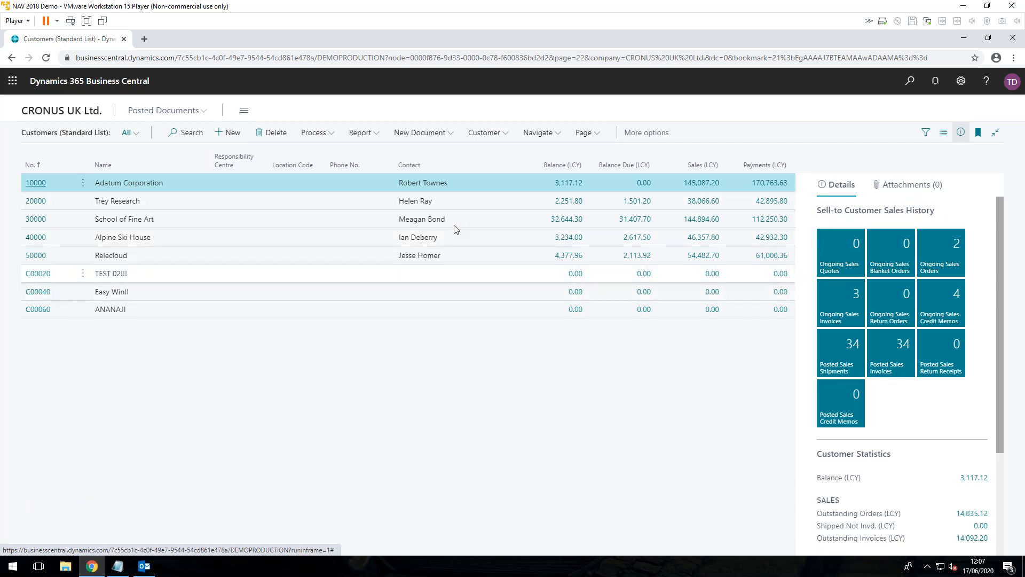
pyautogui.moveTo(567, 237)
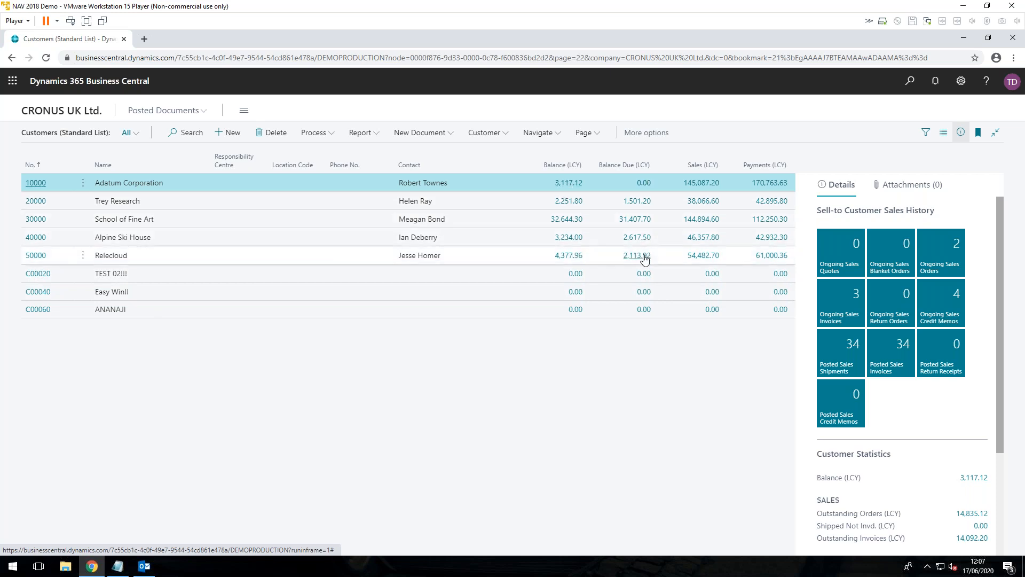
pyautogui.moveTo(636, 255)
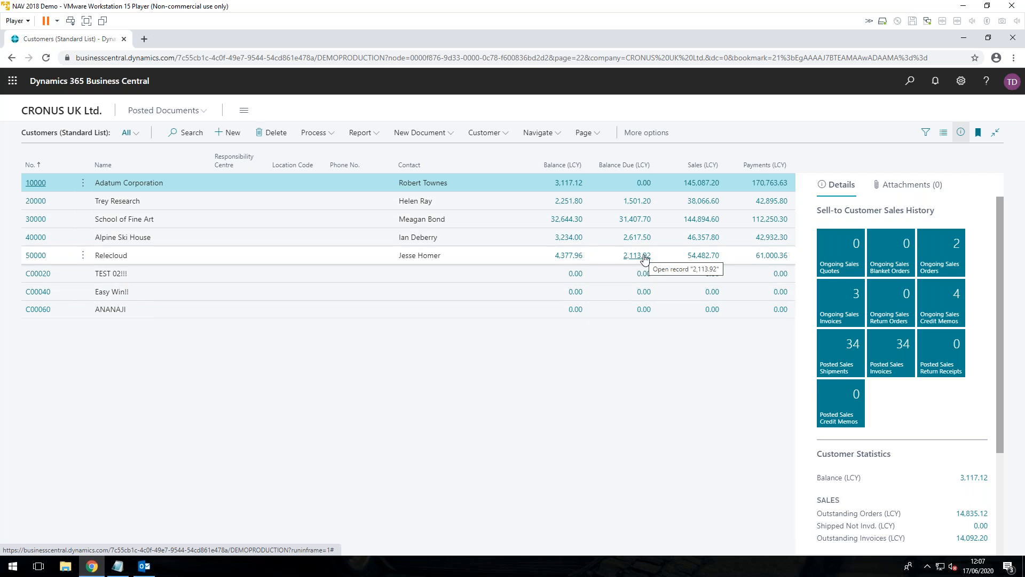
pyautogui.moveTo(637, 200)
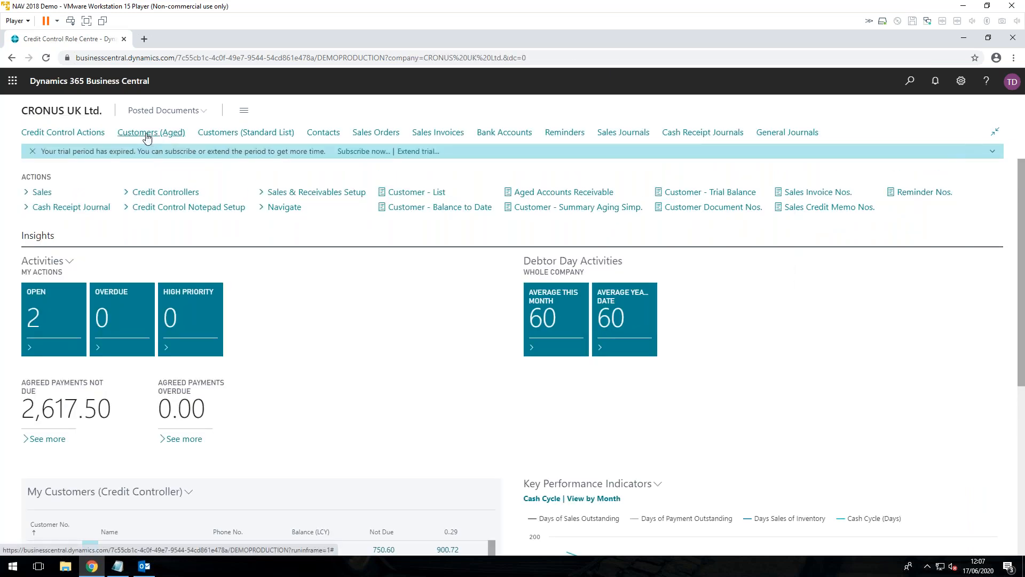
# View the Customers (Aged) list and drill into School of Fine Art's 60..89 ledger entries, then return.
pyautogui.click(150, 133)
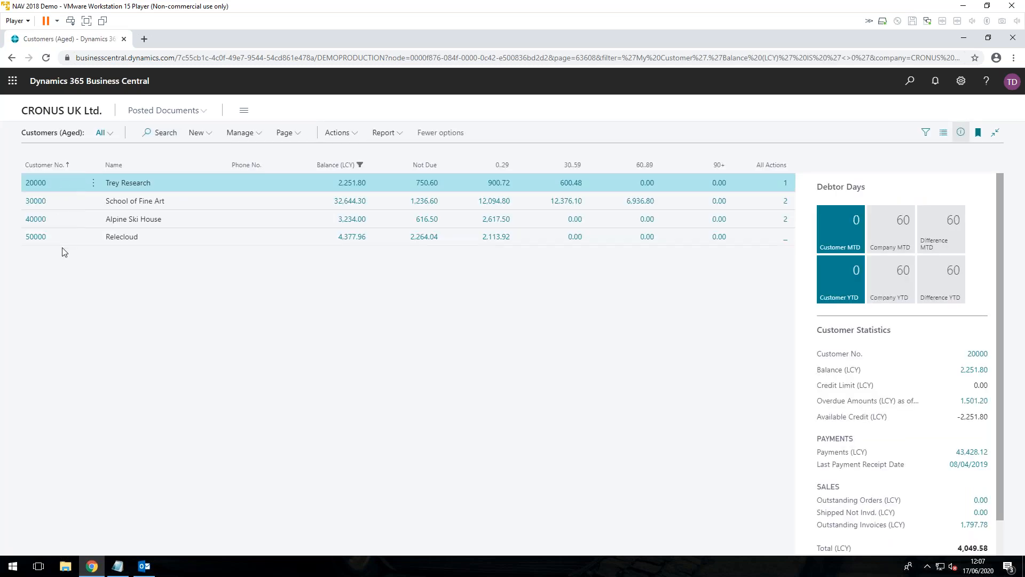
pyautogui.moveTo(351, 183)
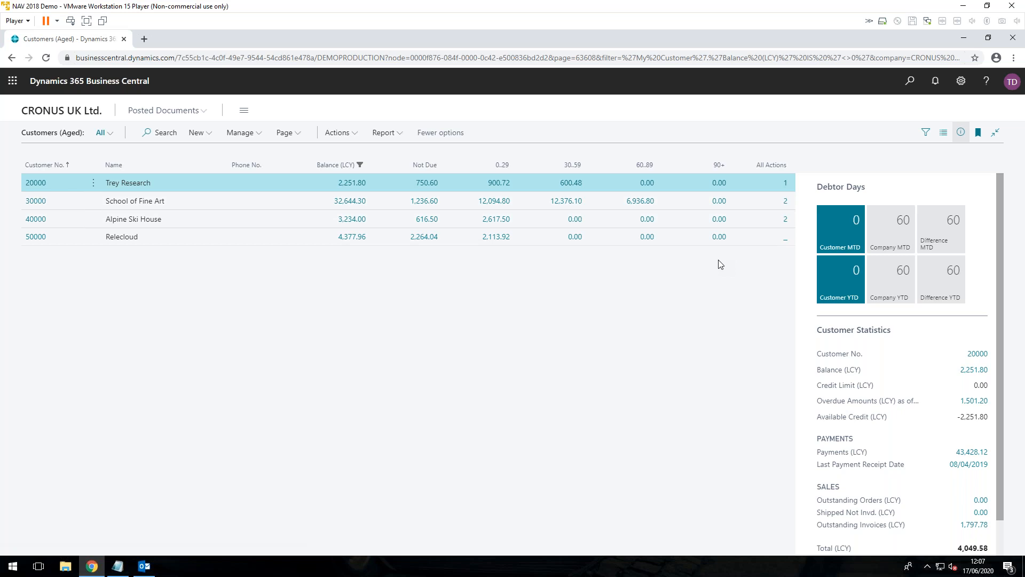
pyautogui.moveTo(102, 213)
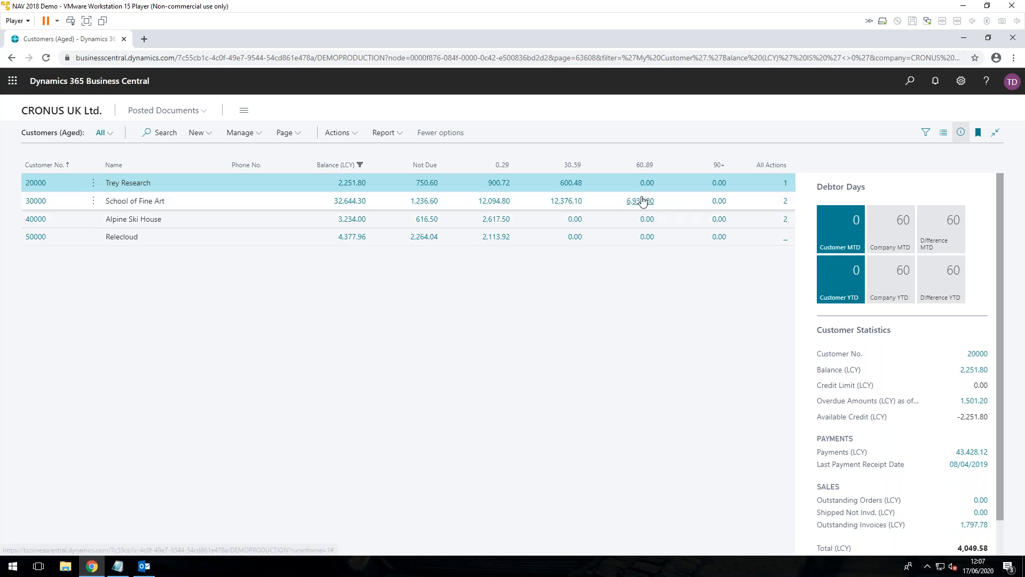
pyautogui.moveTo(644, 174)
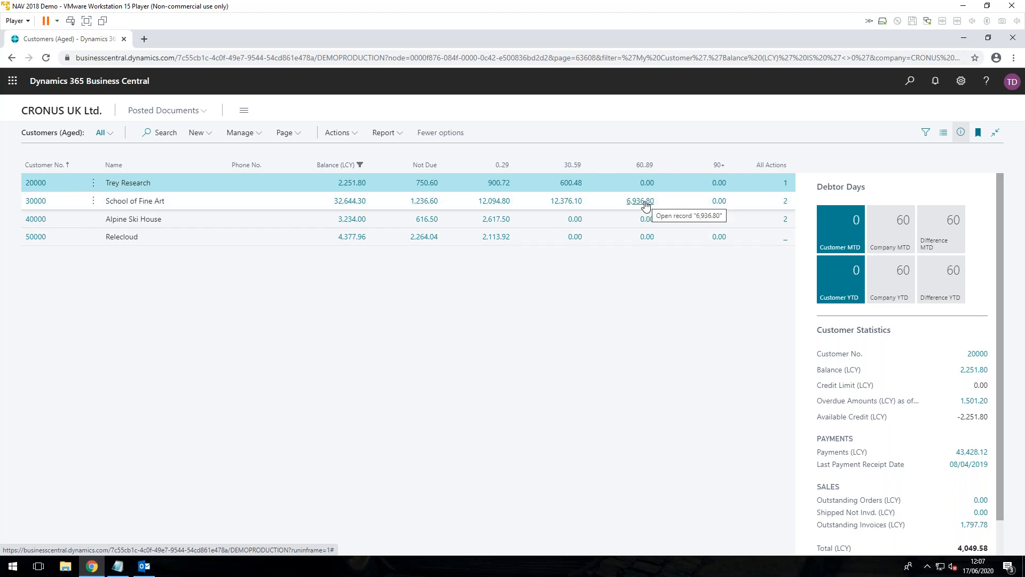
pyautogui.click(134, 200)
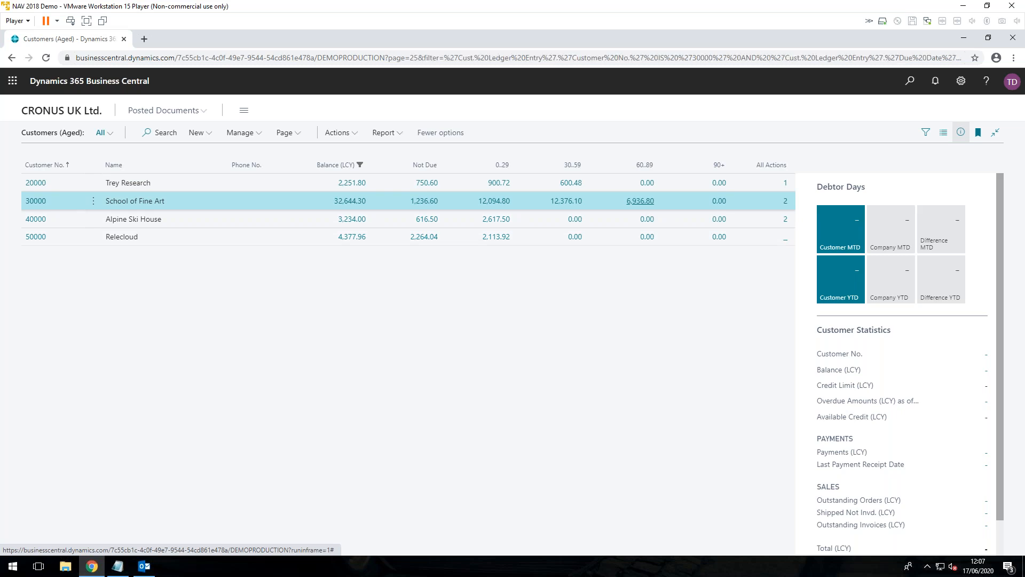
pyautogui.click(640, 201)
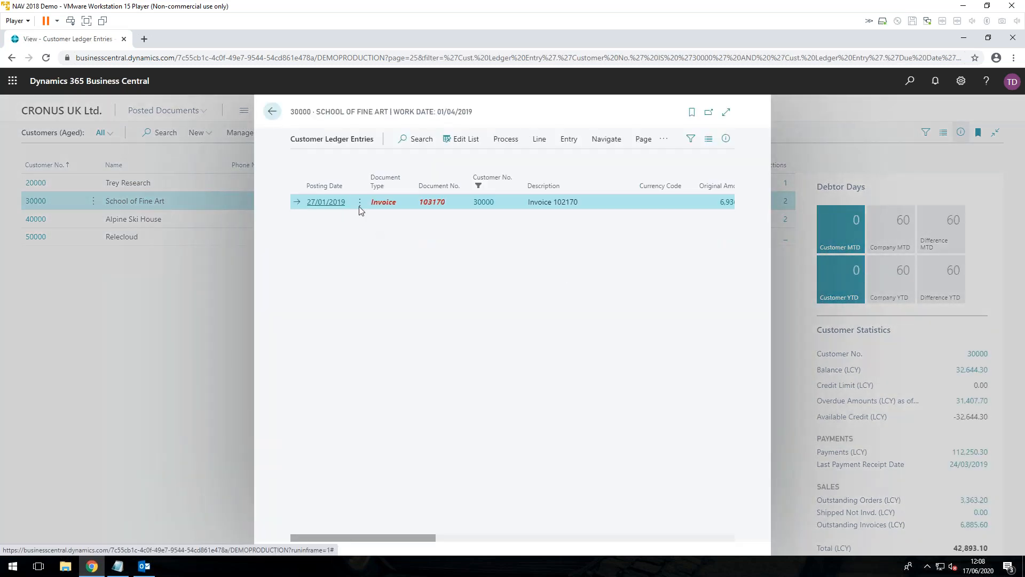
pyautogui.moveTo(386, 299)
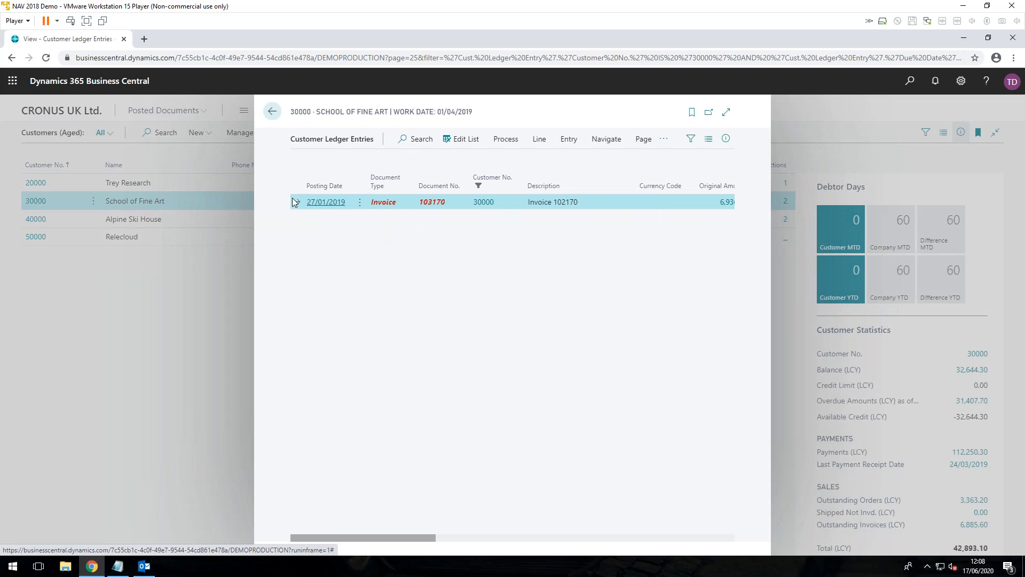
pyautogui.click(273, 111)
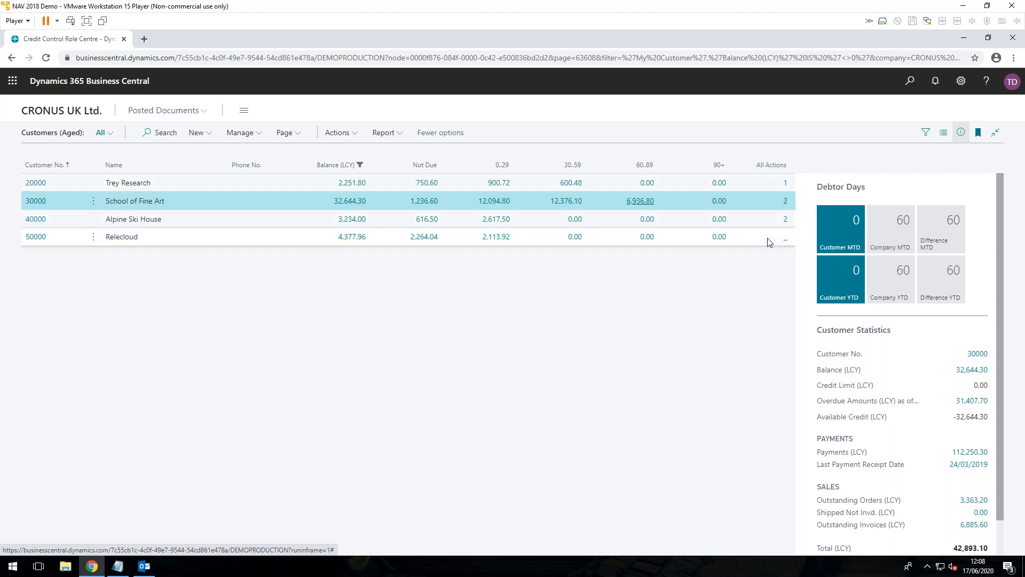
pyautogui.moveTo(783, 222)
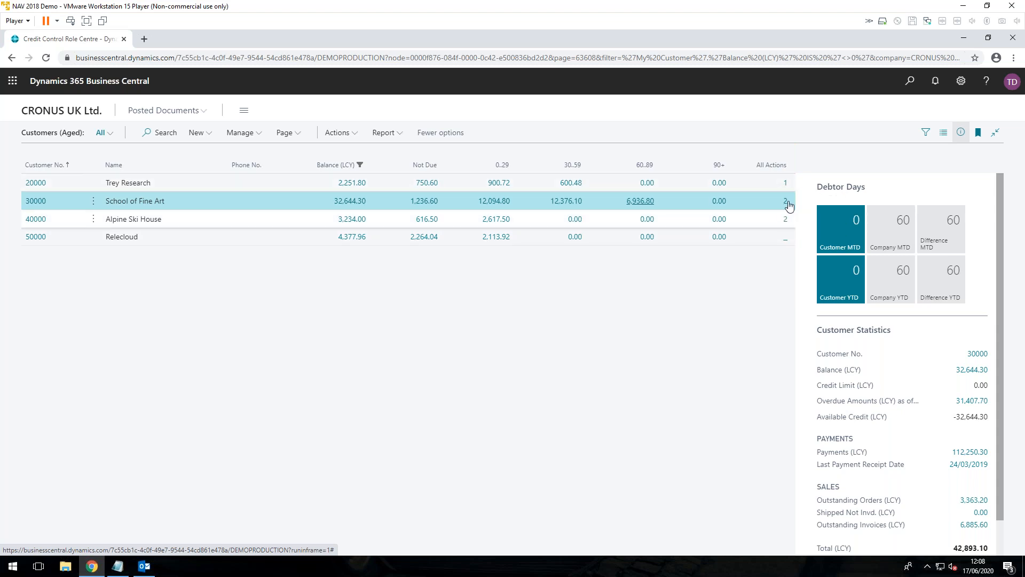
pyautogui.moveTo(783, 225)
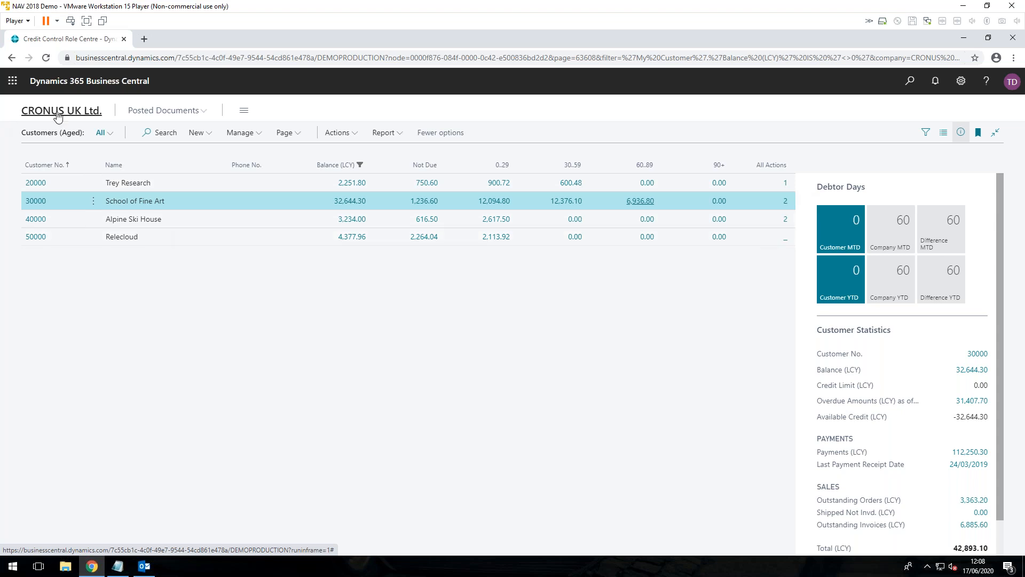
# Return to the Credit Control Role Centre home and review the Activities and Debtor Day tiles.
pyautogui.click(62, 110)
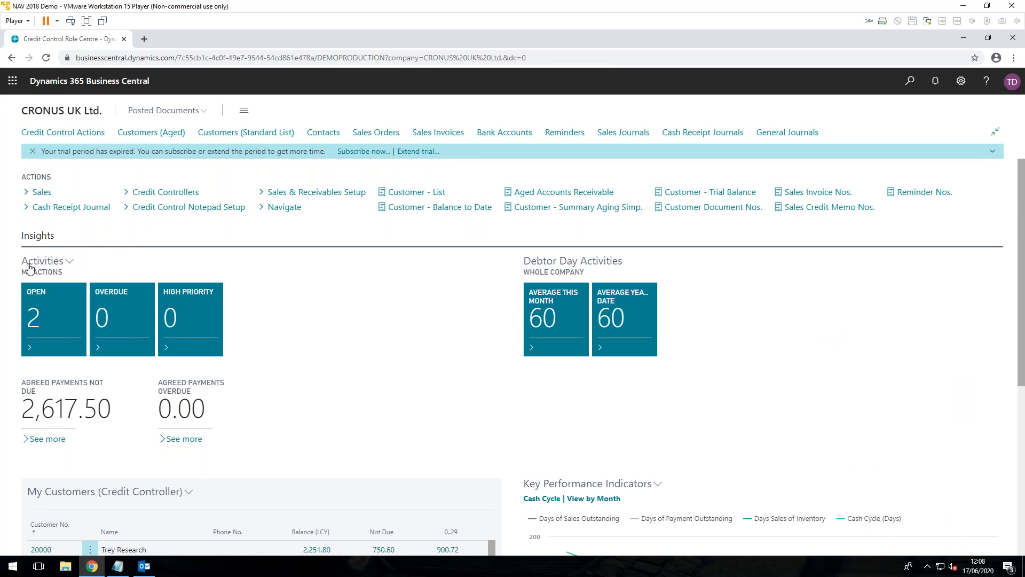
pyautogui.moveTo(224, 331)
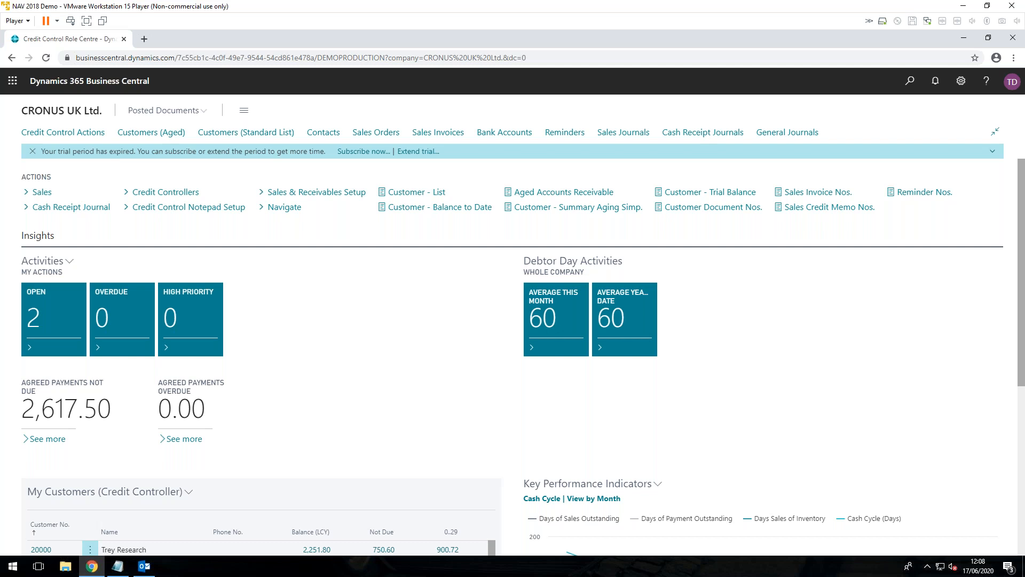
pyautogui.moveTo(71, 326)
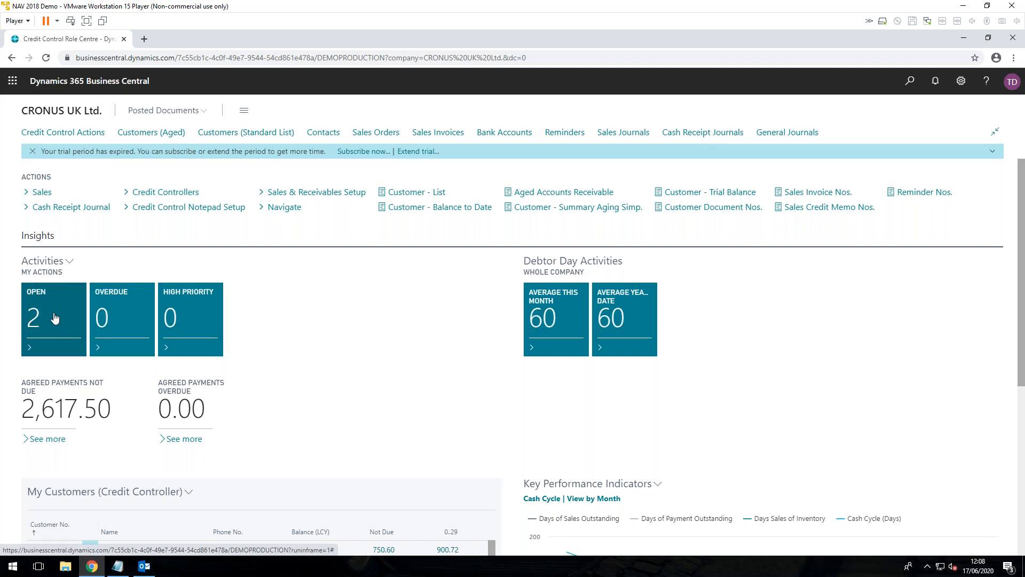
pyautogui.click(34, 319)
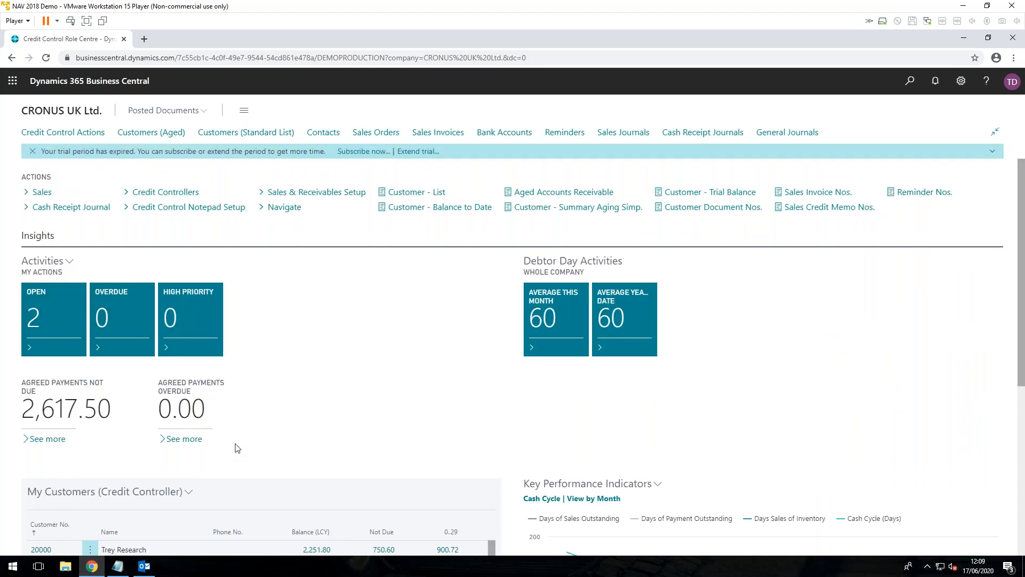
pyautogui.moveTo(185, 438)
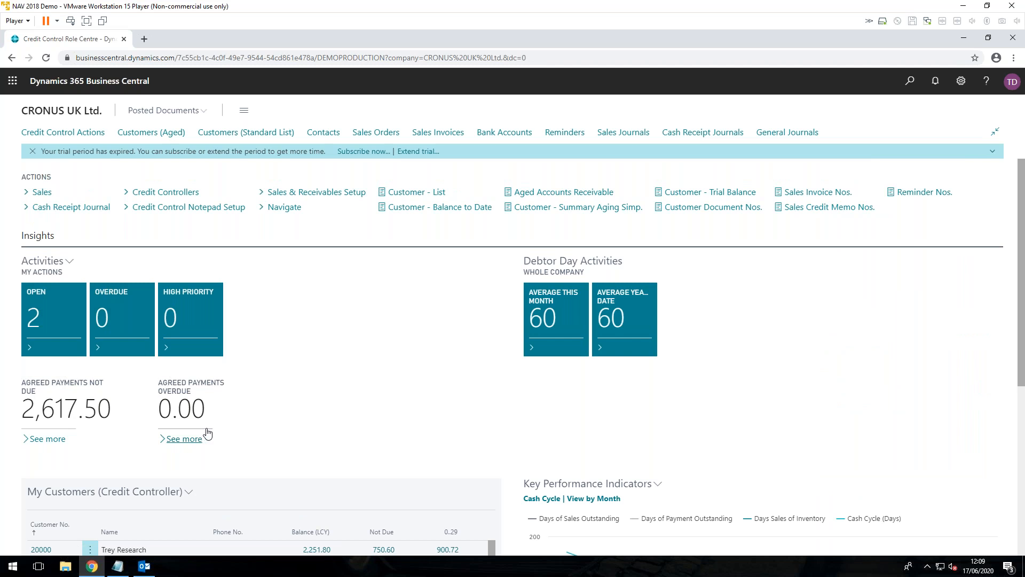
pyautogui.moveTo(231, 433)
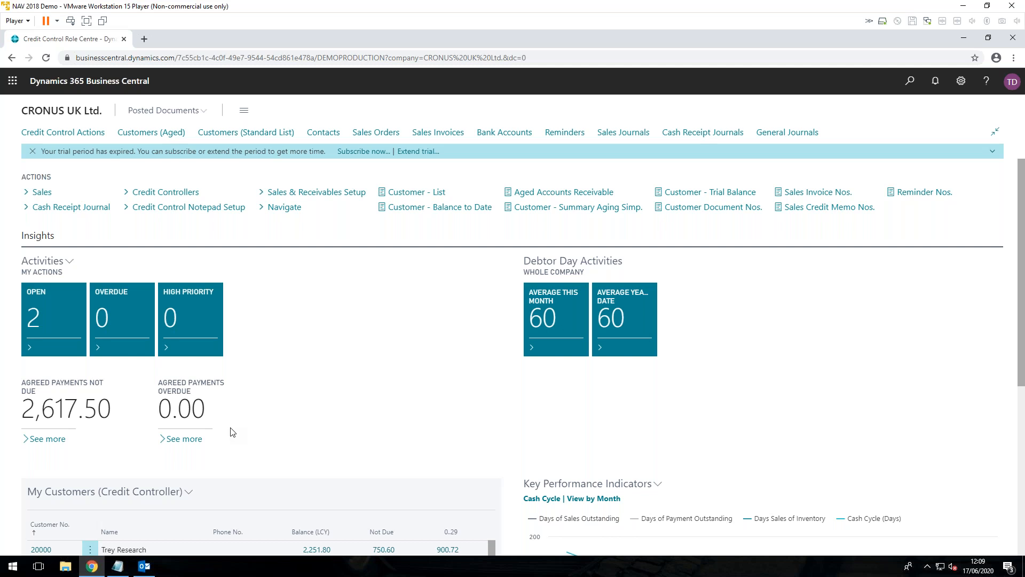
pyautogui.moveTo(6, 426)
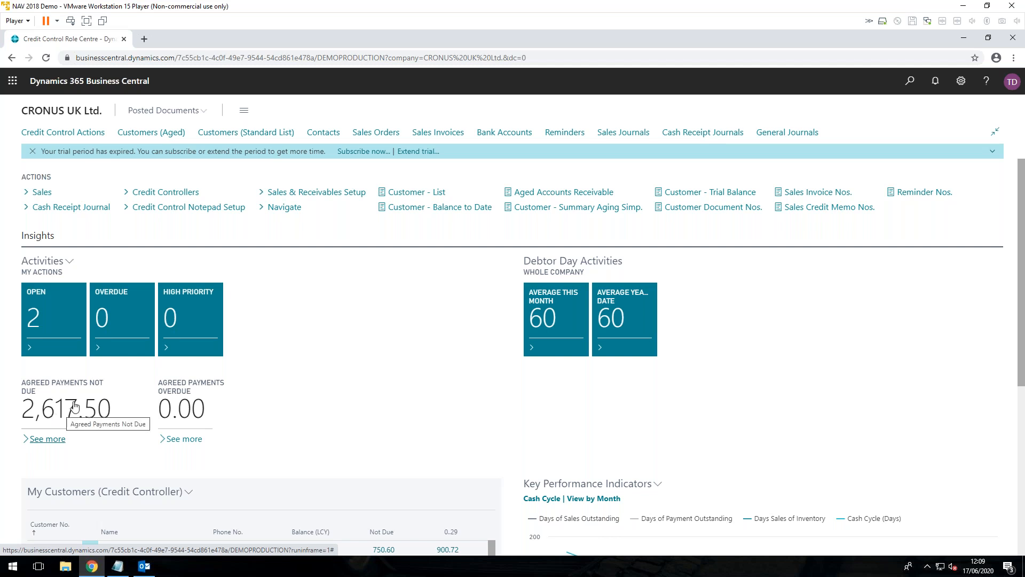
pyautogui.moveTo(666, 338)
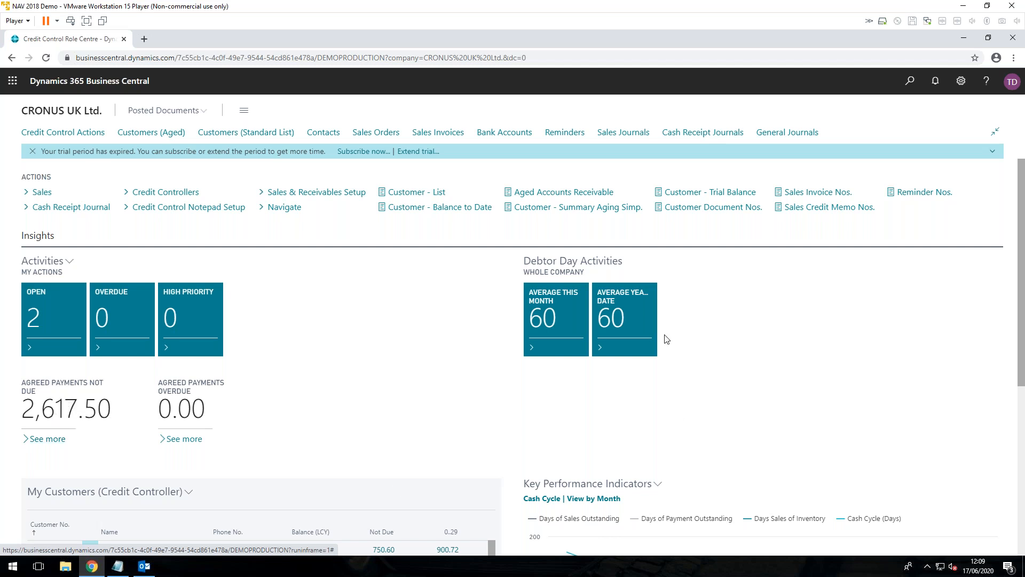
pyautogui.moveTo(625, 336)
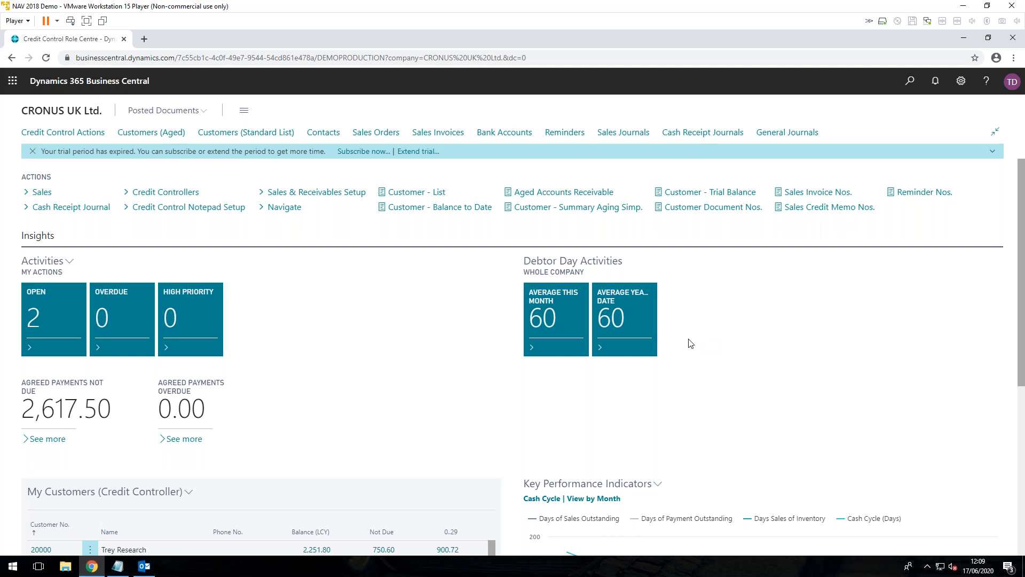
pyautogui.moveTo(543, 330)
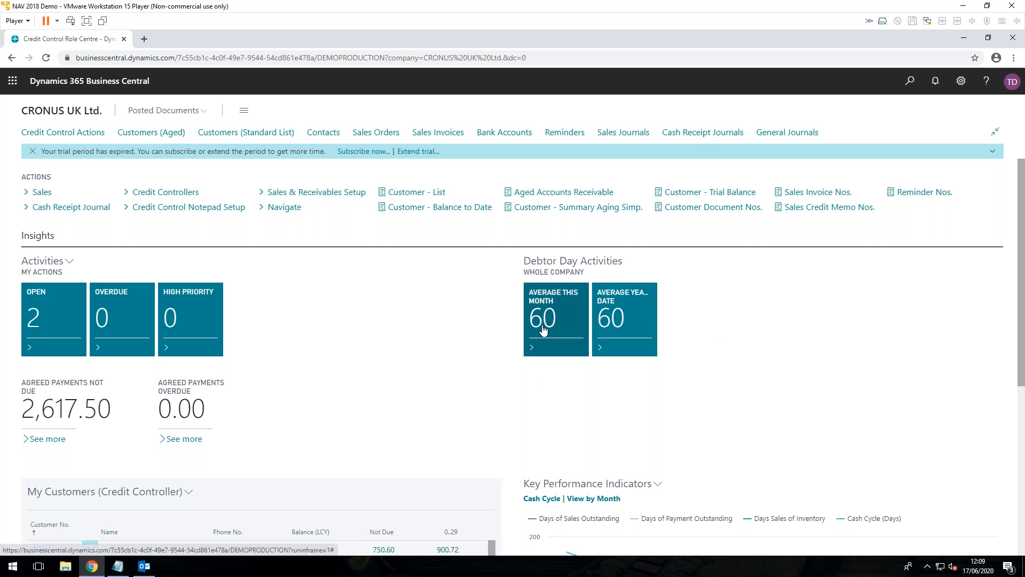
pyautogui.moveTo(599, 298)
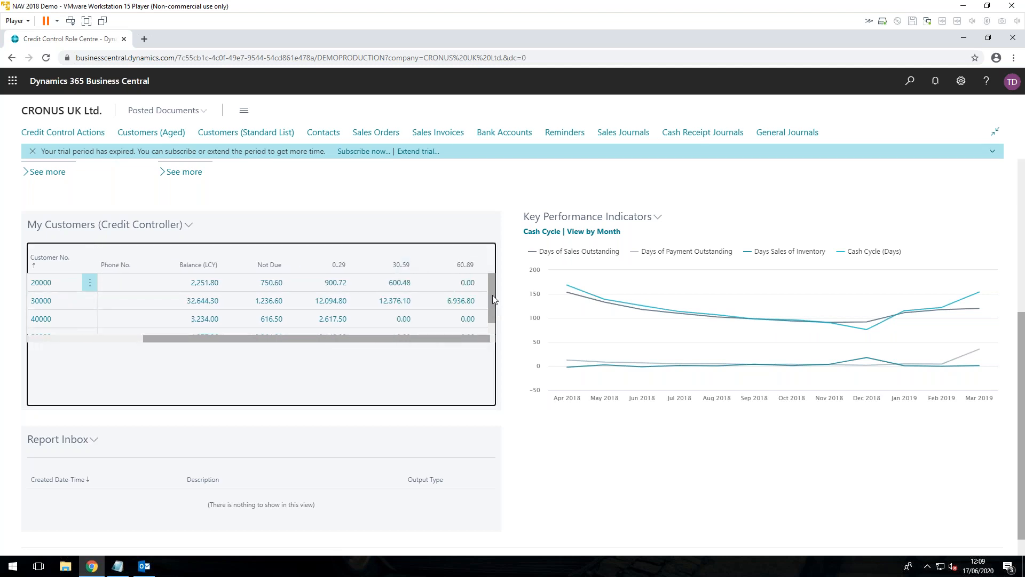
pyautogui.scroll(-3)
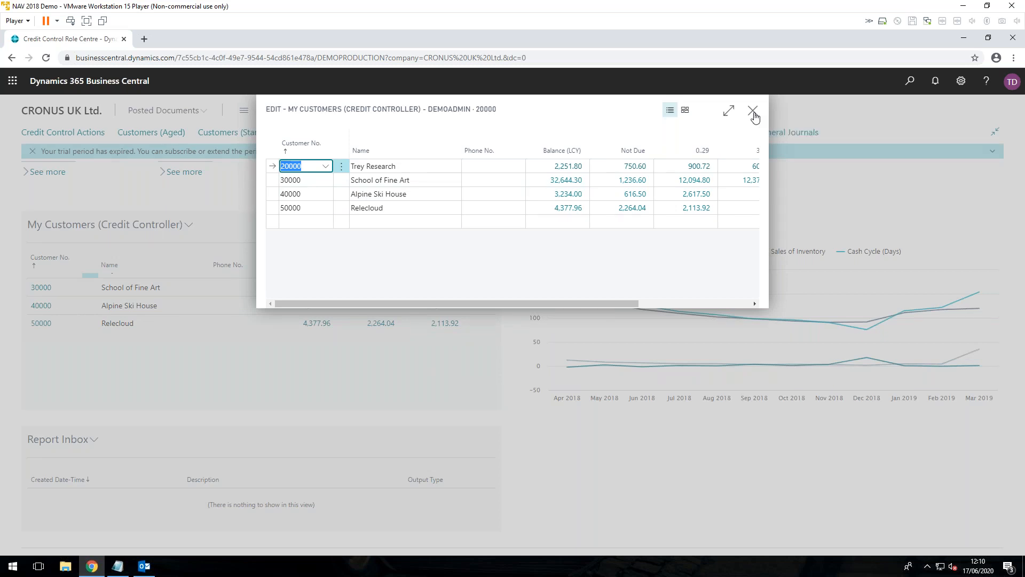
pyautogui.click(753, 110)
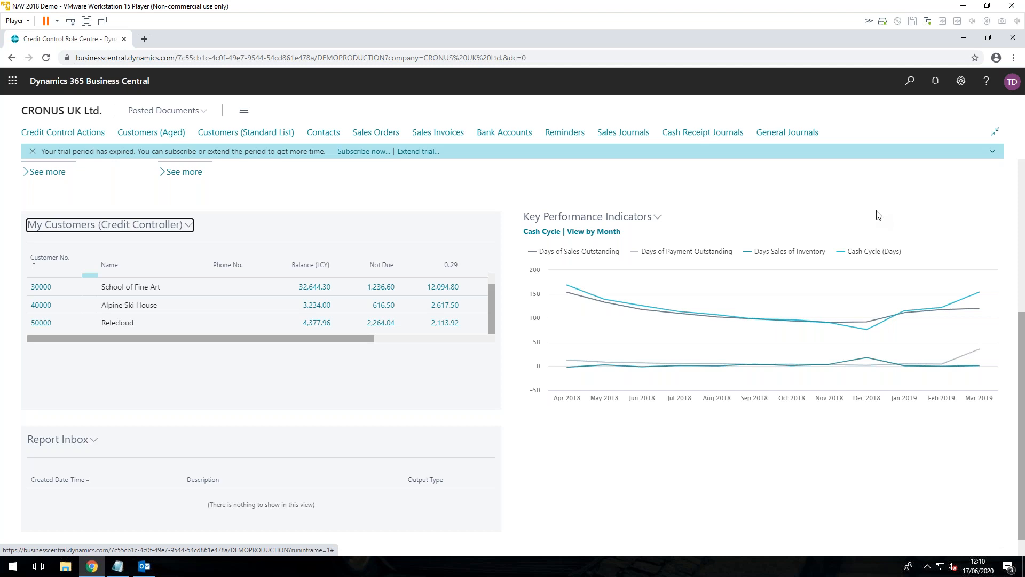
pyautogui.moveTo(663, 250)
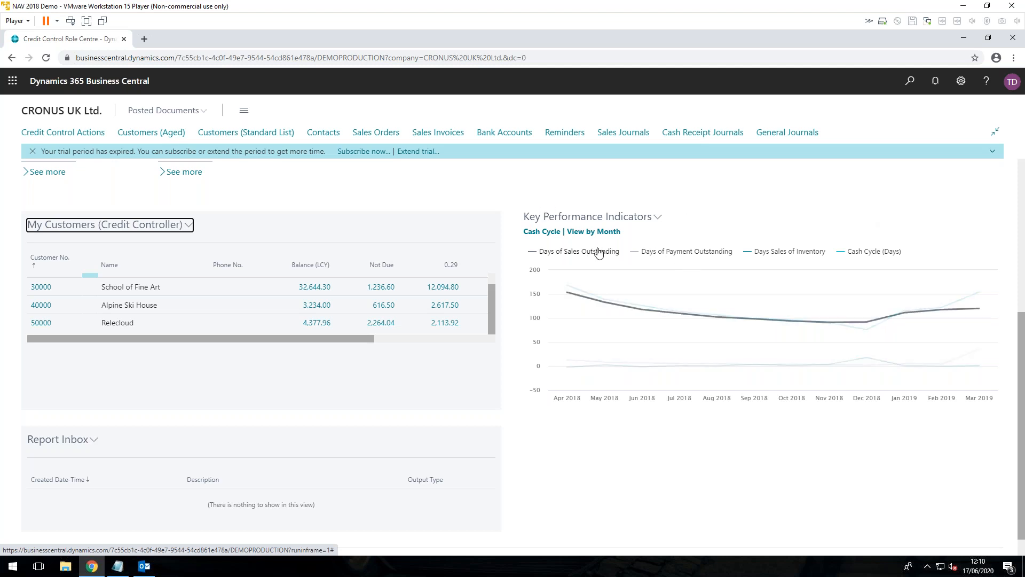
# Switch the Key Performance Indicators chart to the previous chart, Cash Flow by month.
pyautogui.click(874, 251)
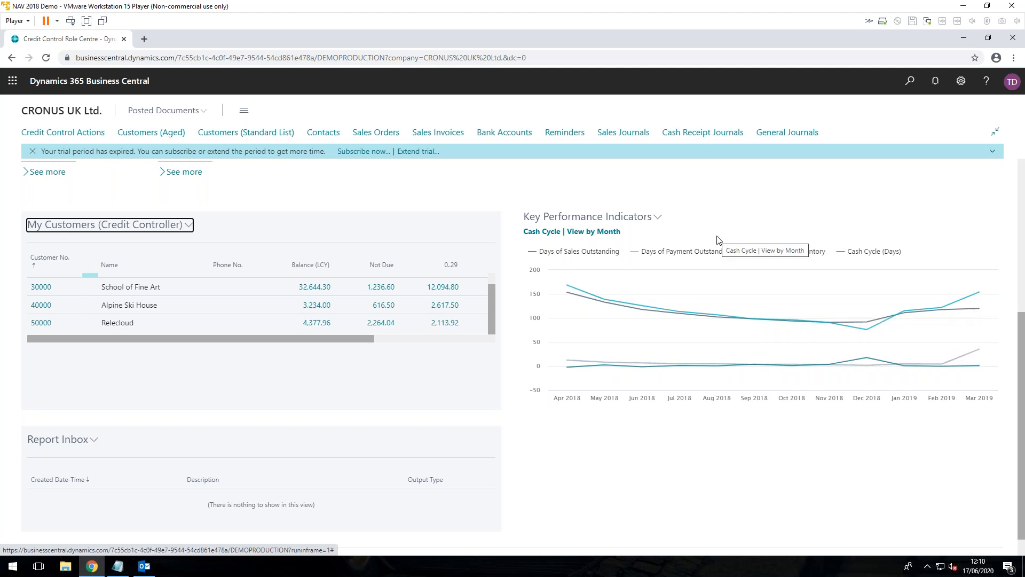
pyautogui.moveTo(752, 274)
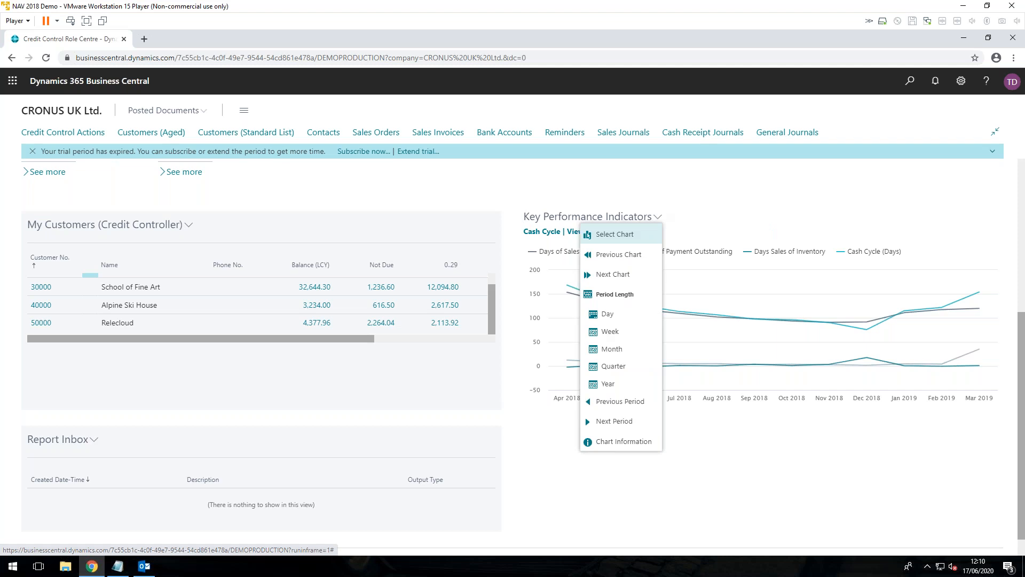
pyautogui.moveTo(615, 254)
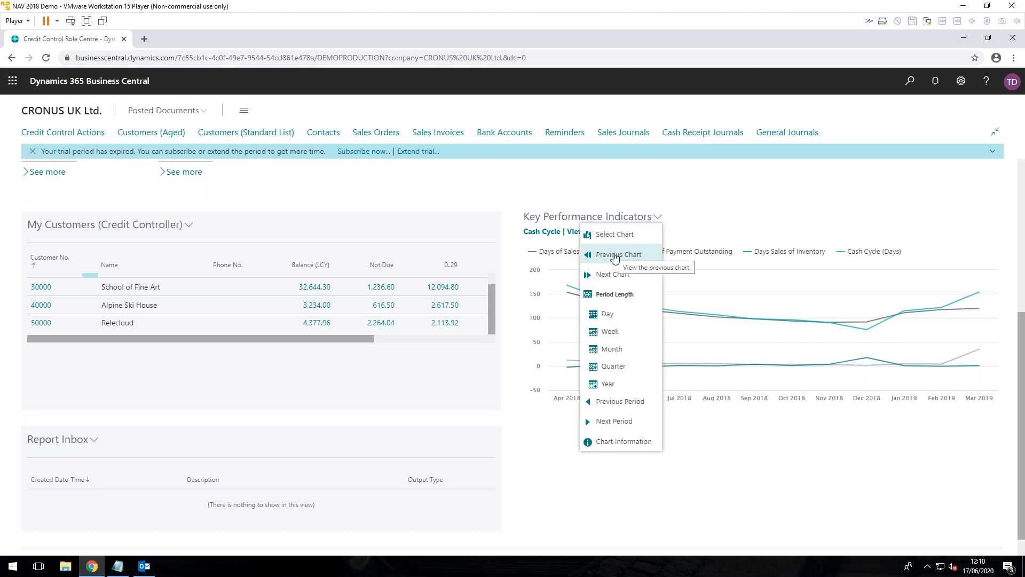
pyautogui.click(616, 254)
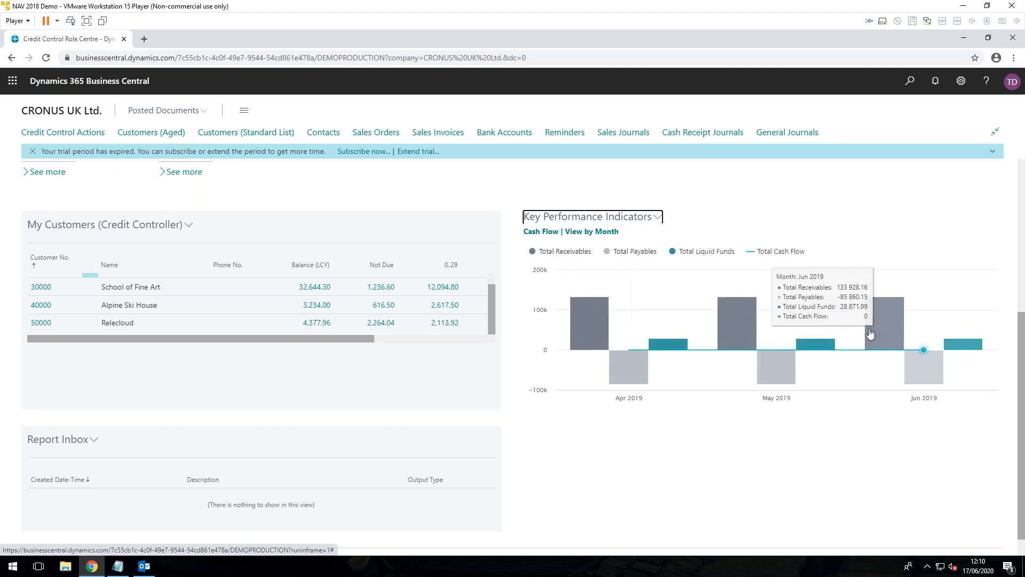
pyautogui.moveTo(851, 466)
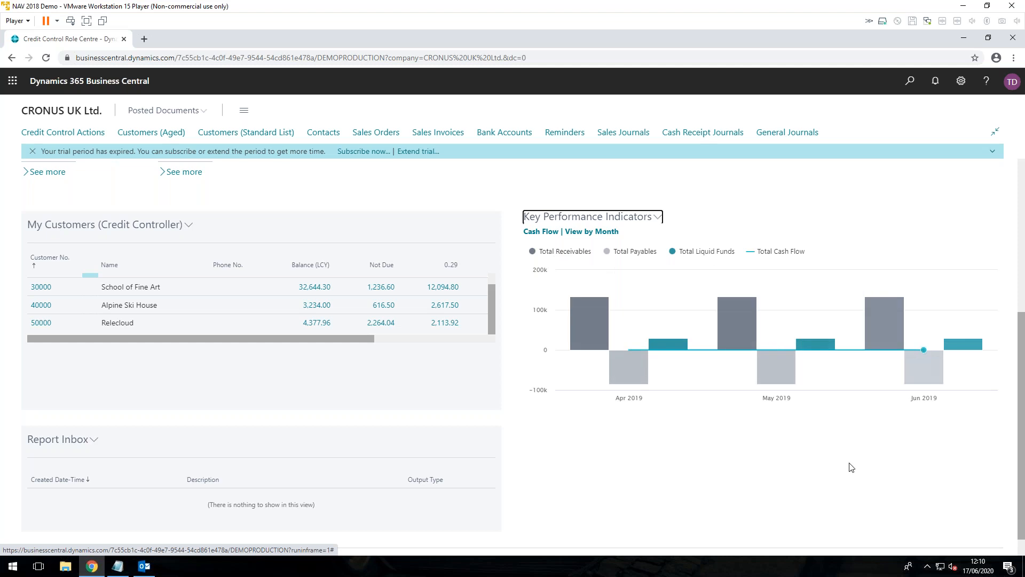
pyautogui.scroll(-3)
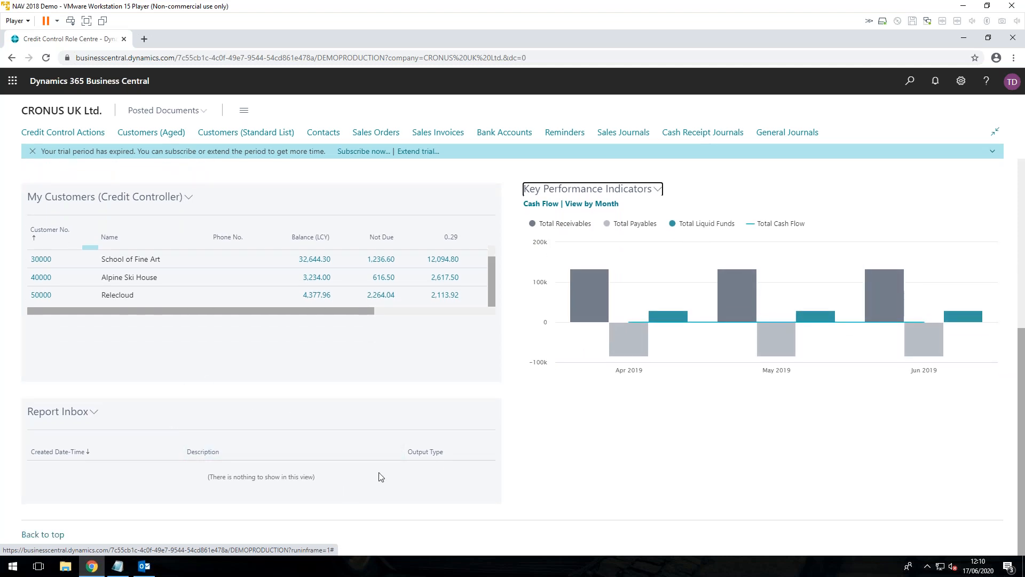
pyautogui.moveTo(797, 458)
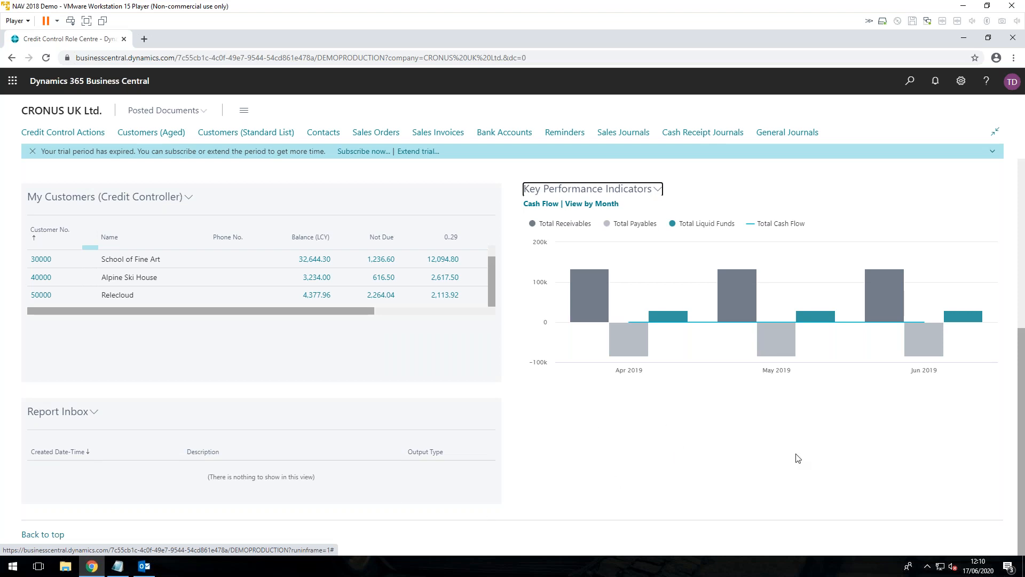
pyautogui.moveTo(831, 473)
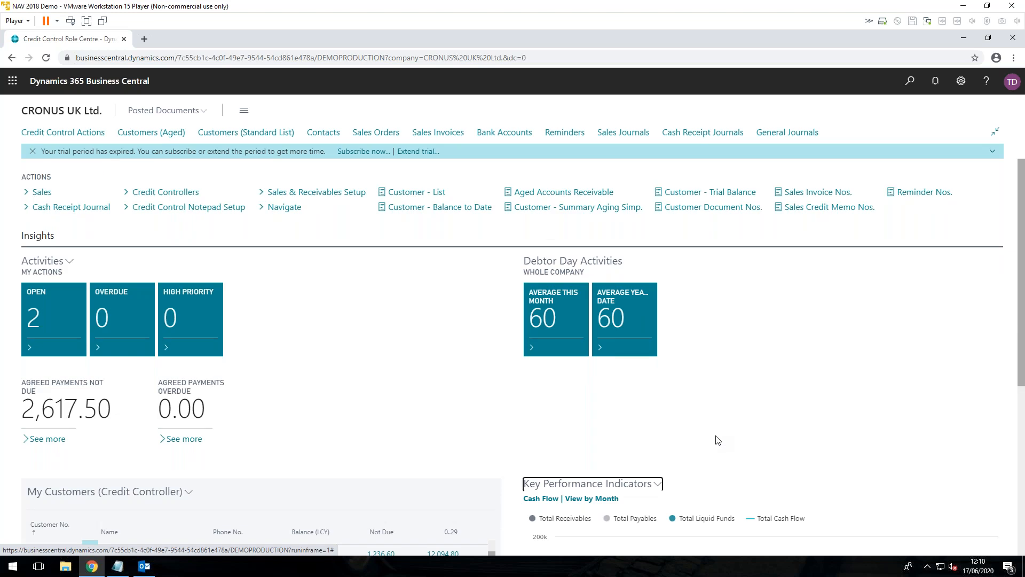
pyautogui.moveTo(413, 322)
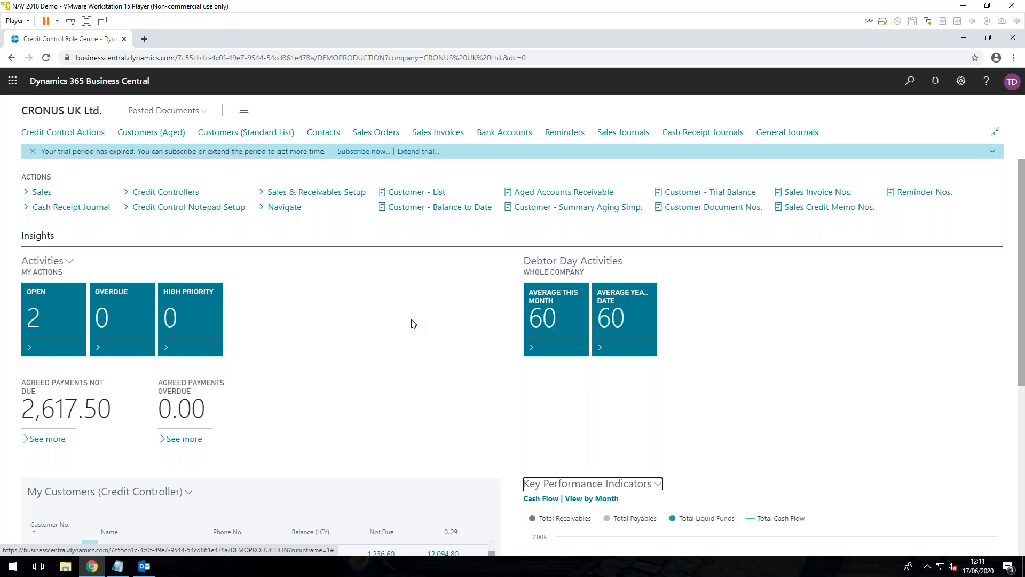
pyautogui.scroll(-3)
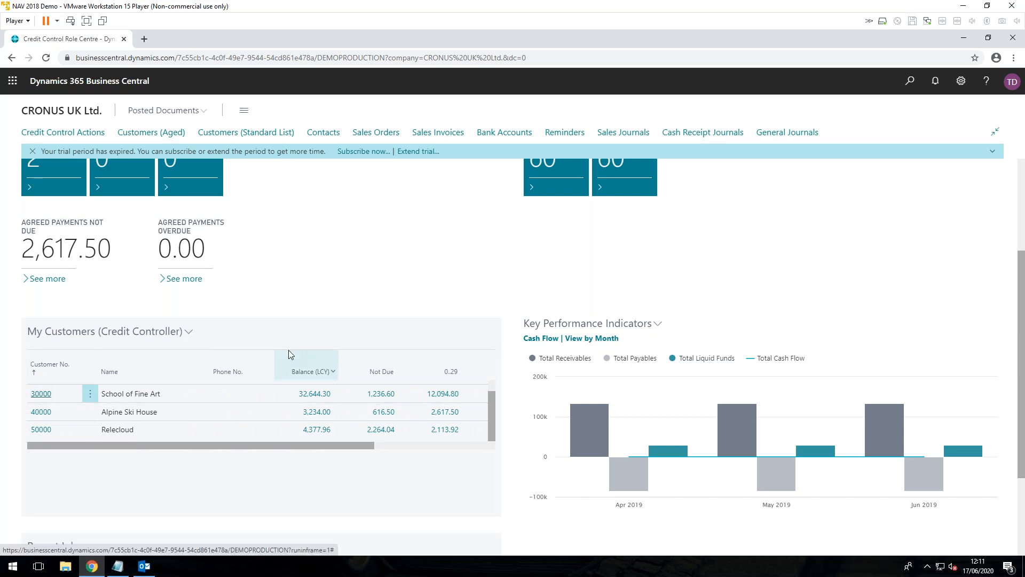
pyautogui.click(40, 393)
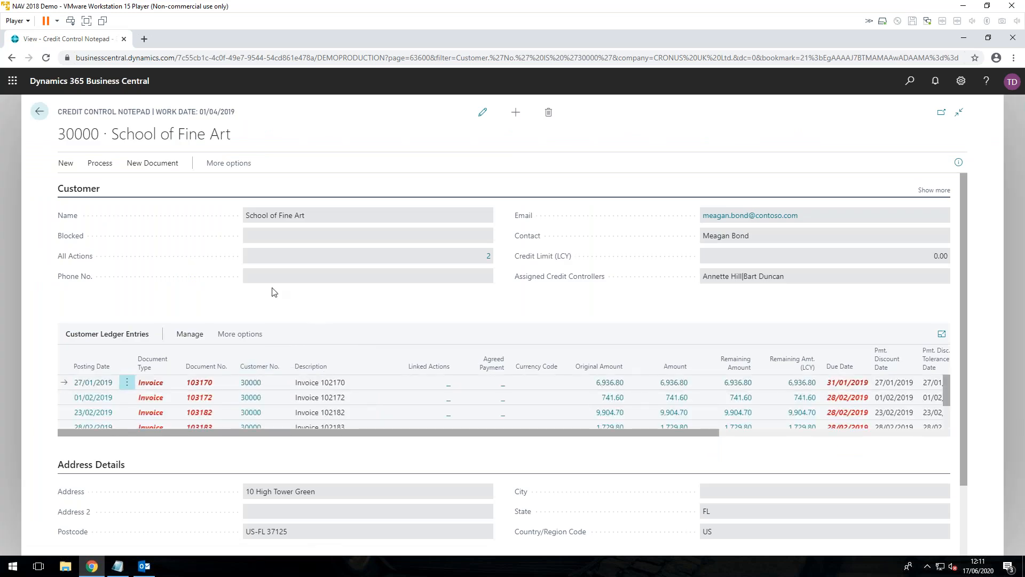
pyautogui.moveTo(595, 342)
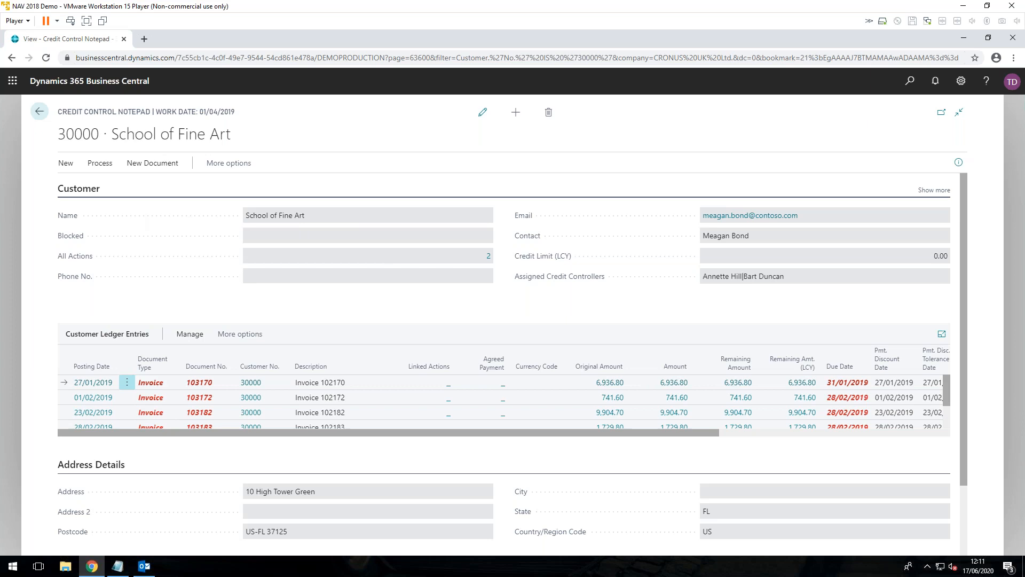
pyautogui.moveTo(378, 498)
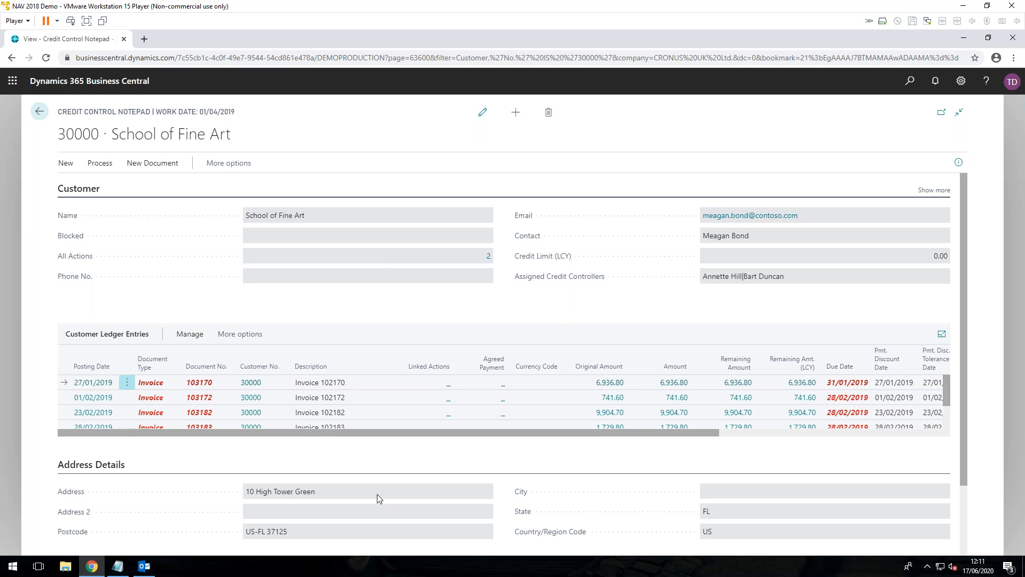
pyautogui.scroll(-3)
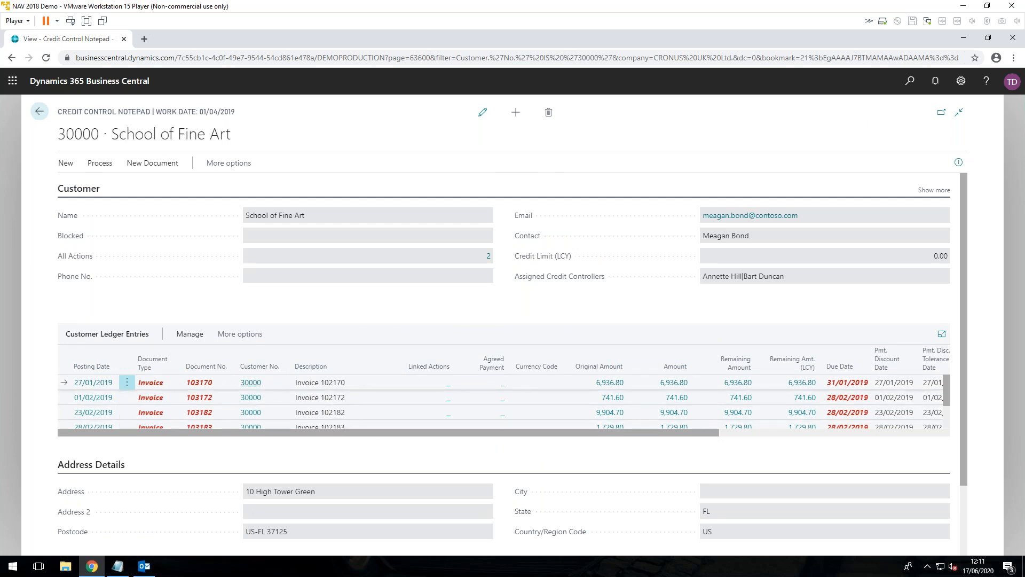
pyautogui.moveTo(593, 392)
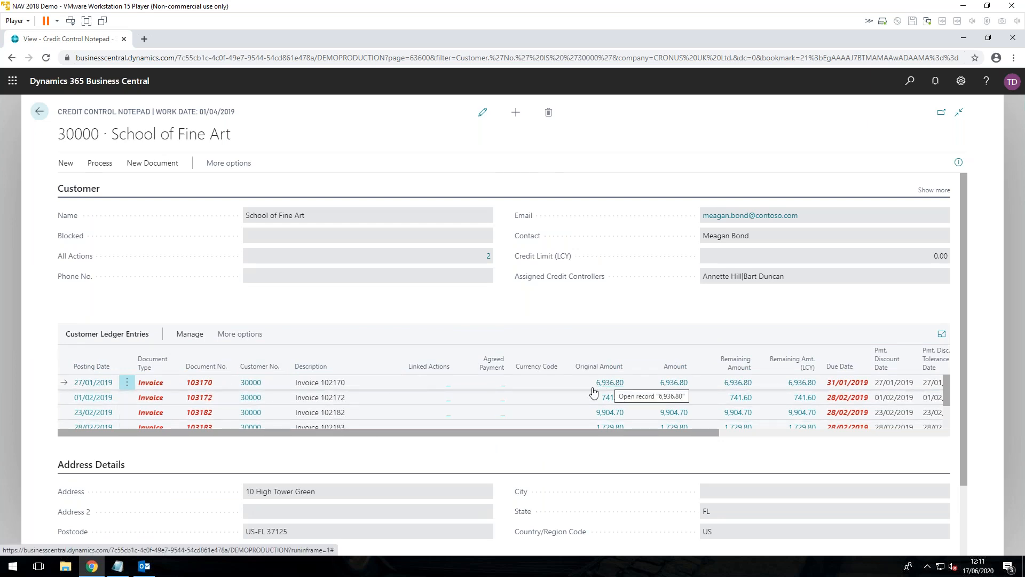
pyautogui.scroll(-3)
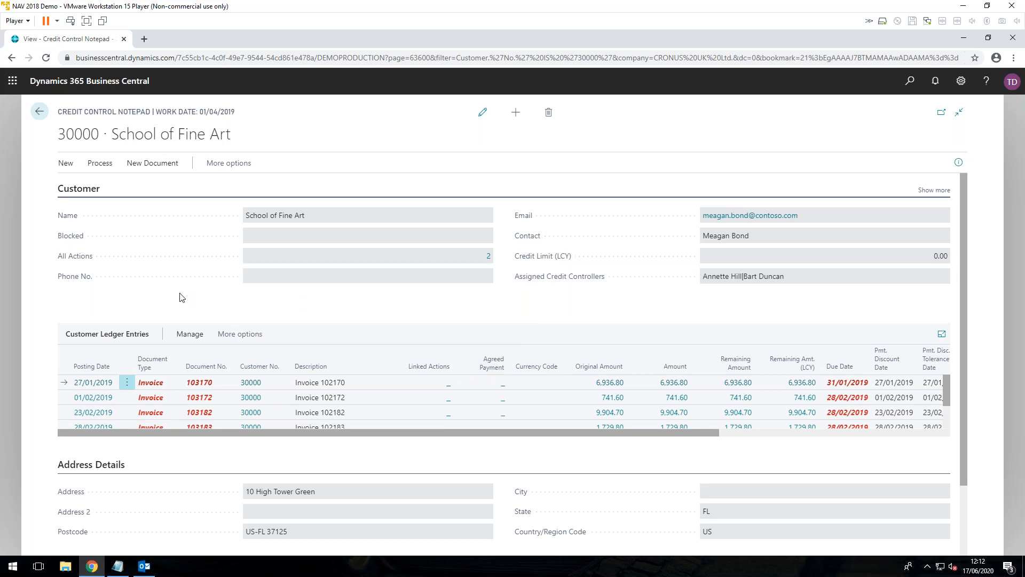
pyautogui.moveTo(483, 260)
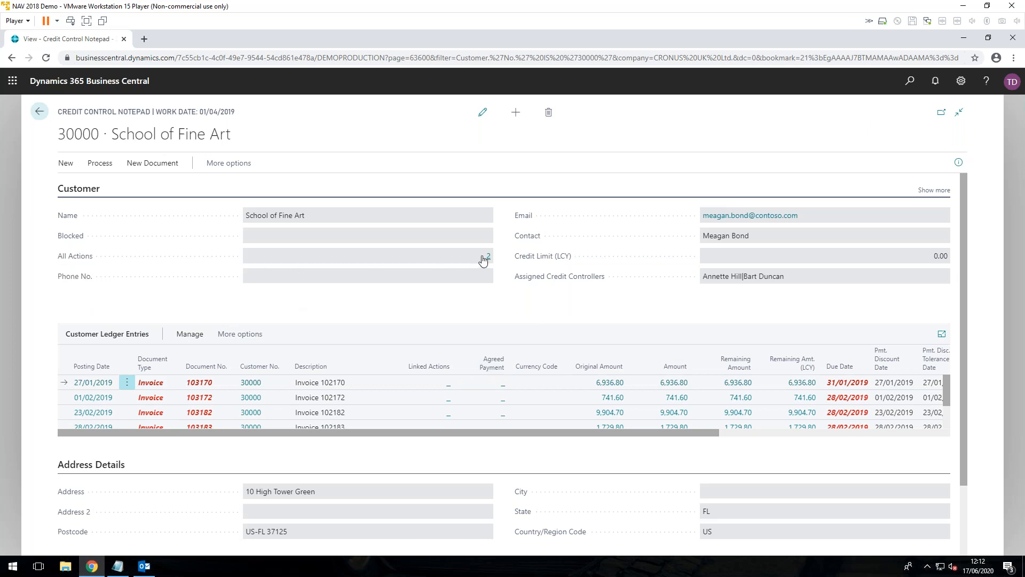
pyautogui.moveTo(487, 255)
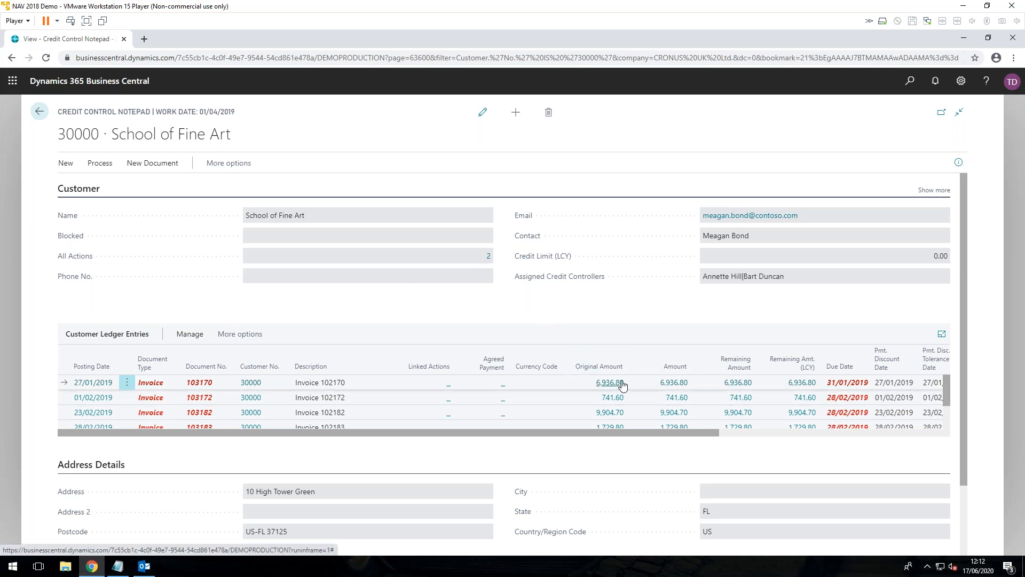
pyautogui.moveTo(609, 383)
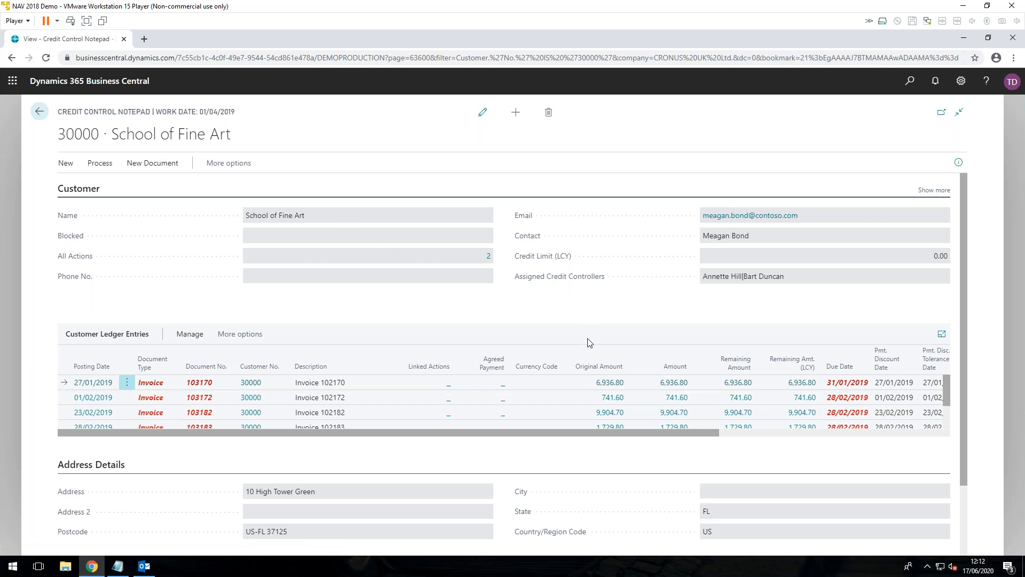
pyautogui.moveTo(601, 384)
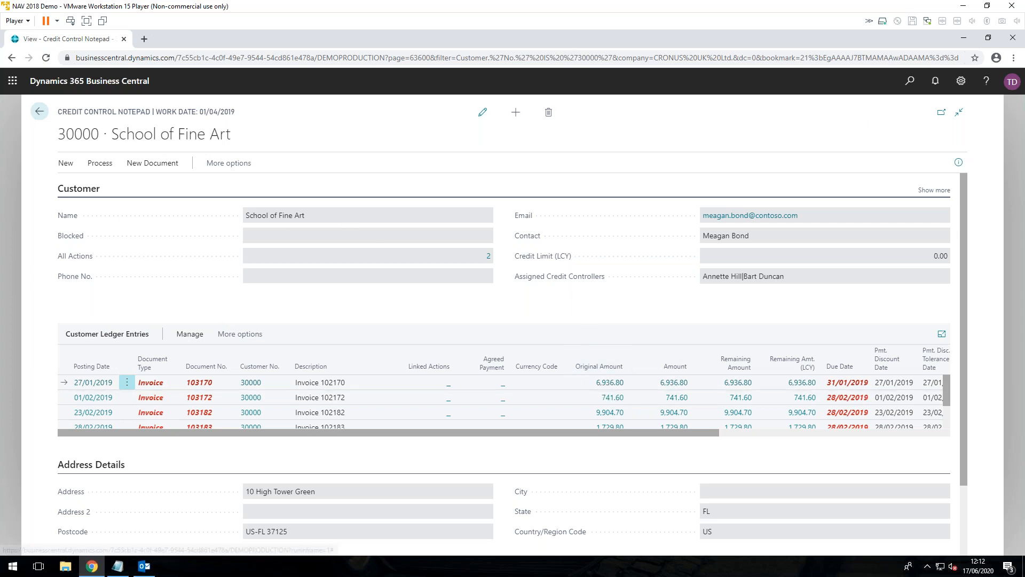
pyautogui.click(65, 162)
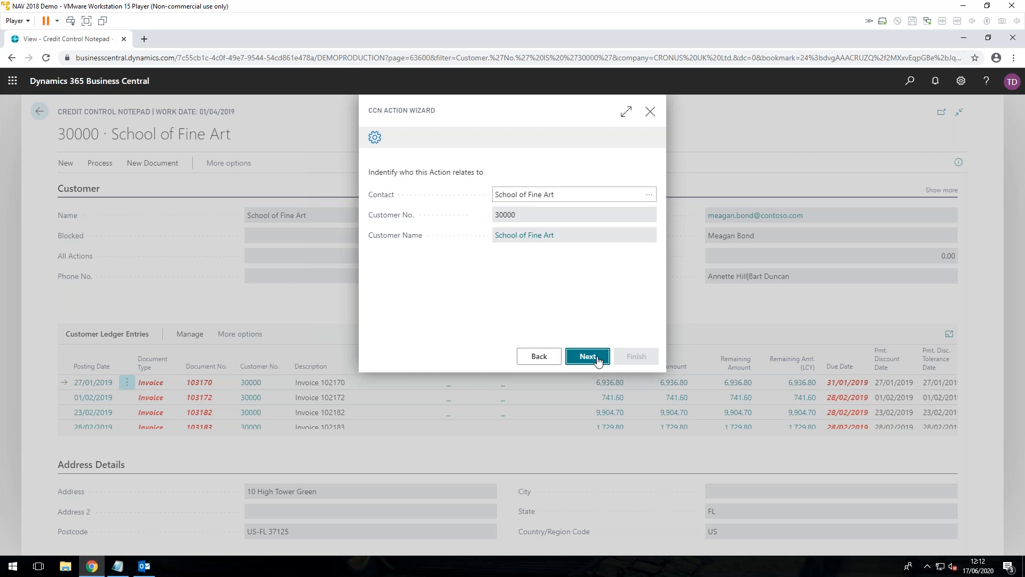
pyautogui.click(543, 194)
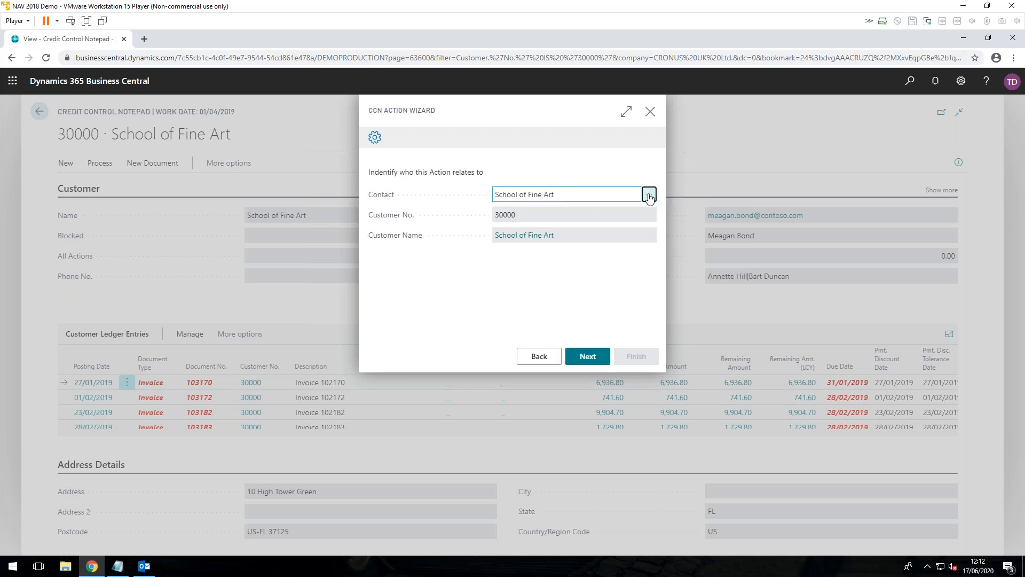
pyautogui.click(648, 194)
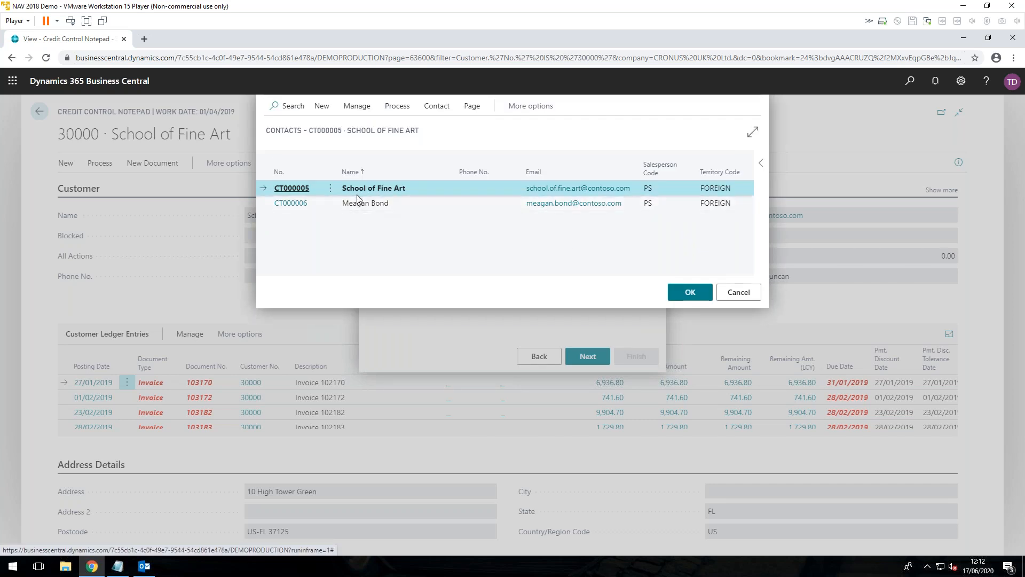
pyautogui.moveTo(388, 230)
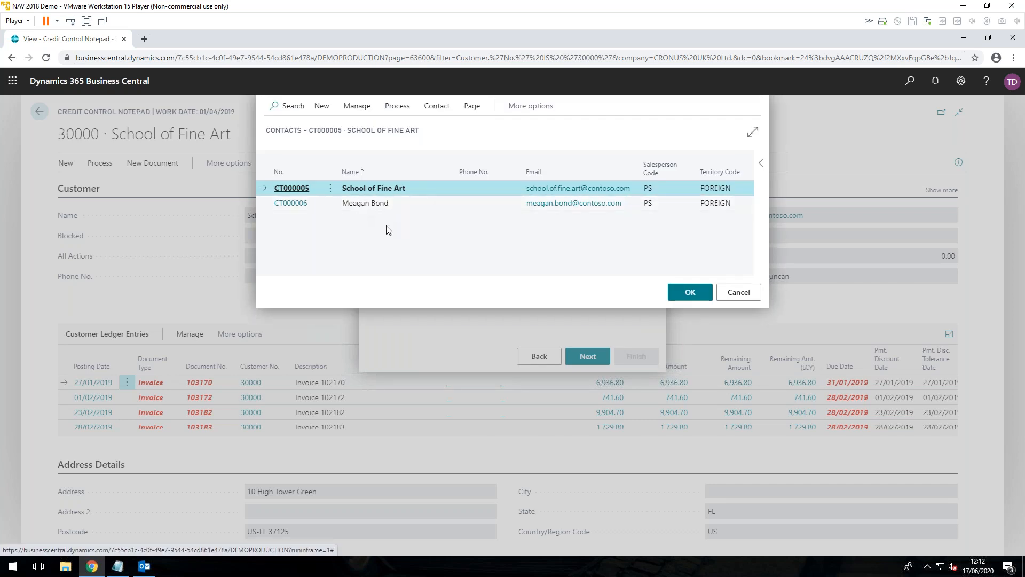
pyautogui.moveTo(367, 209)
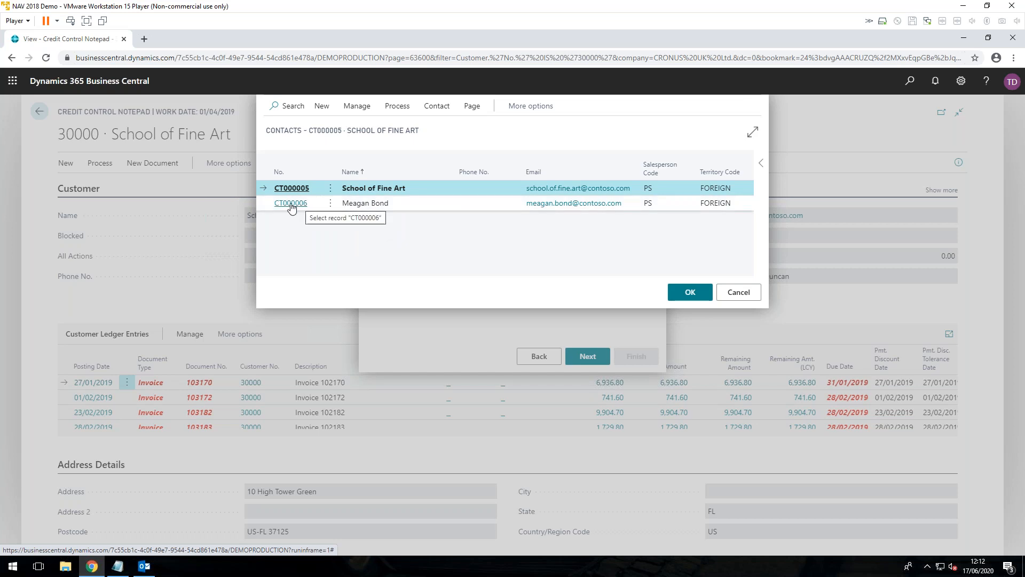
pyautogui.click(689, 291)
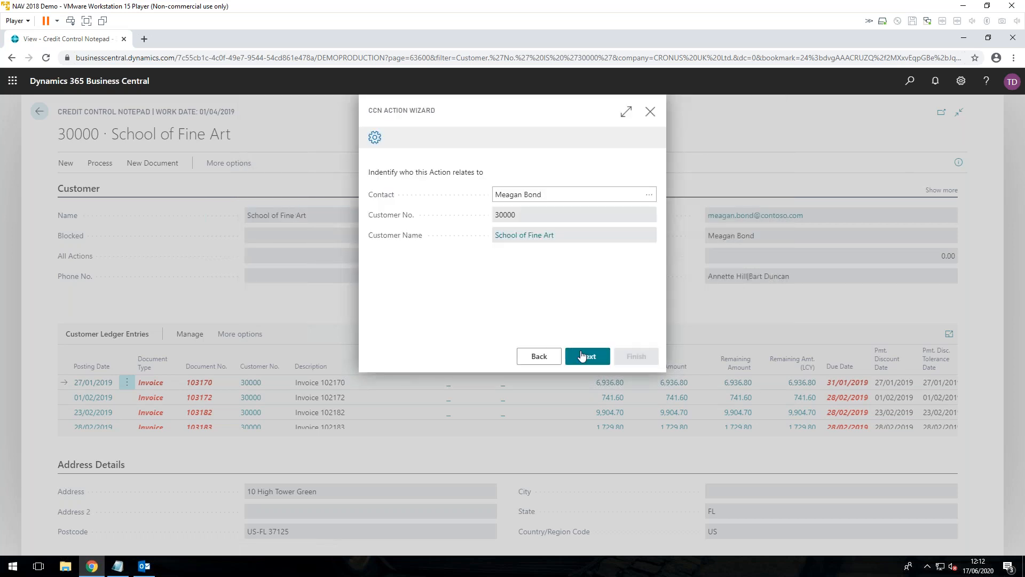
pyautogui.click(586, 355)
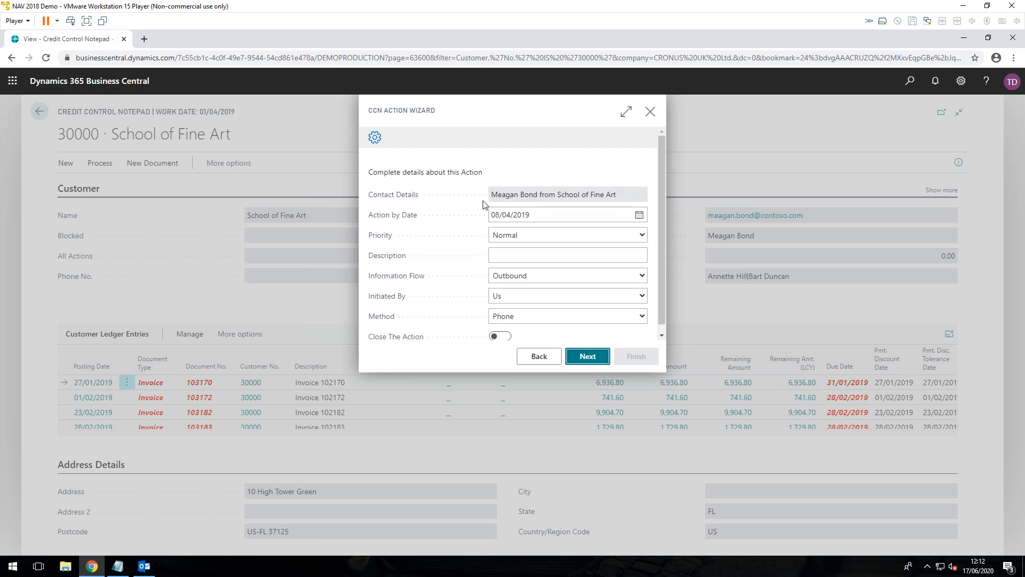
pyautogui.moveTo(482, 282)
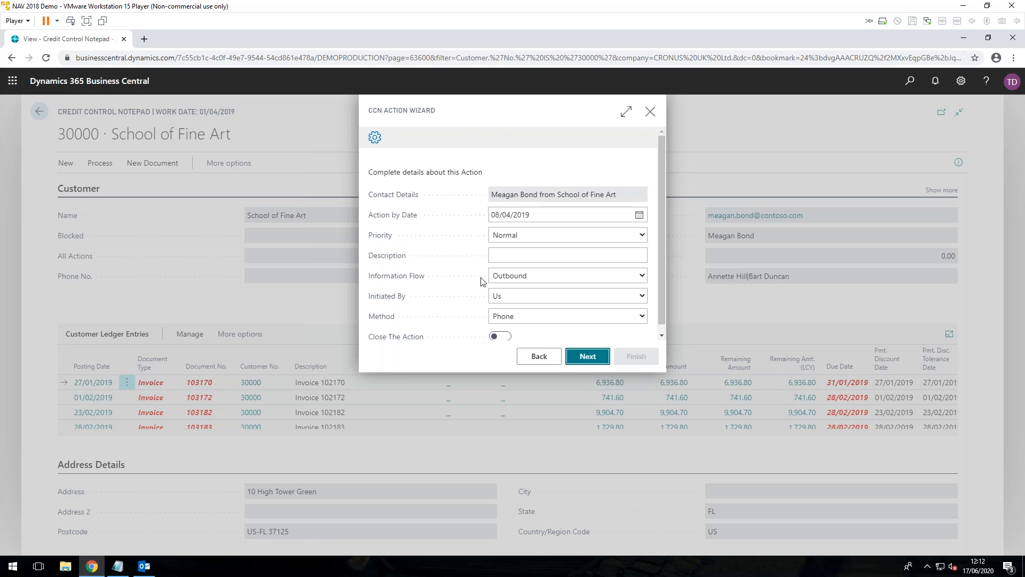
pyautogui.moveTo(519, 189)
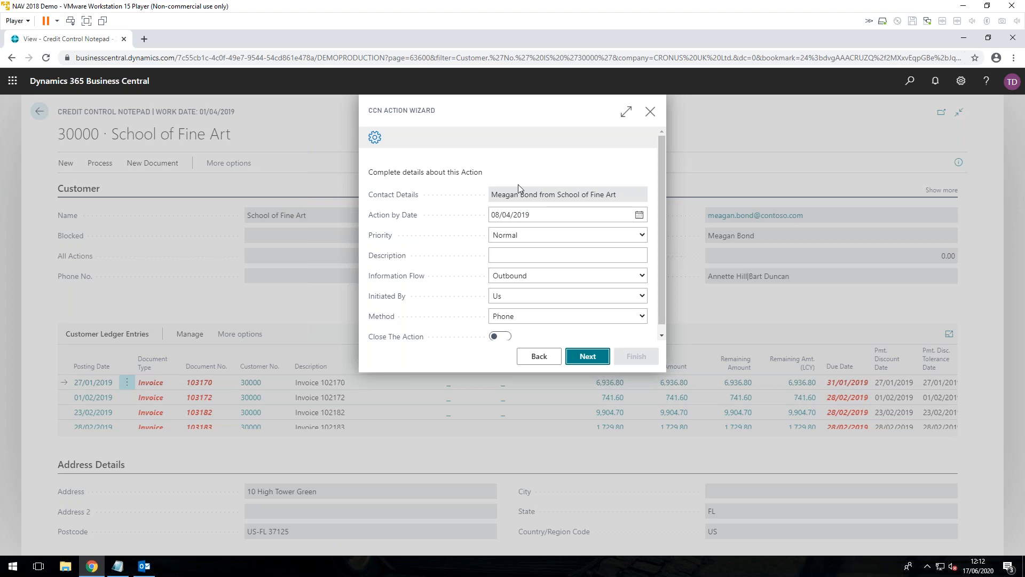
pyautogui.moveTo(587, 211)
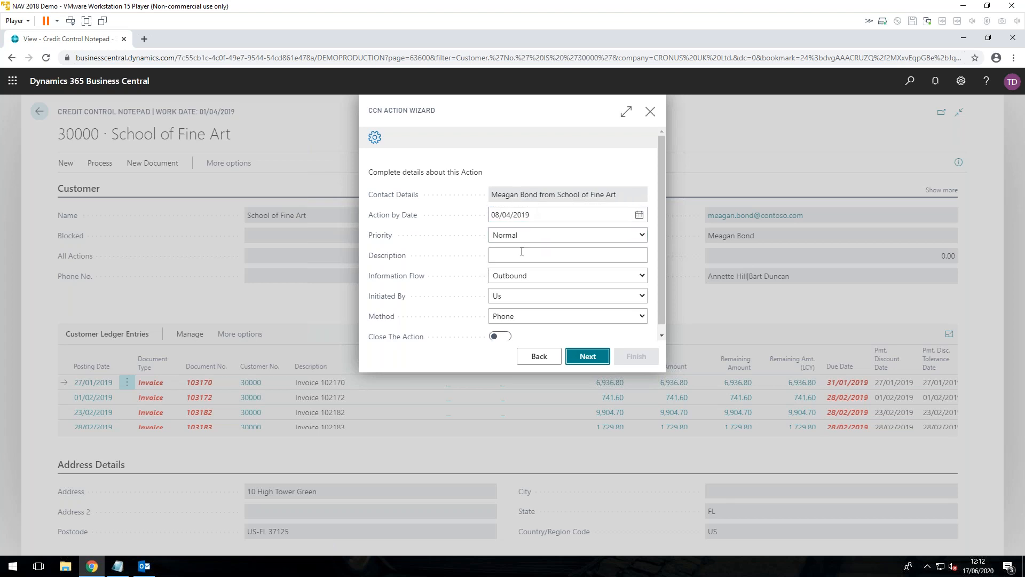
# Describe the action 'call to meagan', keep Method Phone and switch on Close The Action.
pyautogui.click(566, 254)
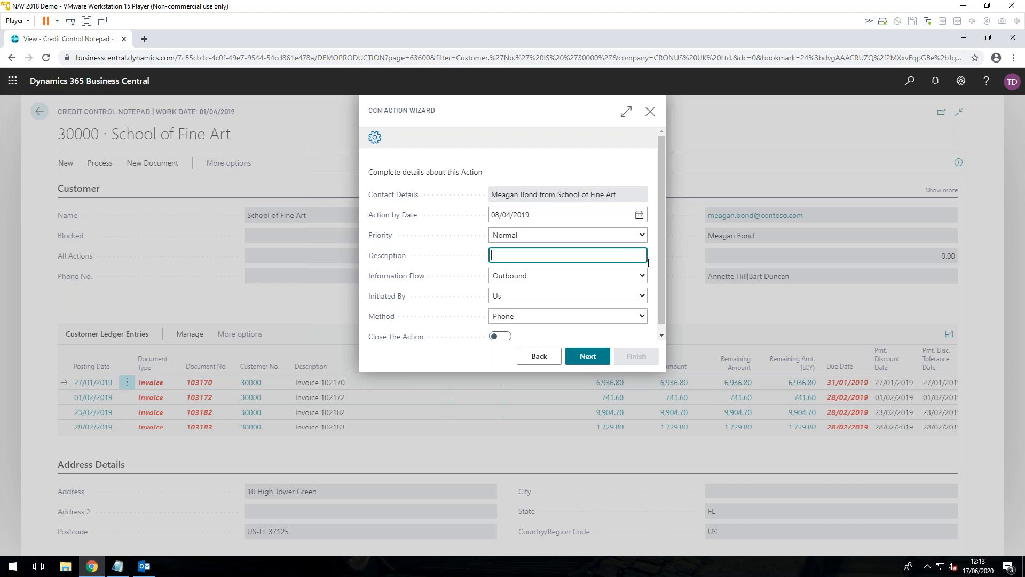
pyautogui.write('call to')
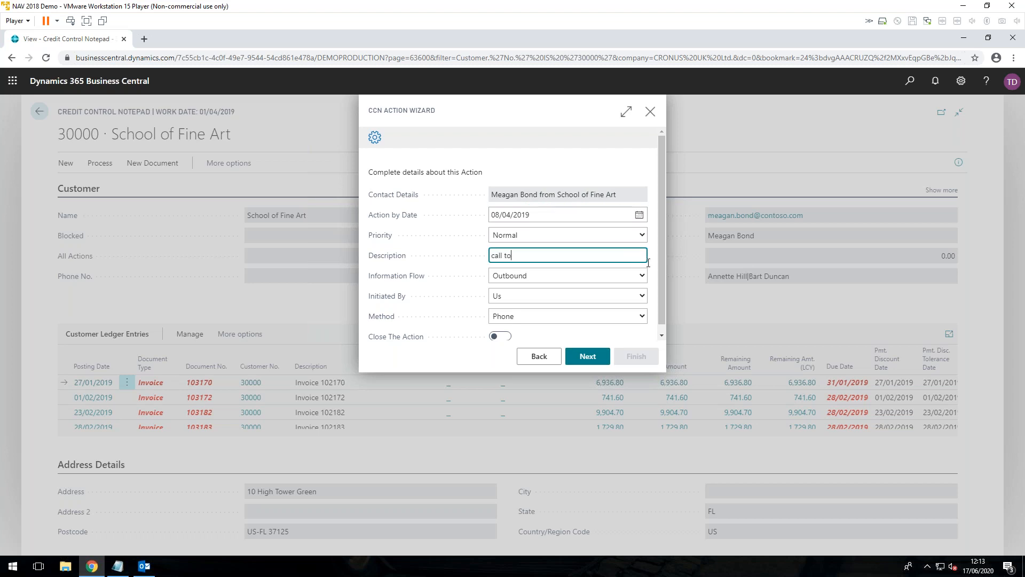
pyautogui.write('meag')
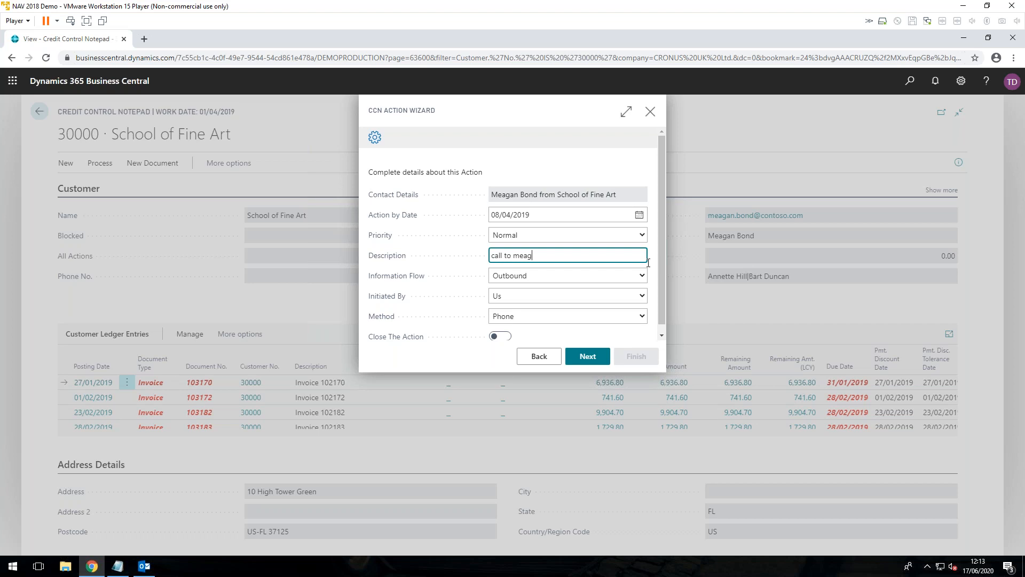
pyautogui.write('an')
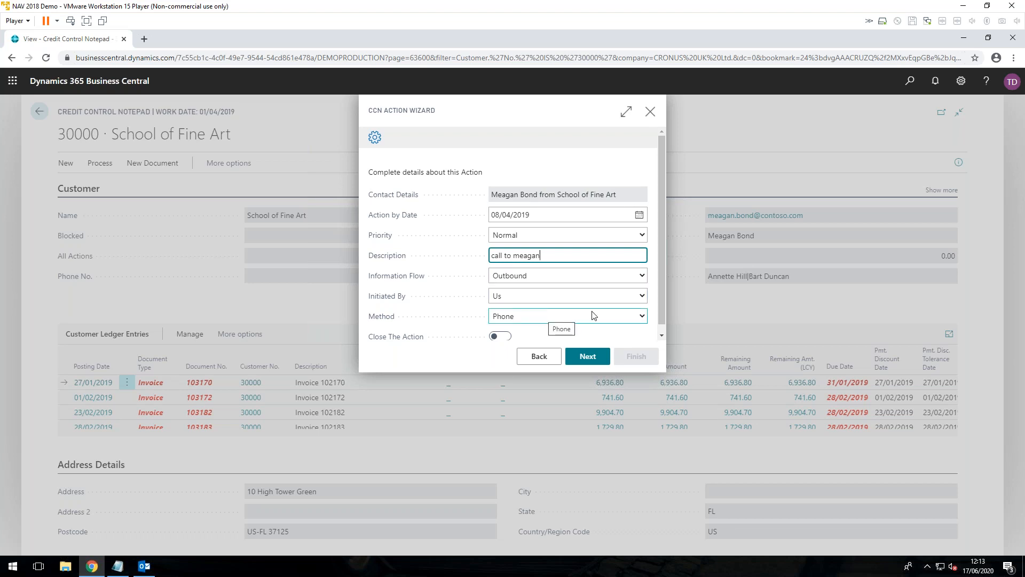
pyautogui.click(641, 316)
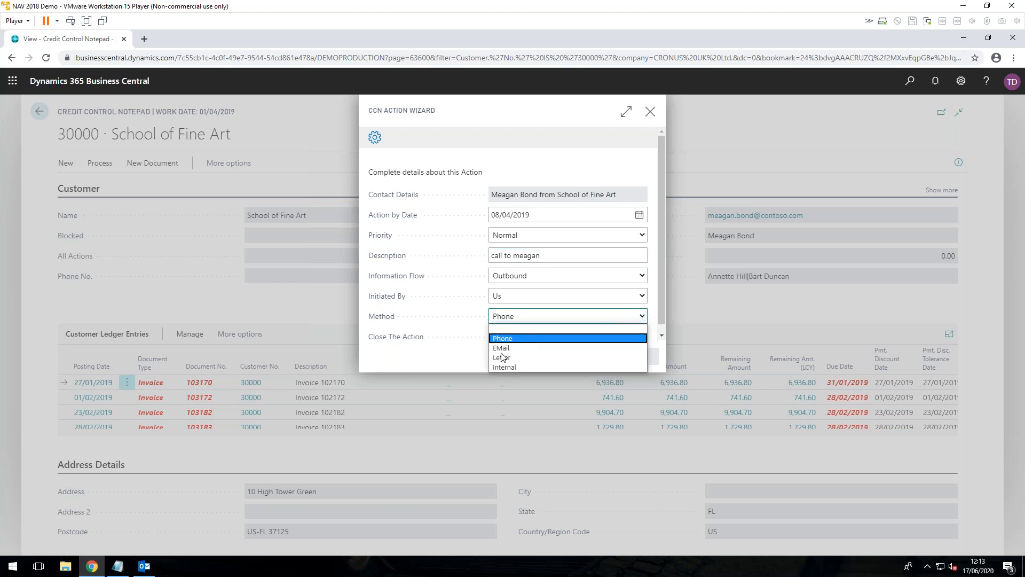
pyautogui.click(502, 339)
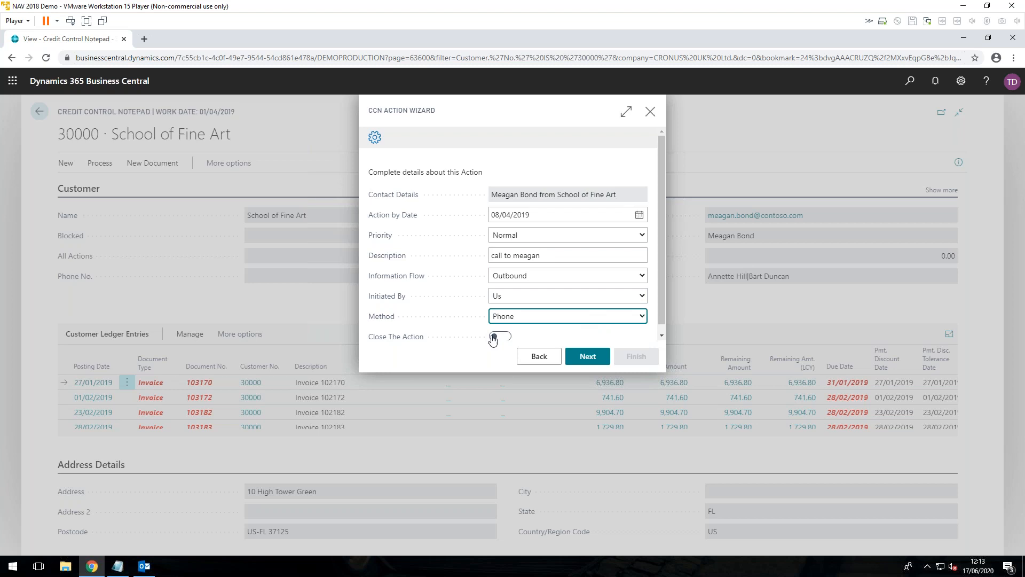
pyautogui.click(498, 336)
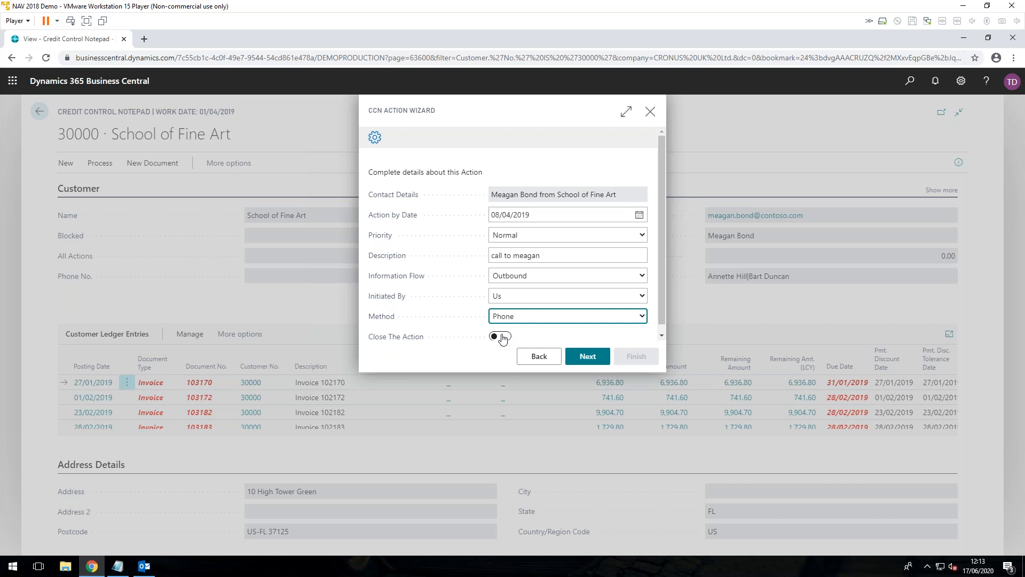
pyautogui.click(500, 334)
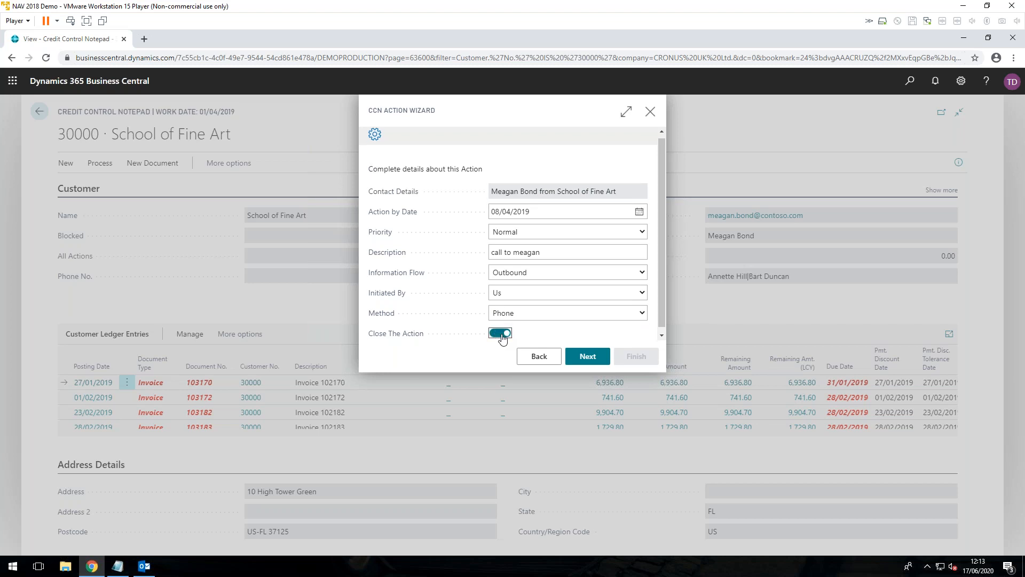
pyautogui.click(500, 333)
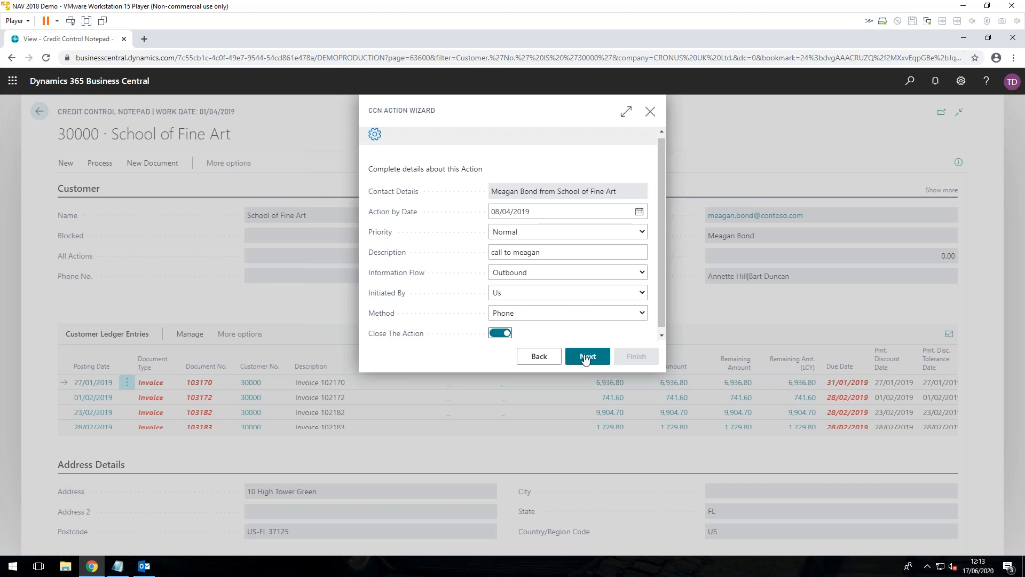
# Add the note 'meagan .. office move..' on the final step and finish creating the action.
pyautogui.click(586, 355)
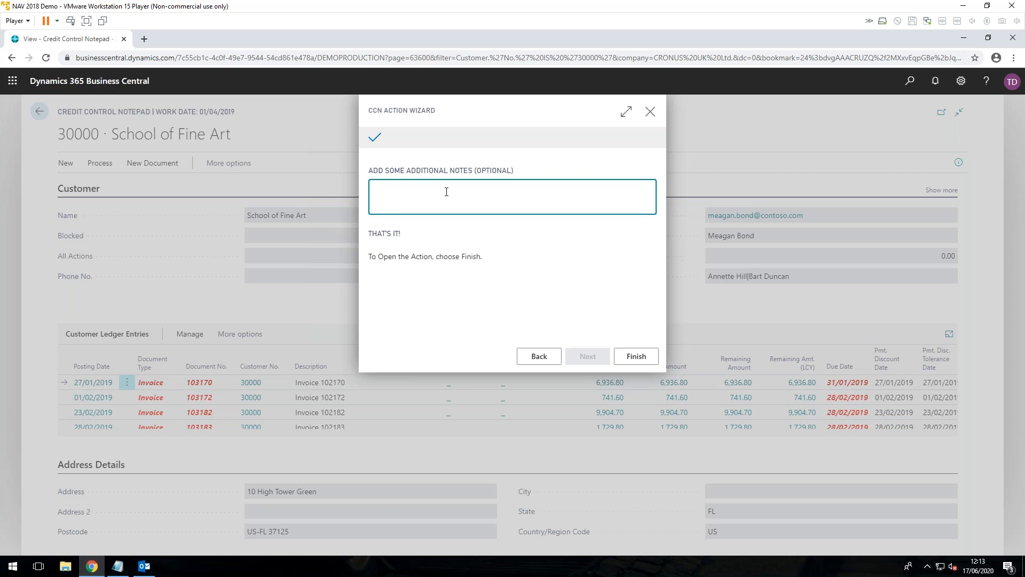
pyautogui.write('mea')
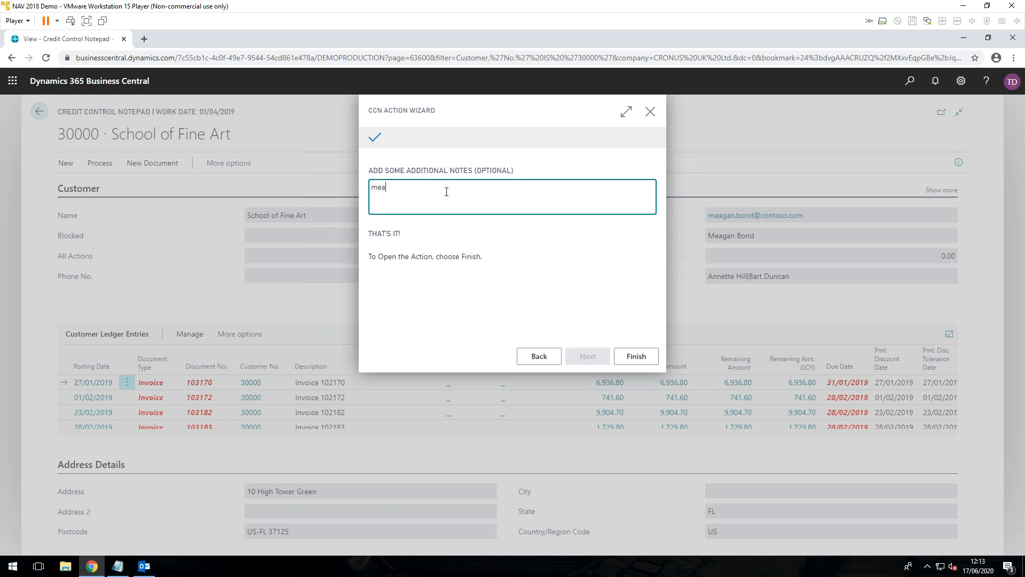
pyautogui.write('gan')
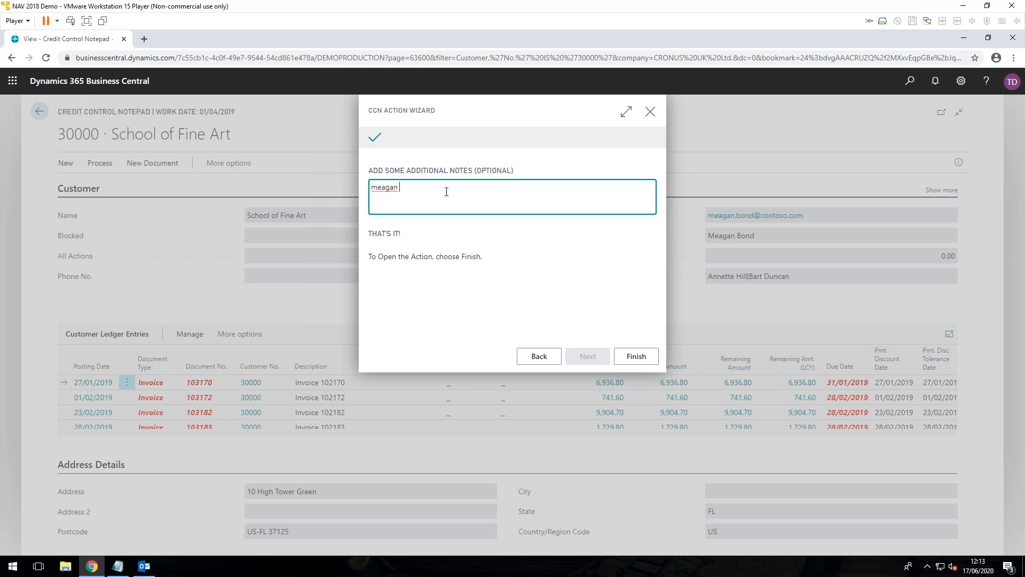
pyautogui.write('.. office move..')
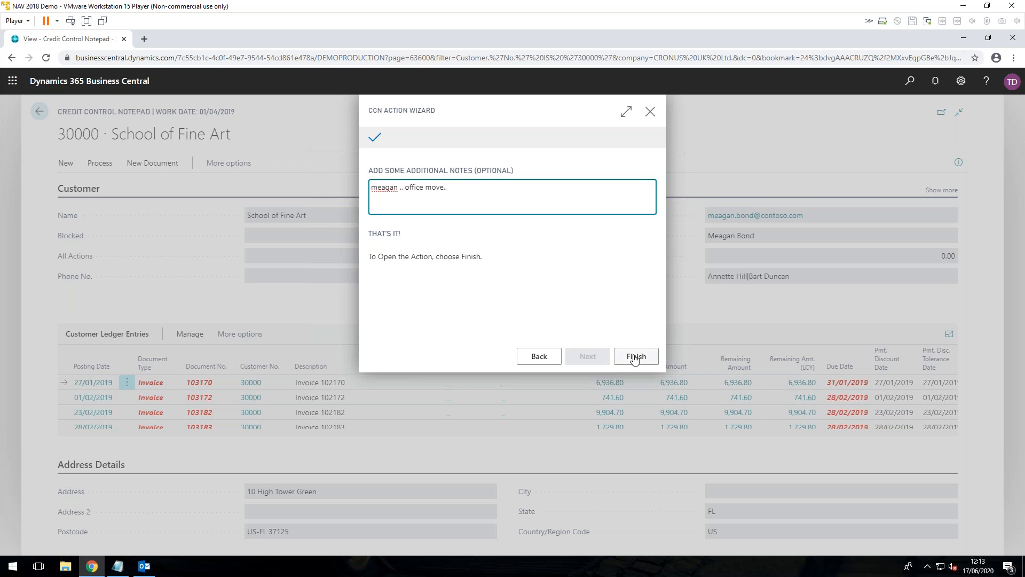
pyautogui.click(634, 356)
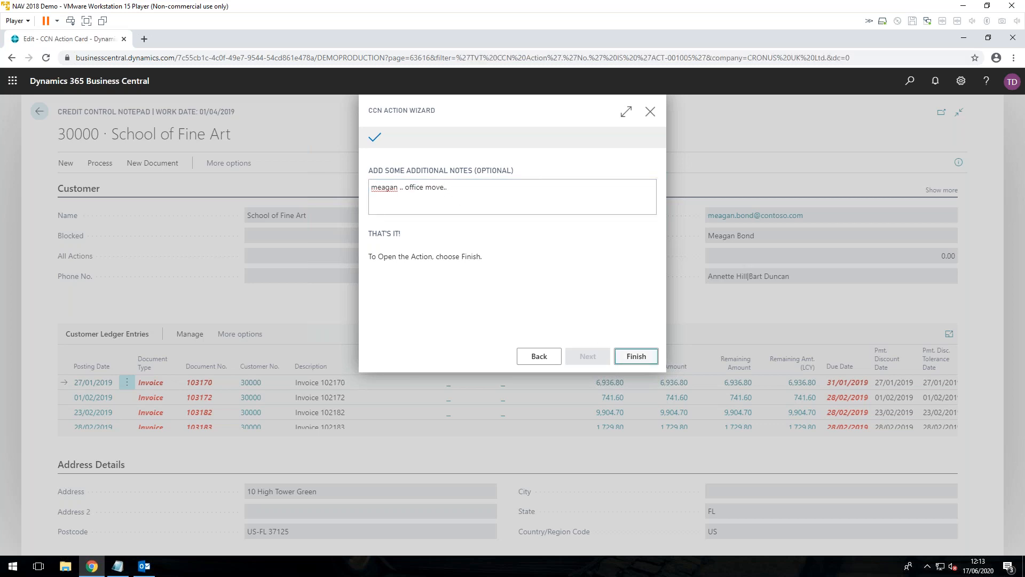
pyautogui.click(634, 355)
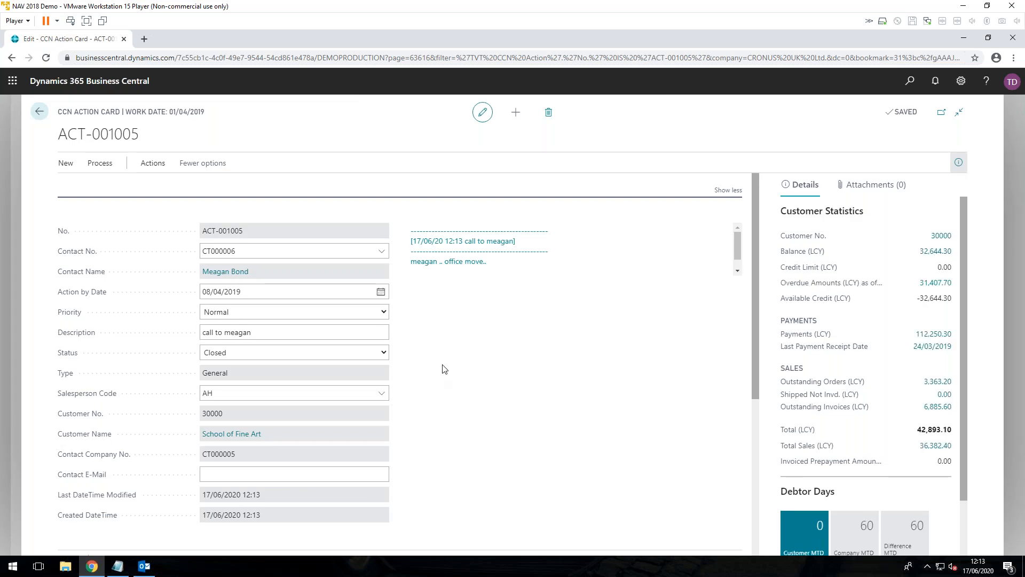
pyautogui.click(292, 473)
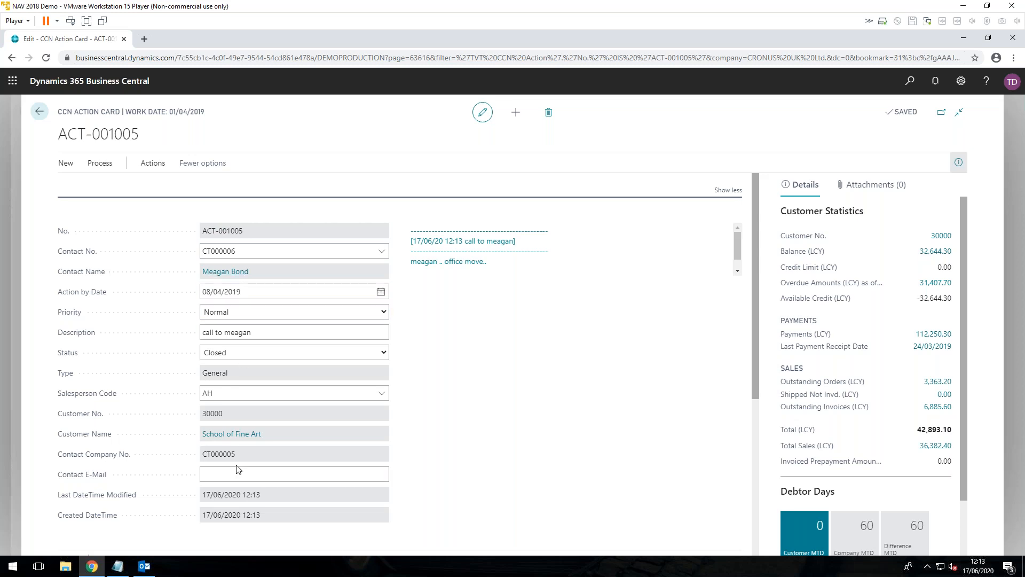
pyautogui.moveTo(548, 382)
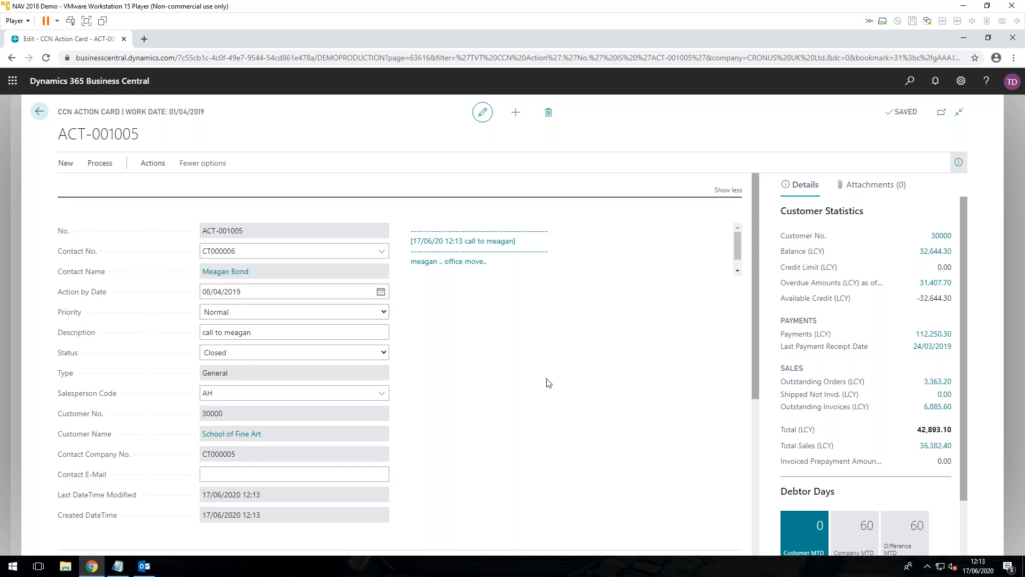
pyautogui.moveTo(519, 412)
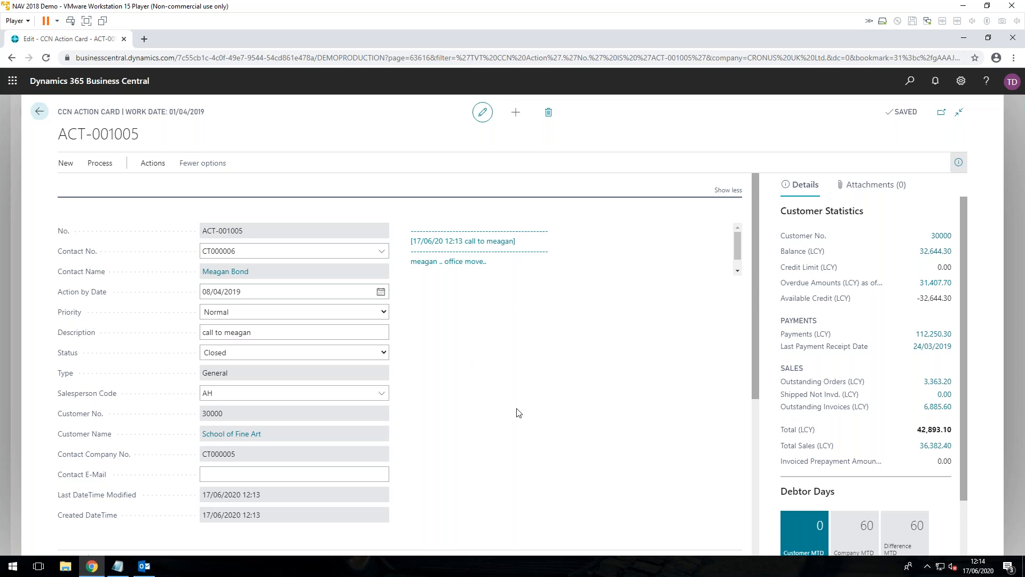
pyautogui.scroll(-3)
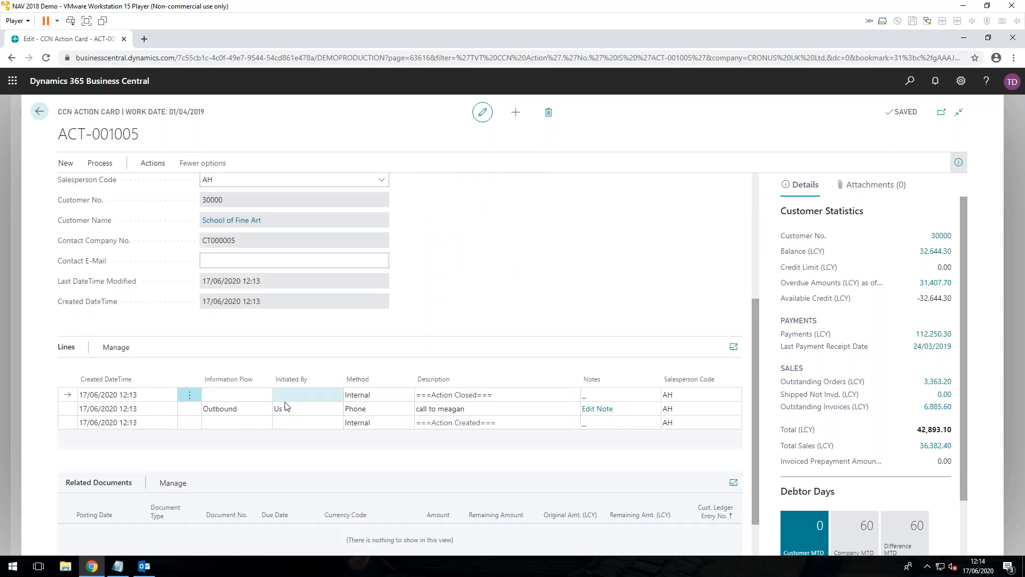
pyautogui.click(440, 407)
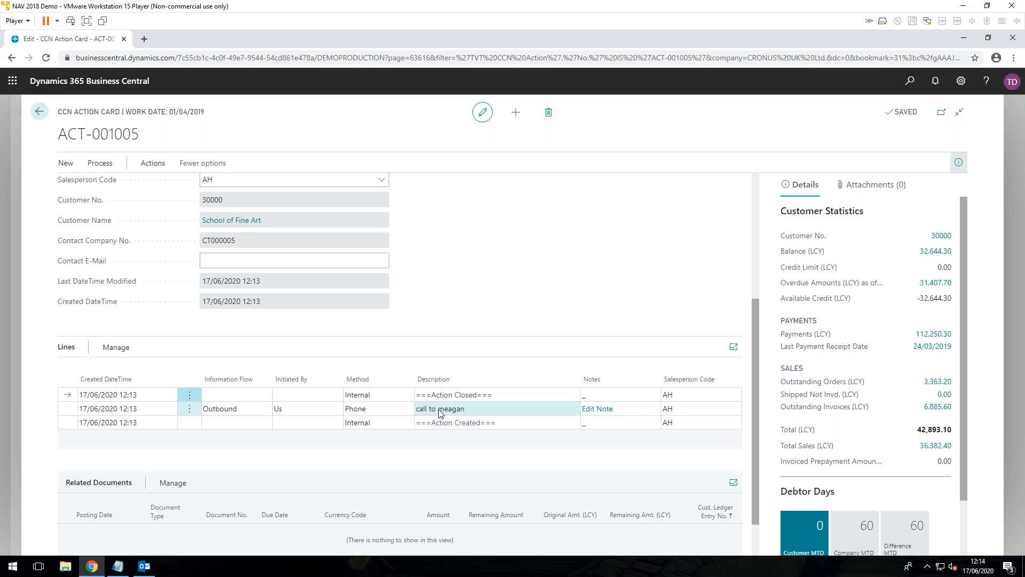
pyautogui.moveTo(440, 414)
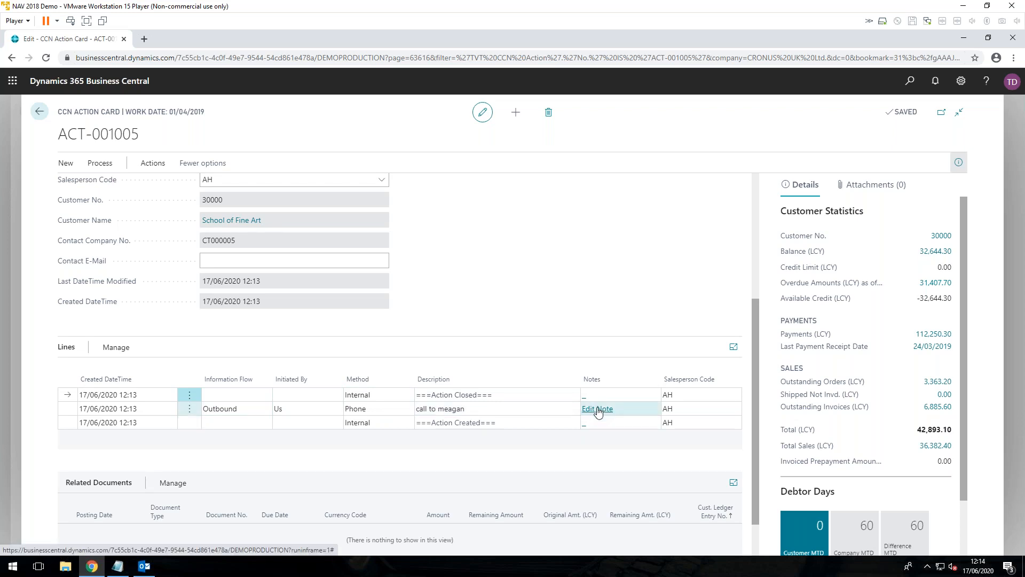
pyautogui.moveTo(596, 407)
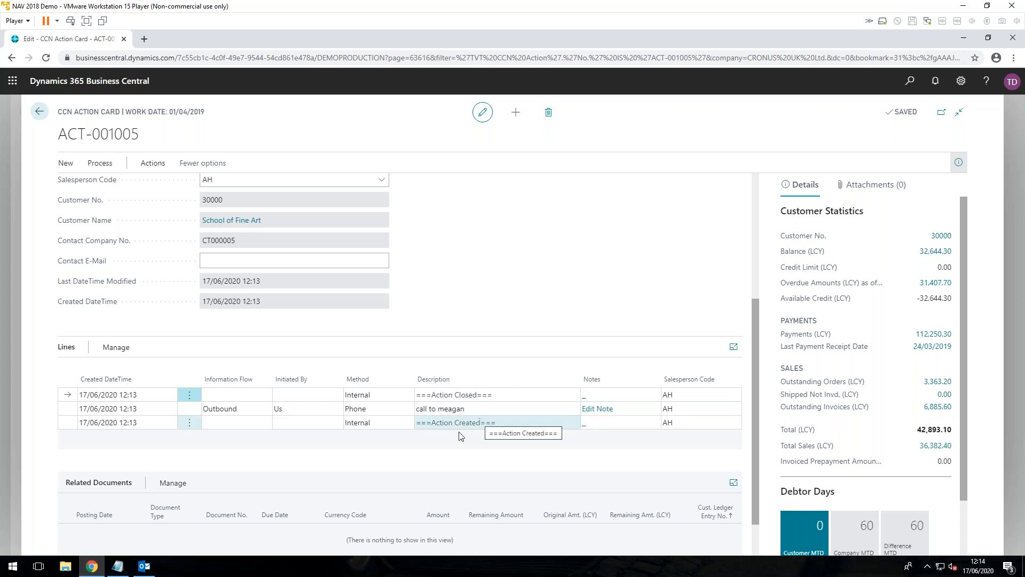
pyautogui.scroll(-3)
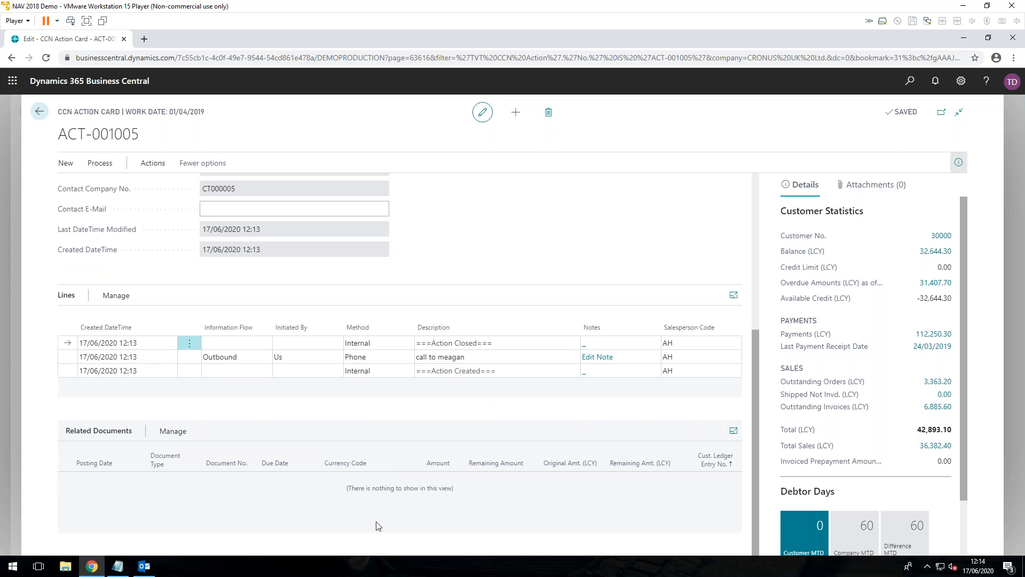
pyautogui.moveTo(428, 488)
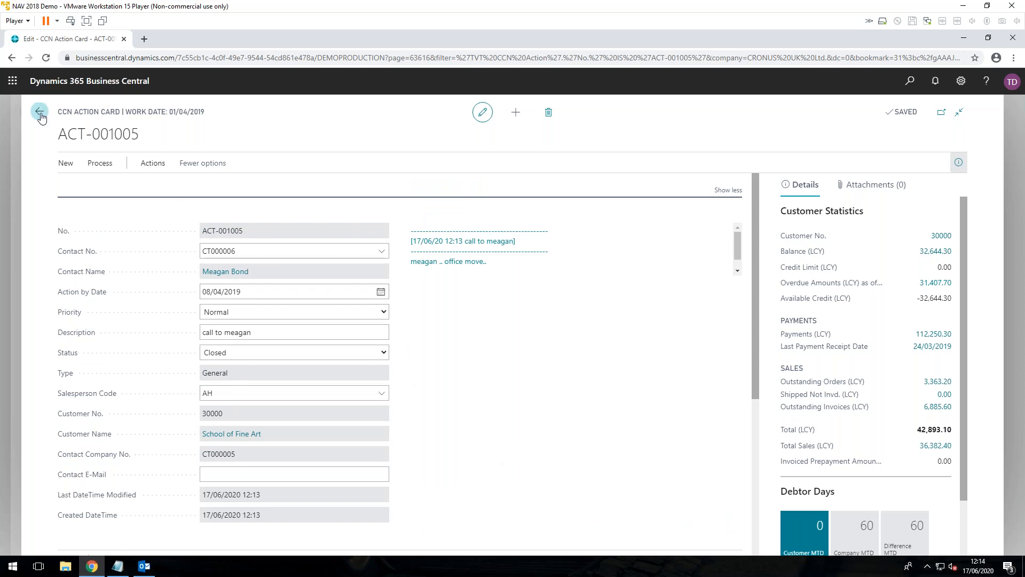
# Back on School of Fine Art's notepad, list all 3 actions and view ACT-001000 Call Meagan.
pyautogui.click(40, 111)
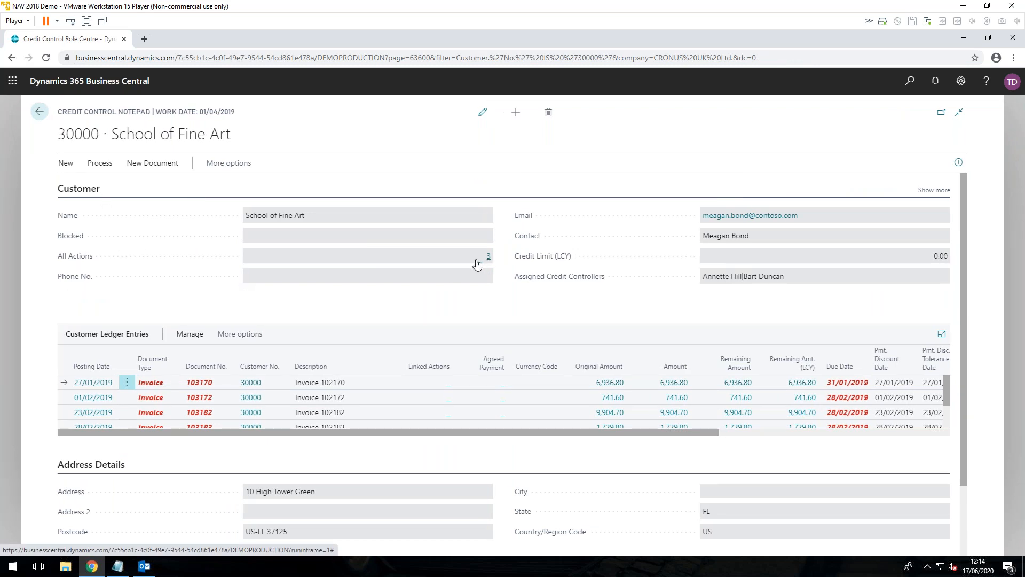
pyautogui.moveTo(488, 260)
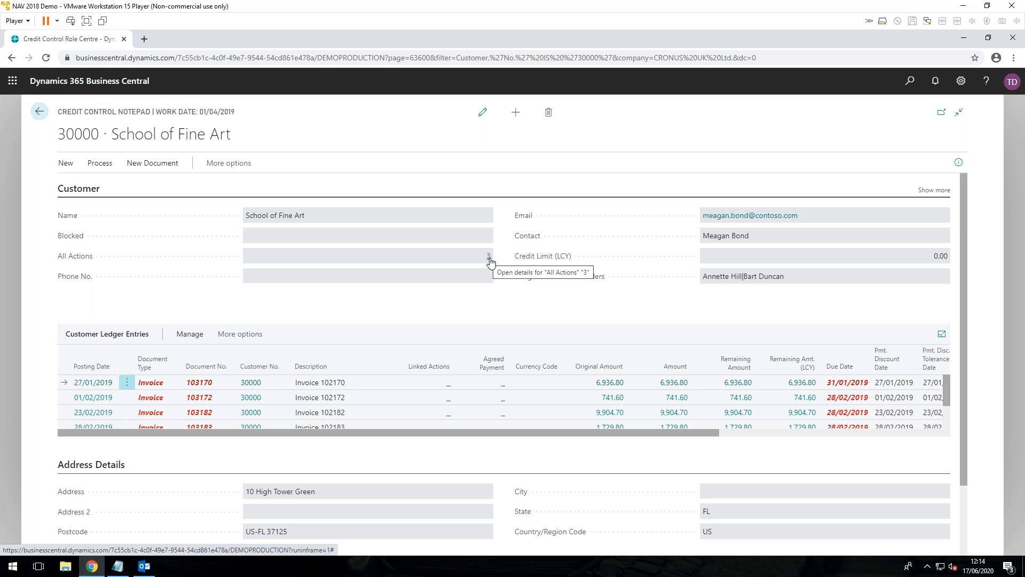
pyautogui.click(488, 255)
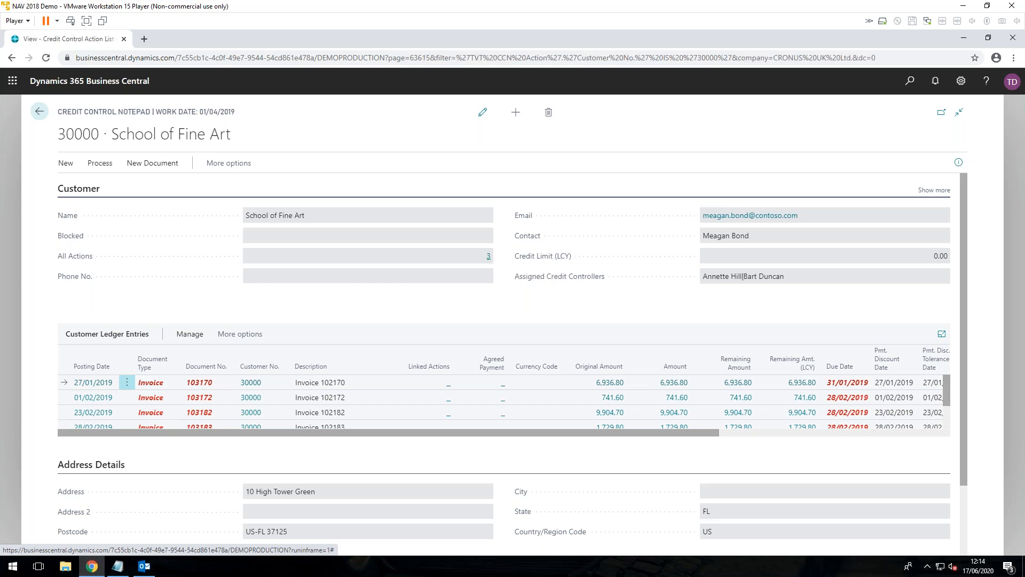
pyautogui.click(488, 255)
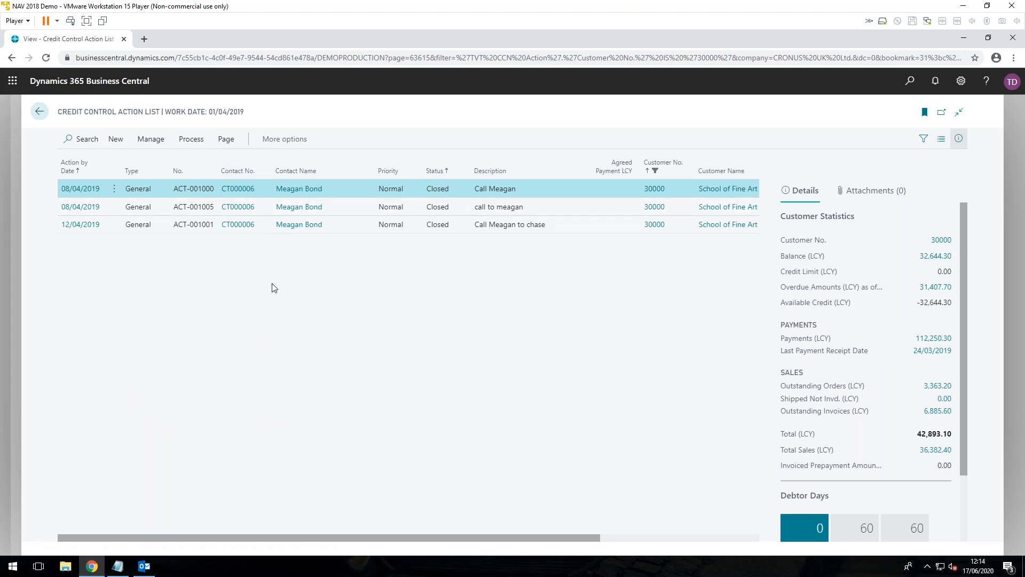
pyautogui.moveTo(80, 188)
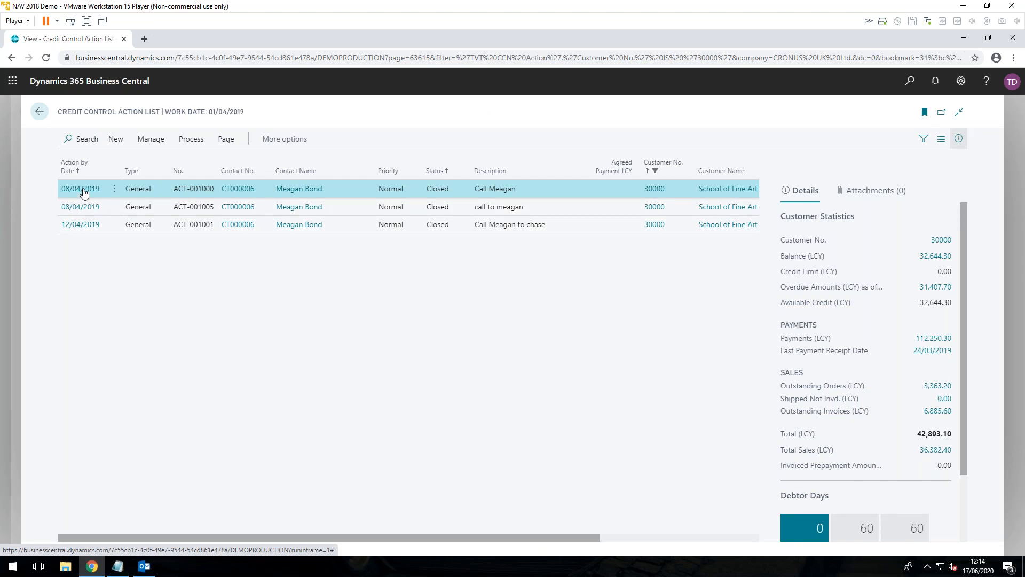
pyautogui.click(80, 188)
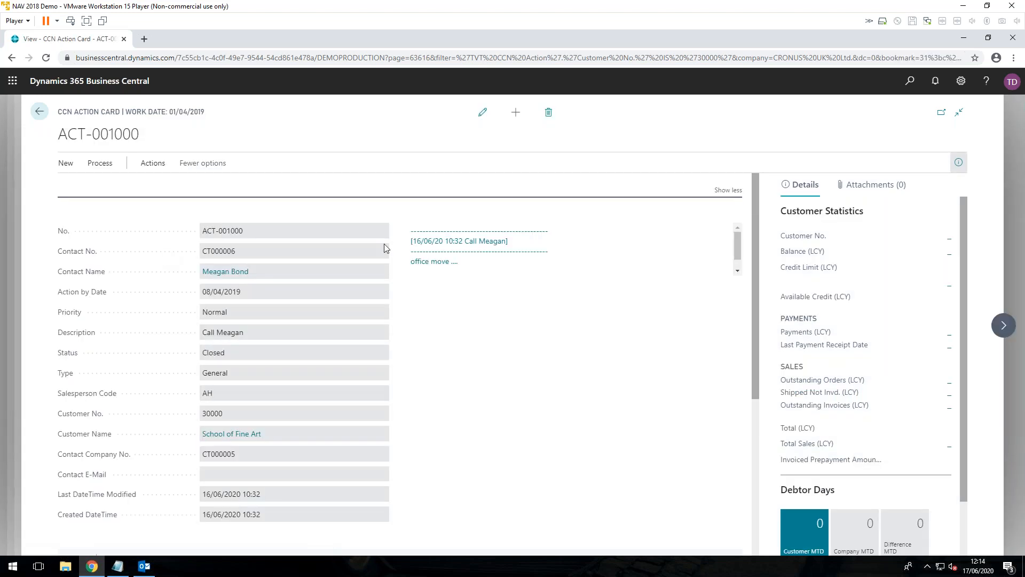
pyautogui.scroll(-3)
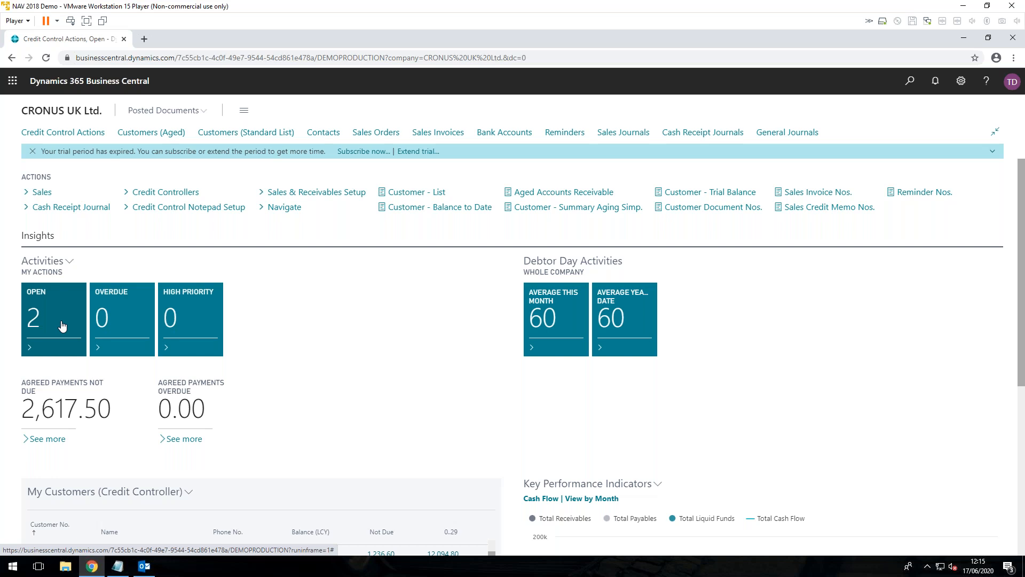
pyautogui.moveTo(418, 316)
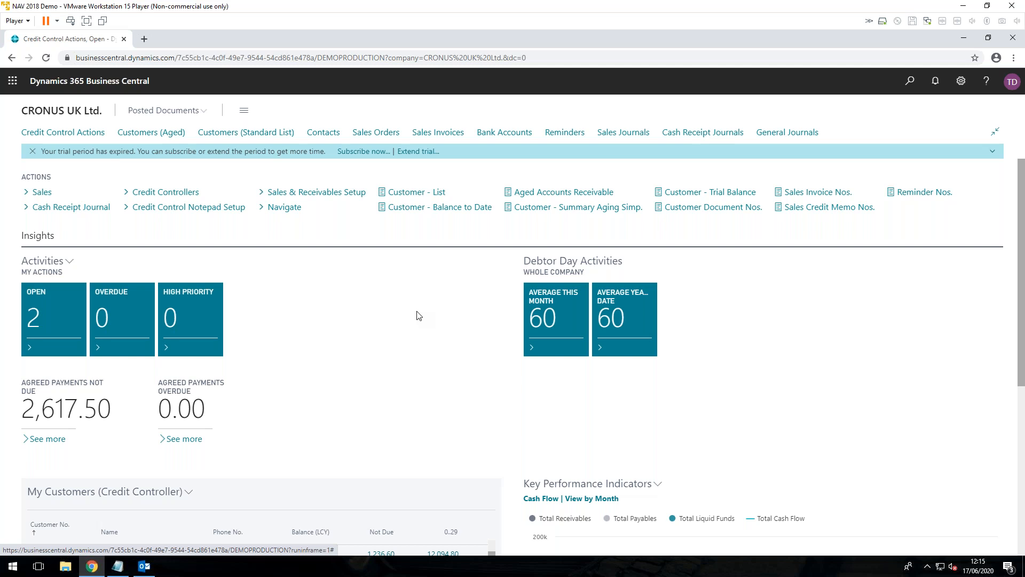
# From My Customers reopen customer 30000's notepad and begin an action for invoice 102170.
pyautogui.scroll(-3)
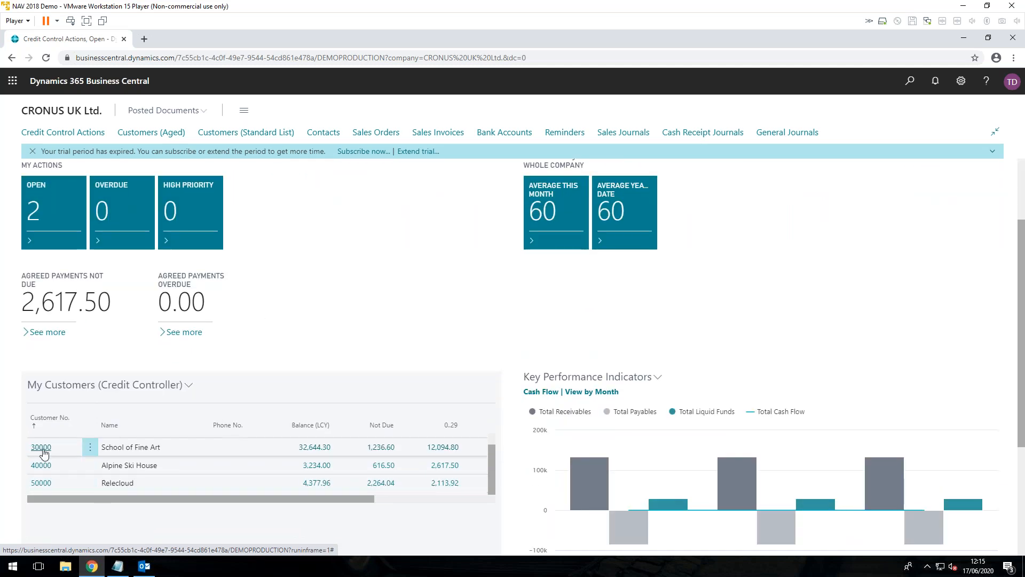
pyautogui.moveTo(47, 449)
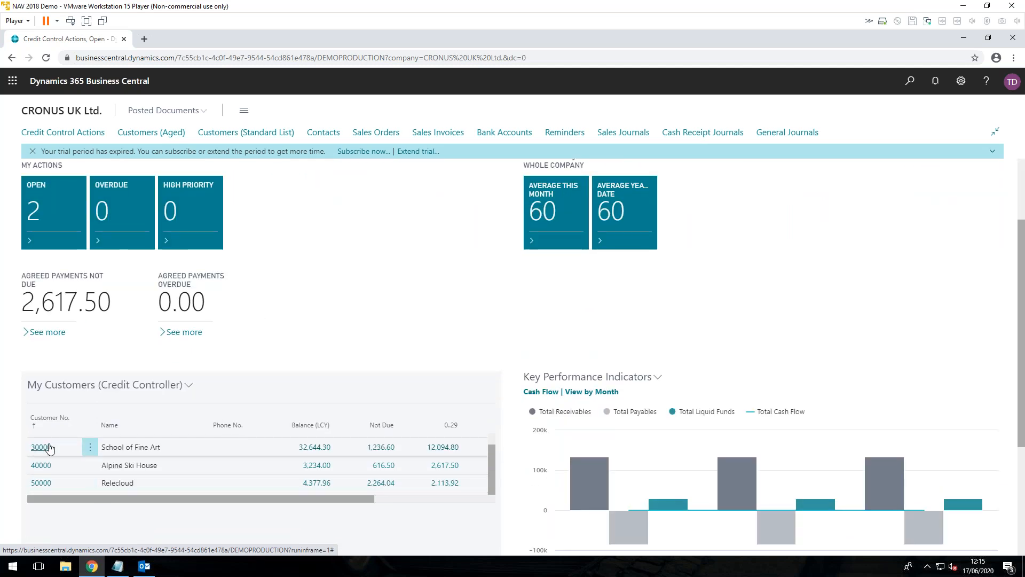
pyautogui.click(41, 446)
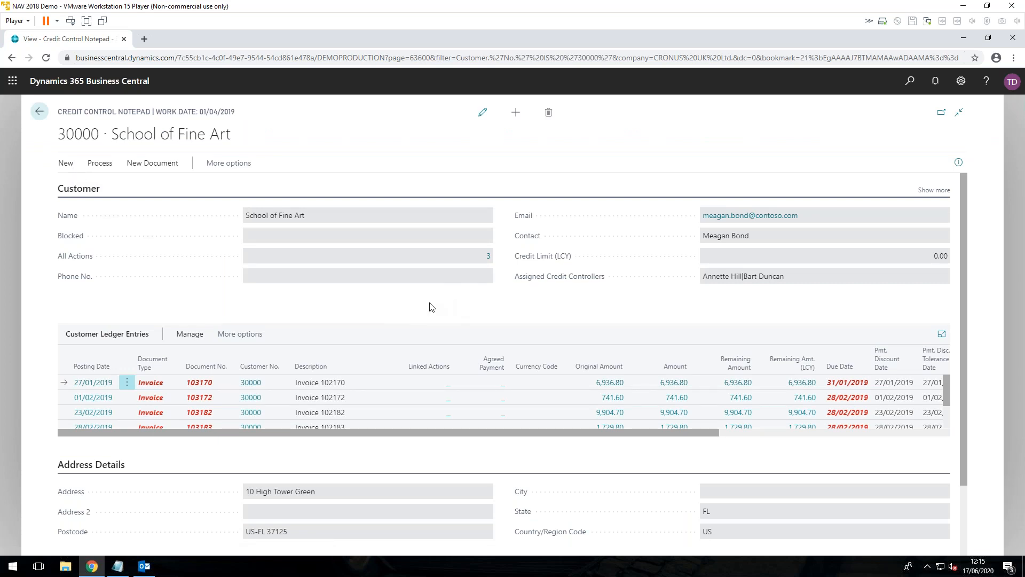
pyautogui.moveTo(608, 382)
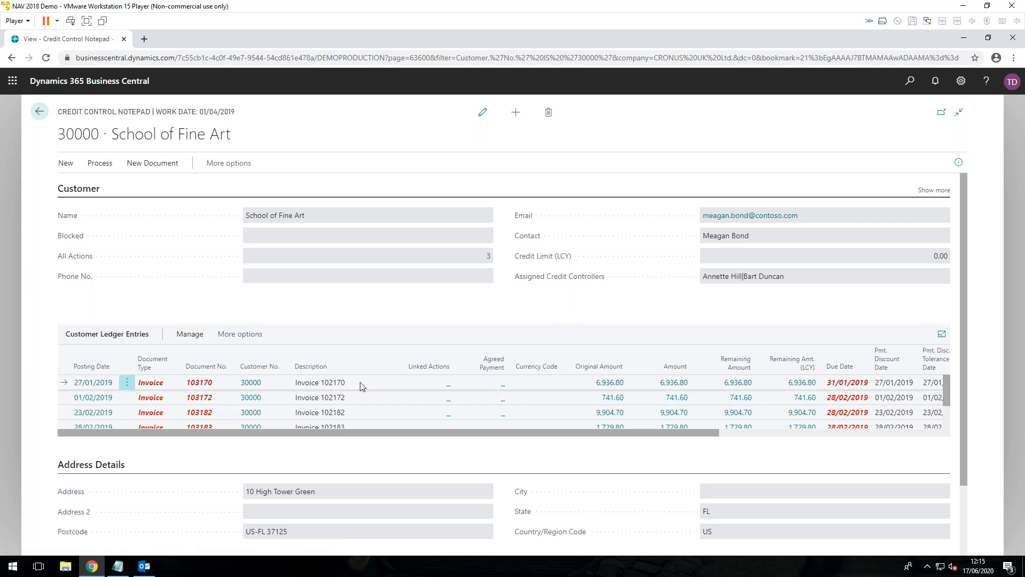
pyautogui.click(319, 383)
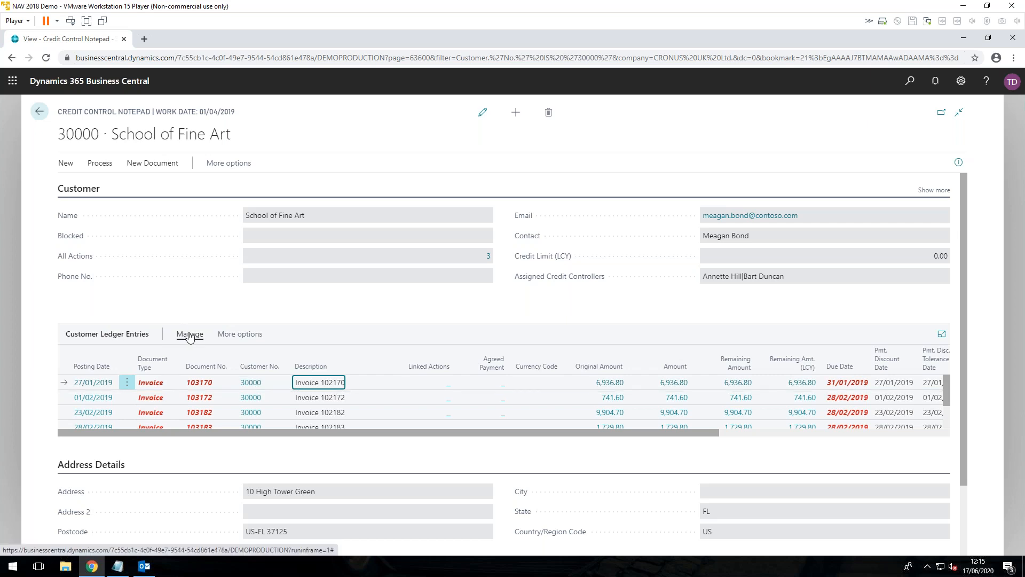
pyautogui.click(239, 333)
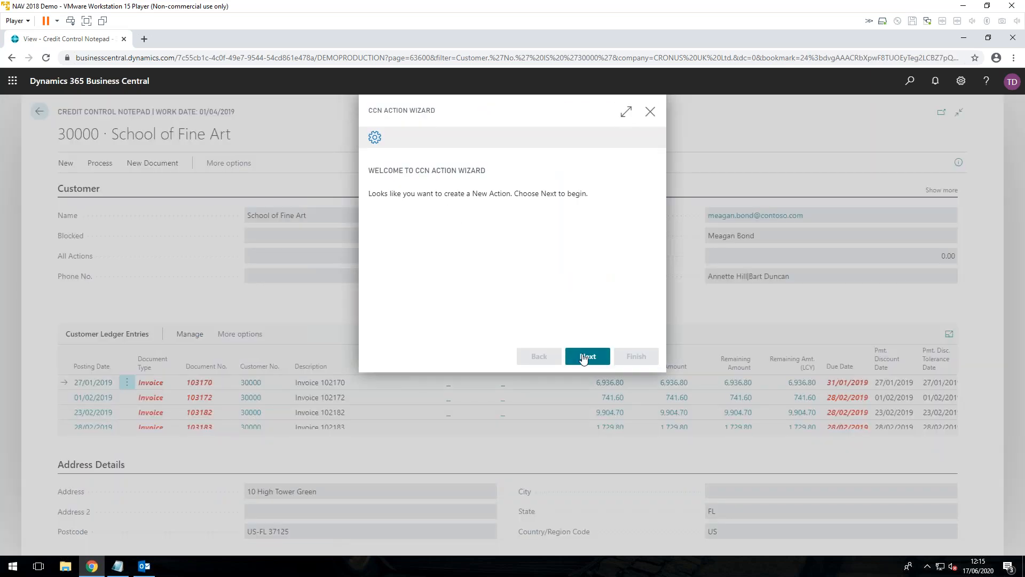
pyautogui.click(586, 355)
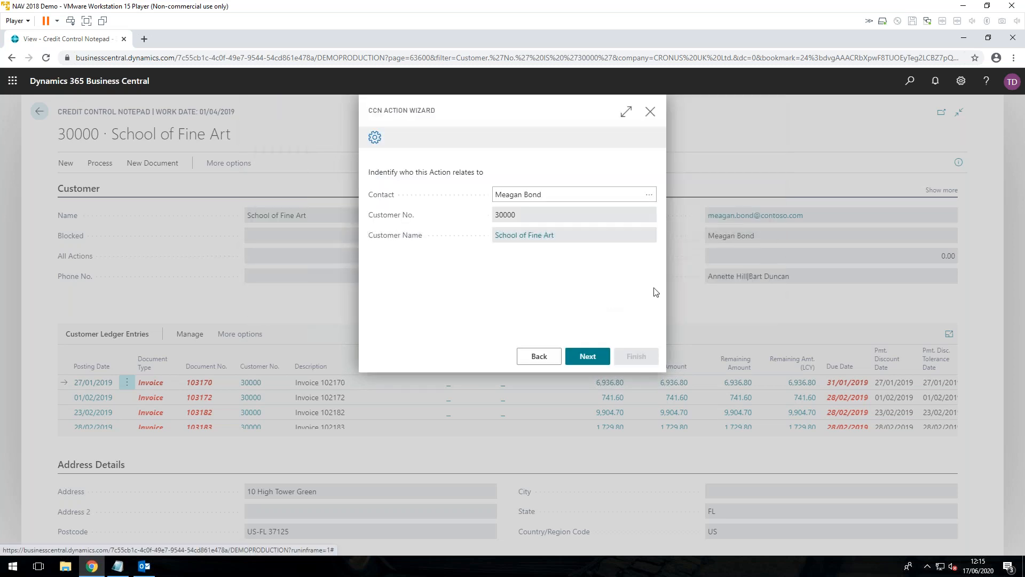
pyautogui.click(586, 355)
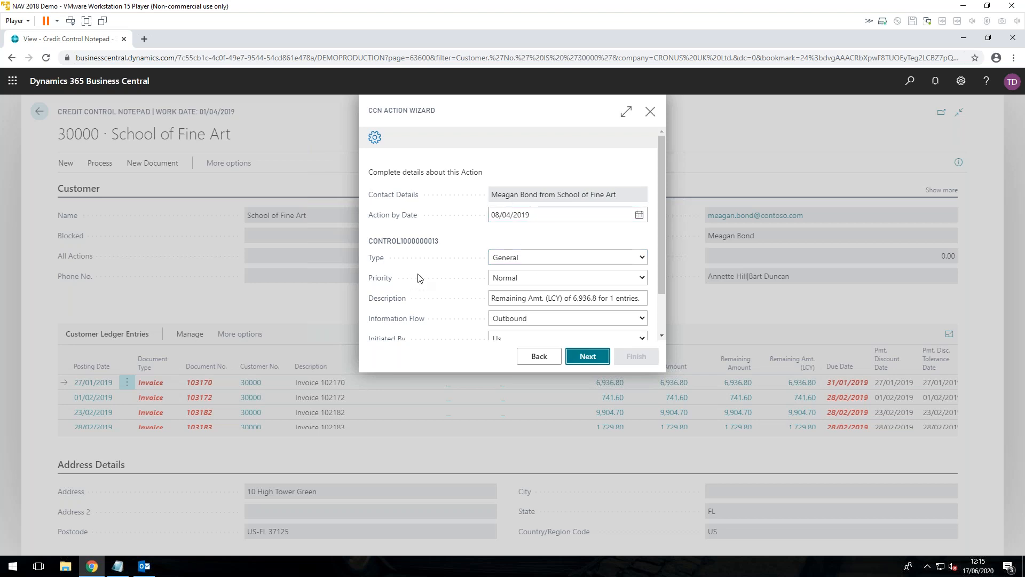
pyautogui.click(566, 257)
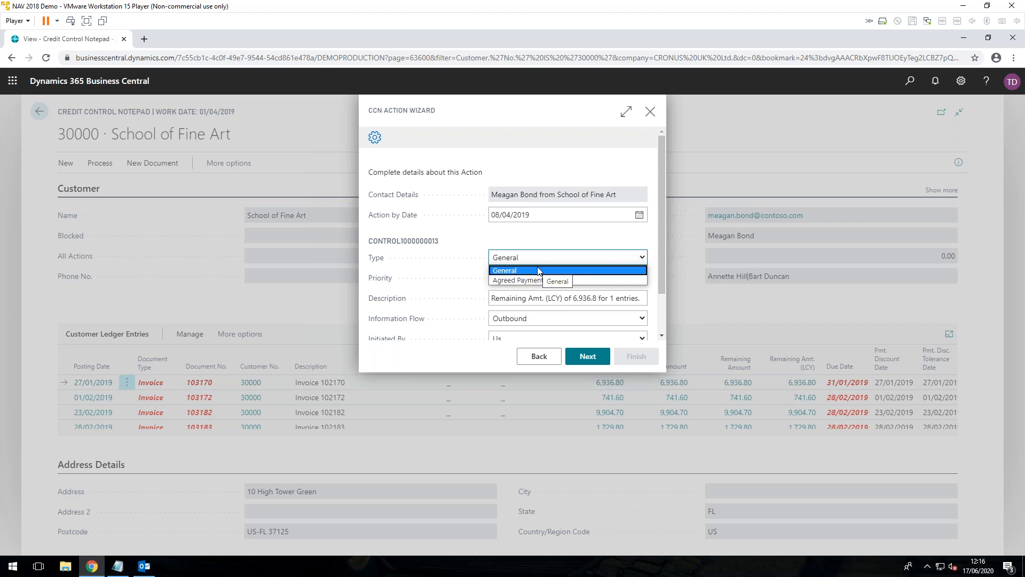
pyautogui.moveTo(516, 280)
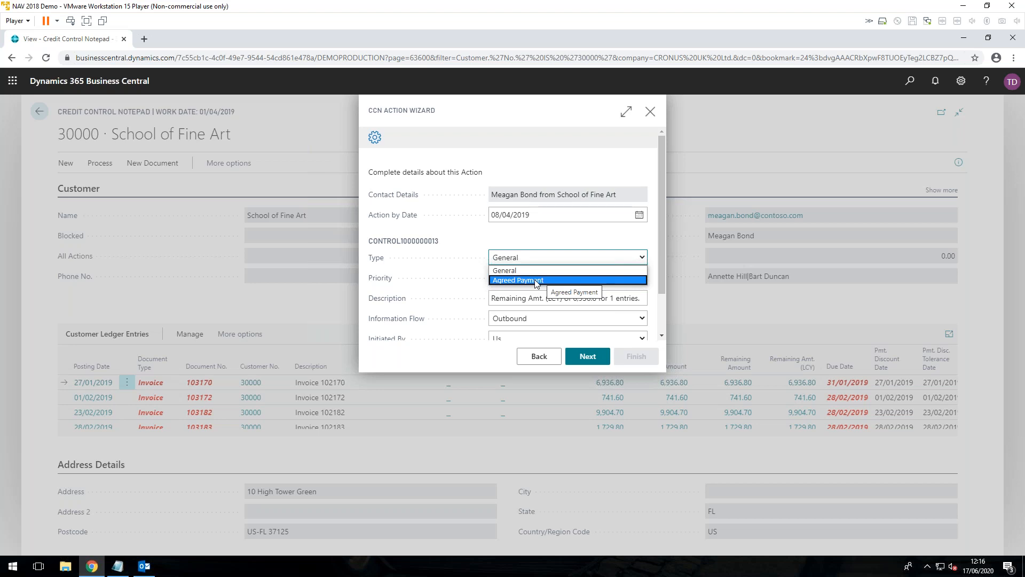
pyautogui.click(517, 279)
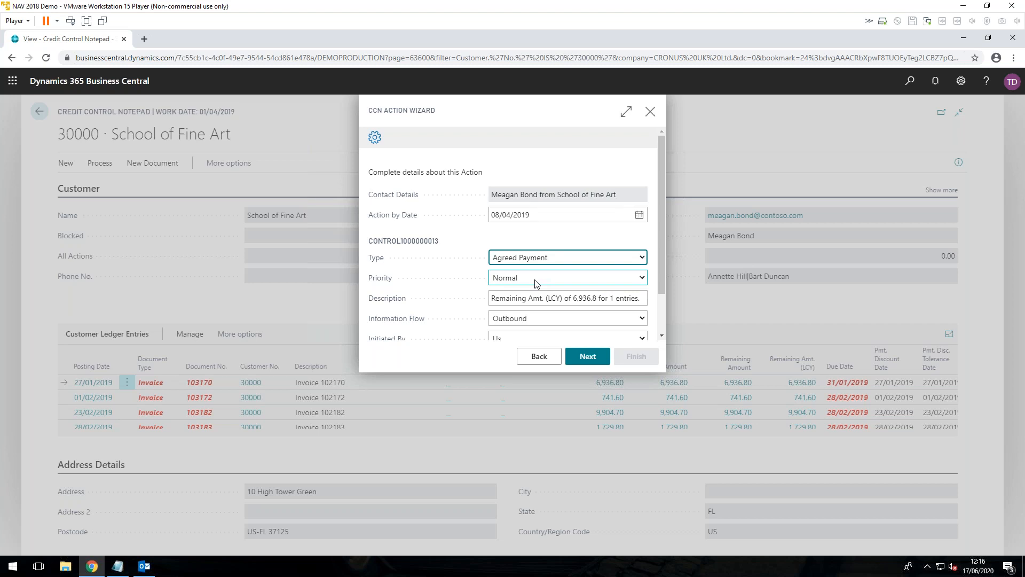
pyautogui.moveTo(643, 281)
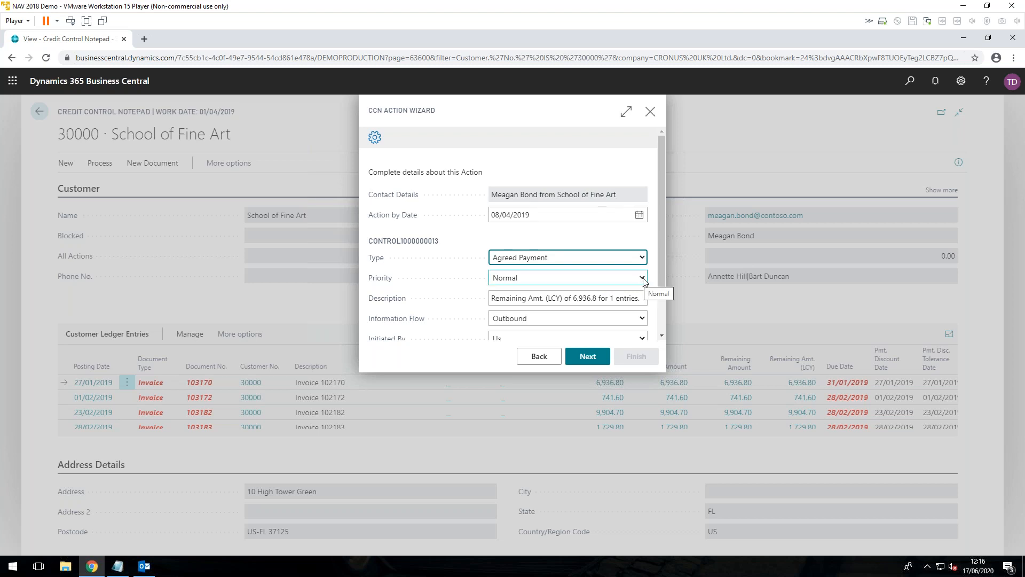
# Raise Priority to High and continue to the notes step.
pyautogui.click(566, 278)
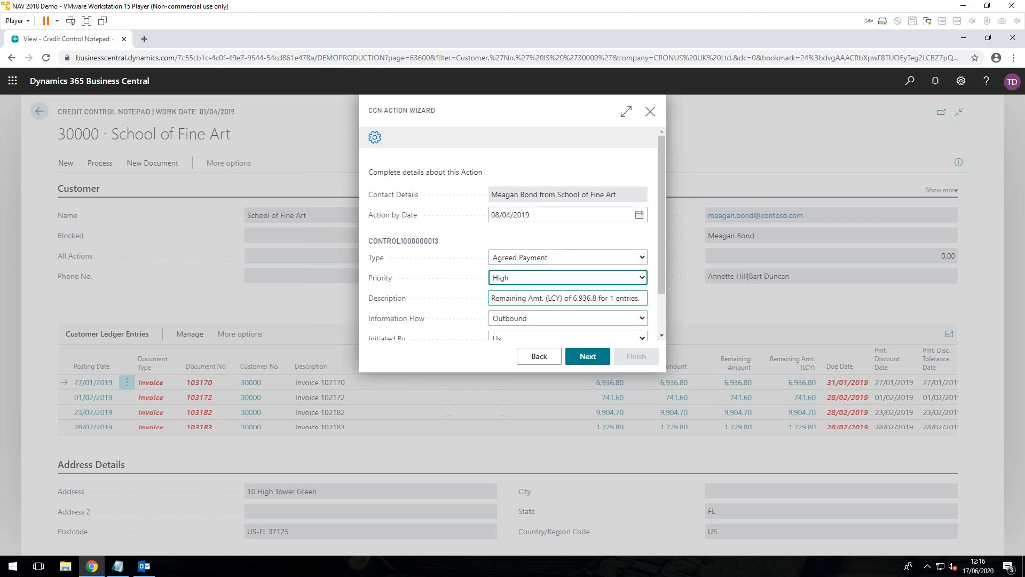
pyautogui.scroll(-3)
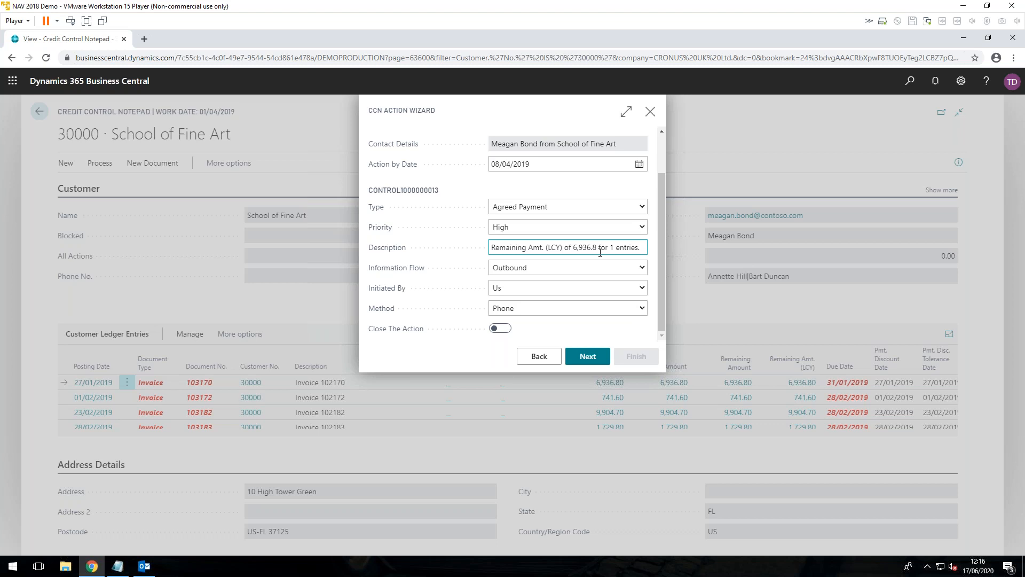
pyautogui.moveTo(641, 366)
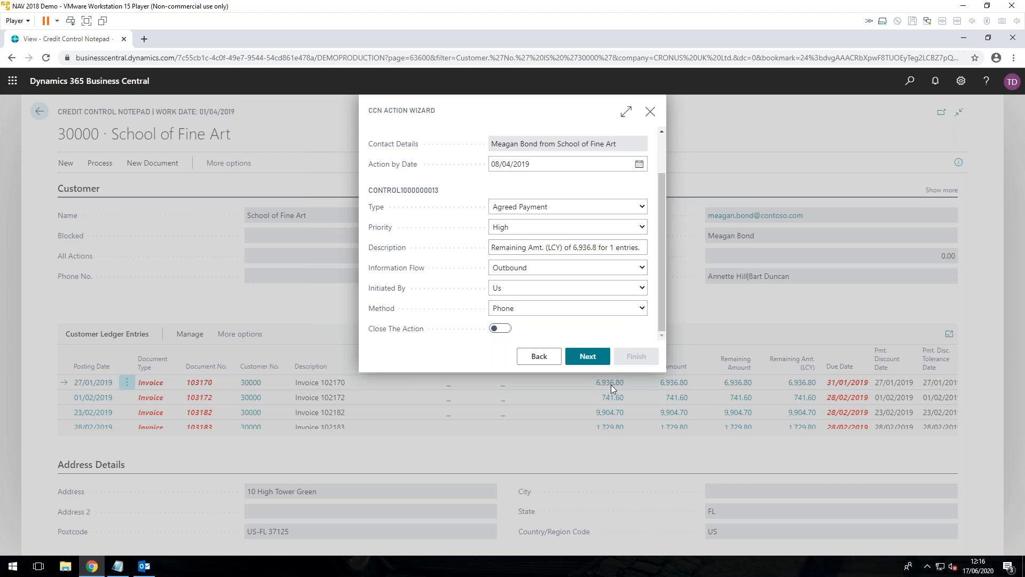
pyautogui.click(567, 247)
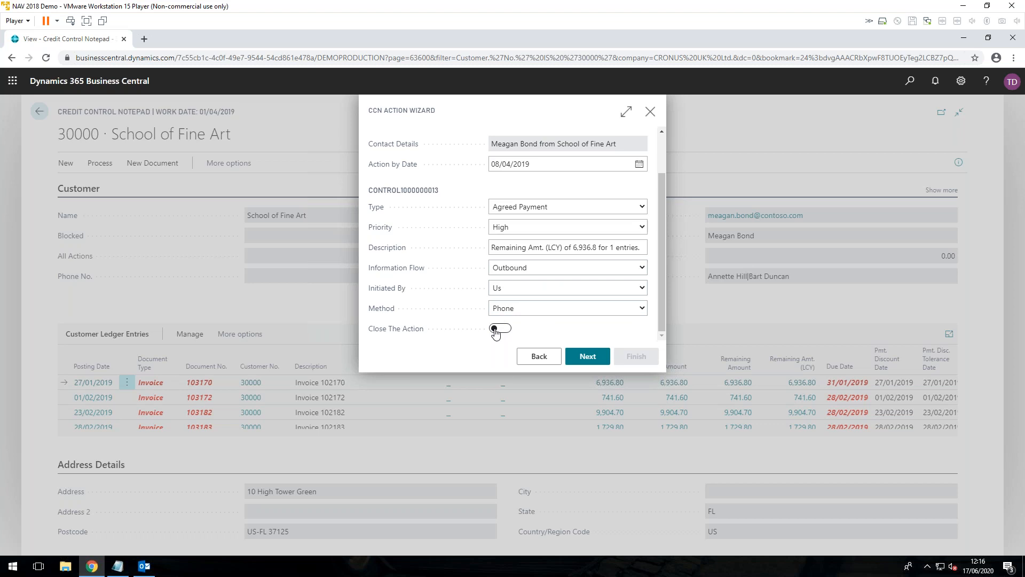
pyautogui.click(587, 355)
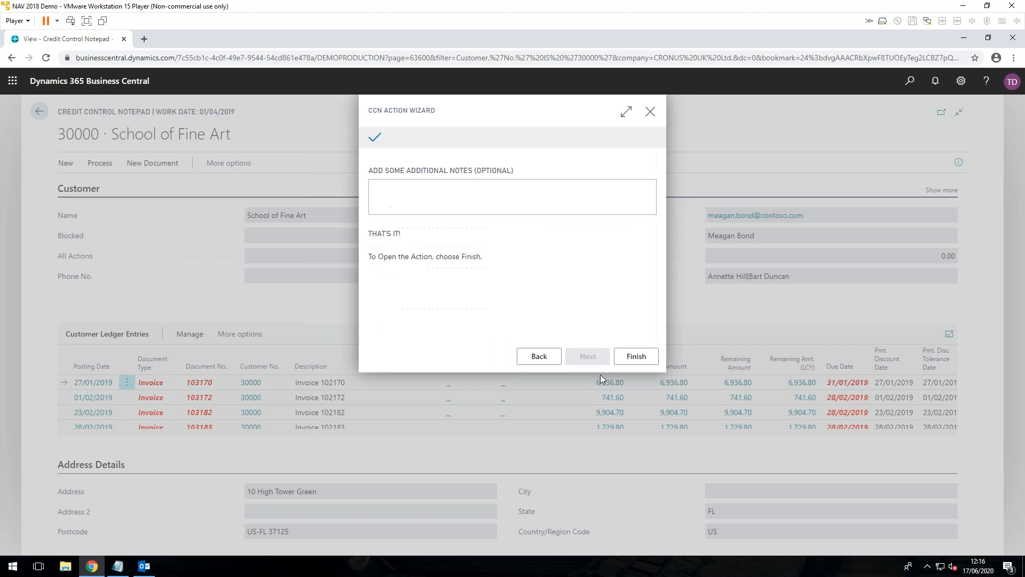
# Note 'meagan agreed ....' and finish the wizard to create the action.
pyautogui.click(511, 196)
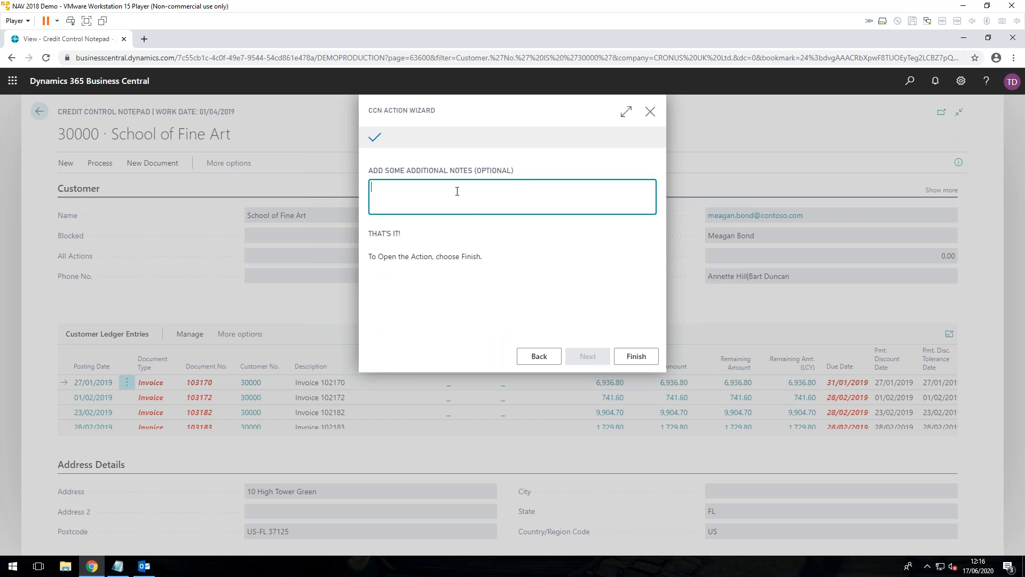
pyautogui.write('meagan ag')
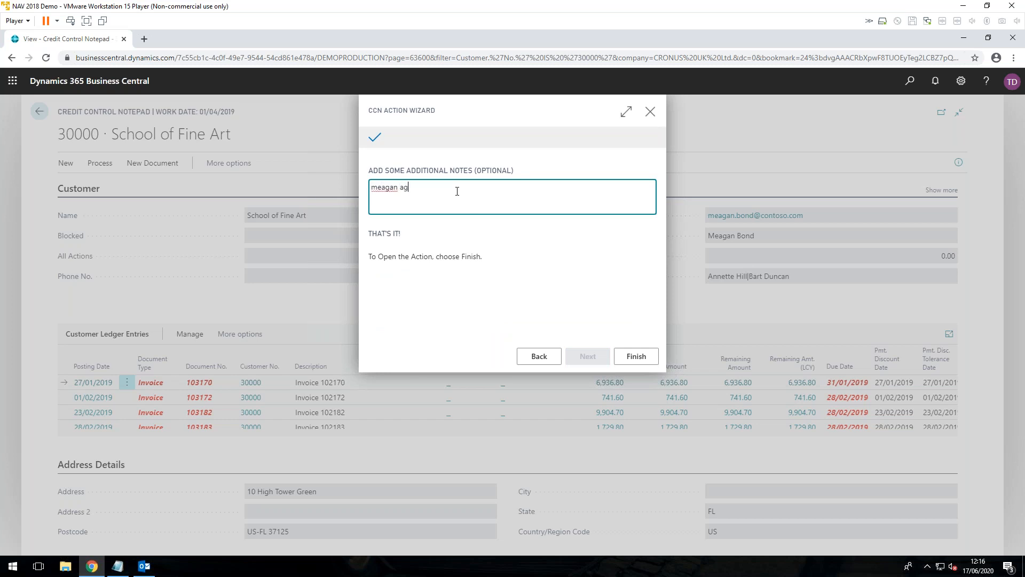
pyautogui.write('reed ....')
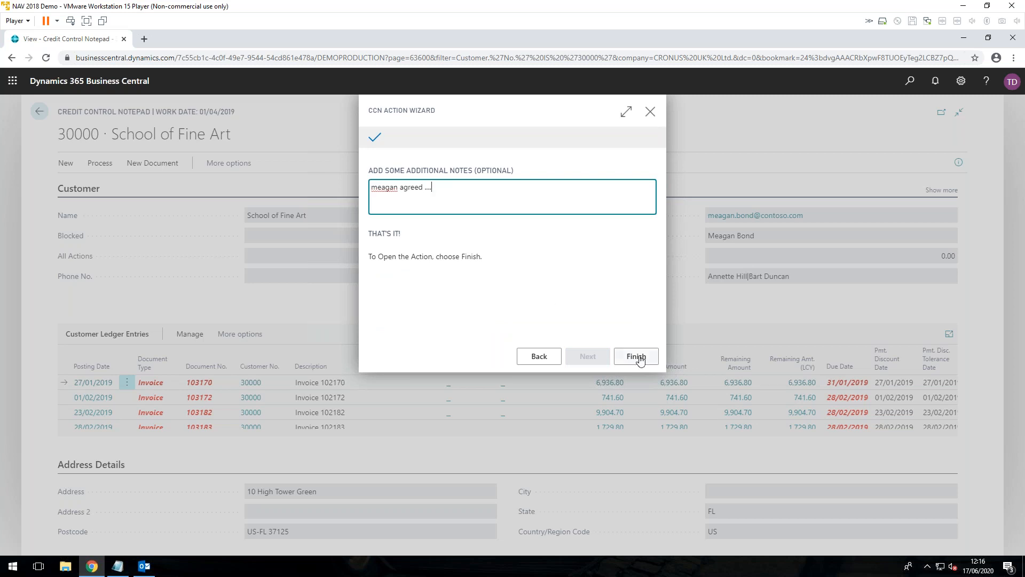
pyautogui.click(635, 355)
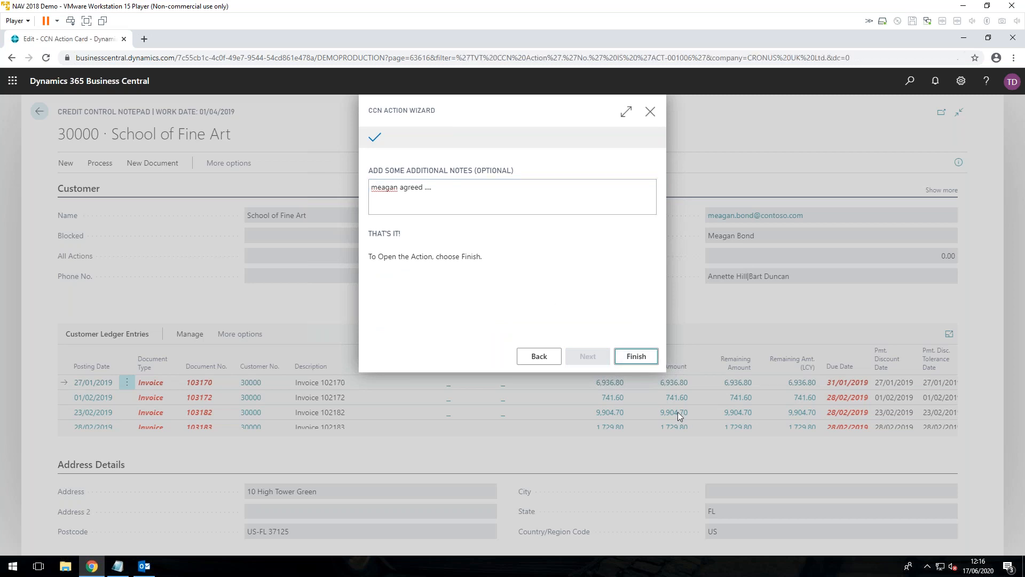
# Review action ACT-001006's lines and related invoice 103170 for the 6,936.80 agreed payment.
pyautogui.click(634, 355)
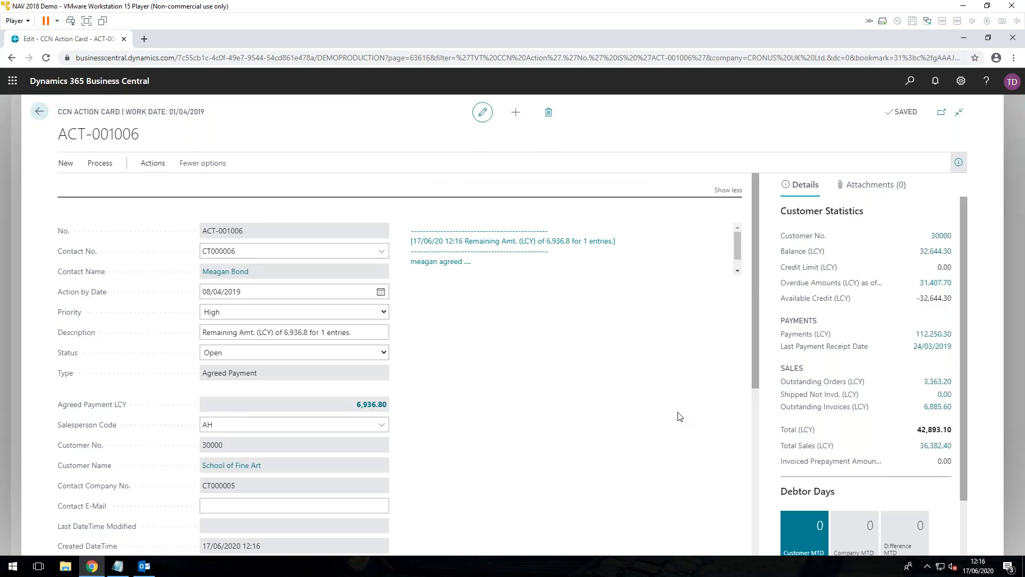
pyautogui.scroll(-3)
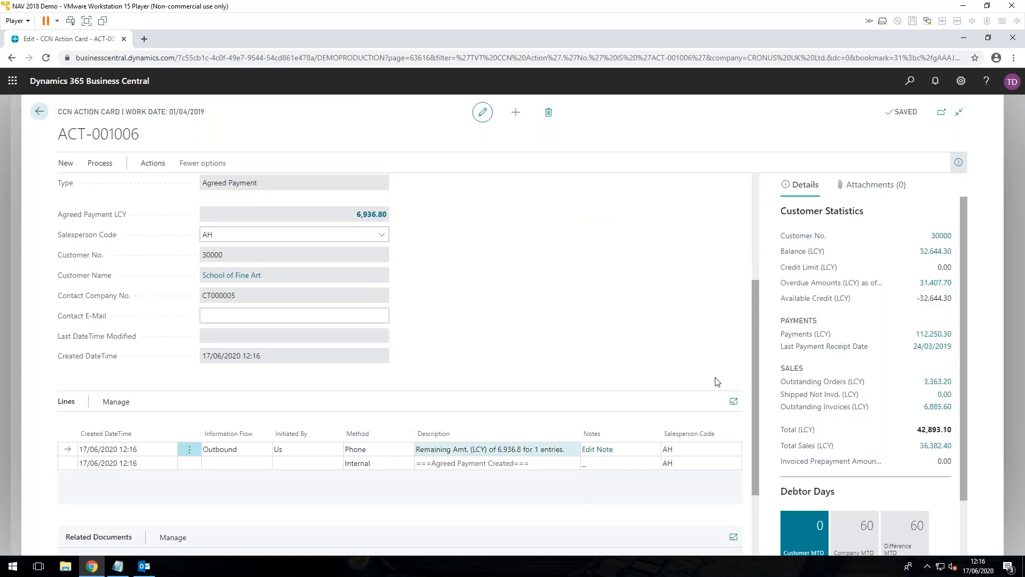
pyautogui.scroll(-3)
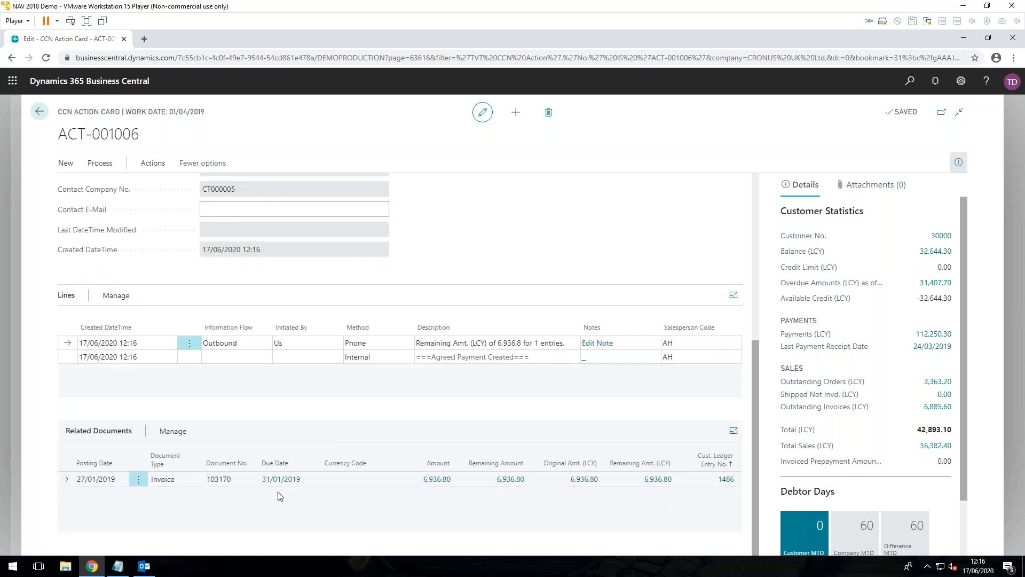
pyautogui.moveTo(321, 482)
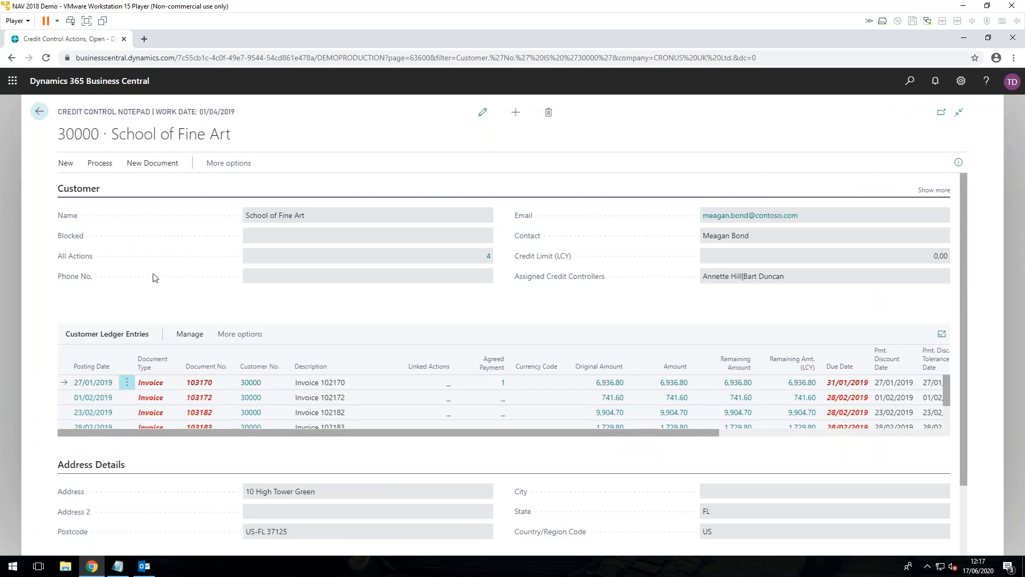
# Return to the Credit Control Role Centre showing 3 open actions and 9,554.30 agreed payments not due.
pyautogui.click(38, 111)
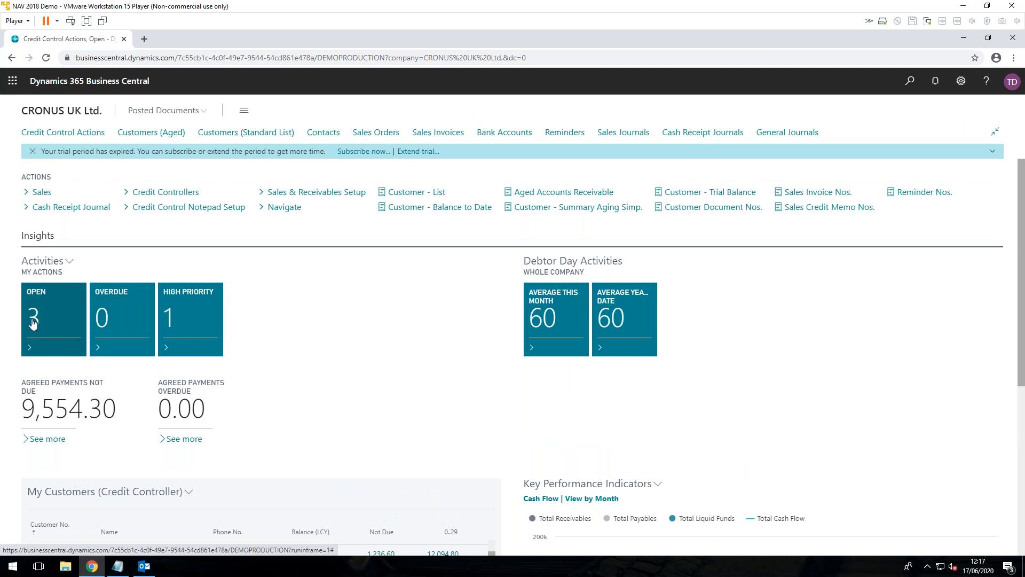
pyautogui.moveTo(57, 326)
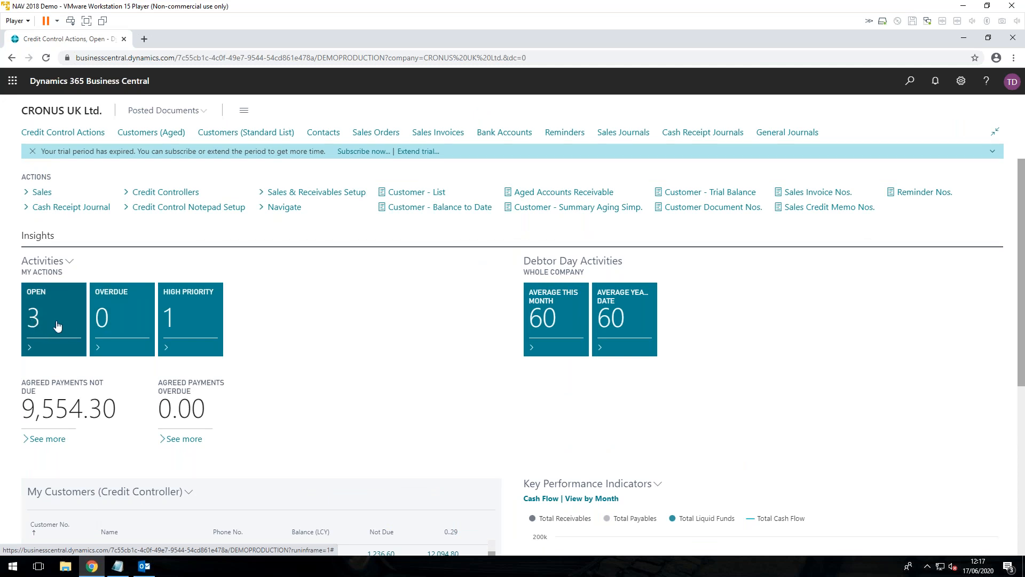
pyautogui.moveTo(183, 324)
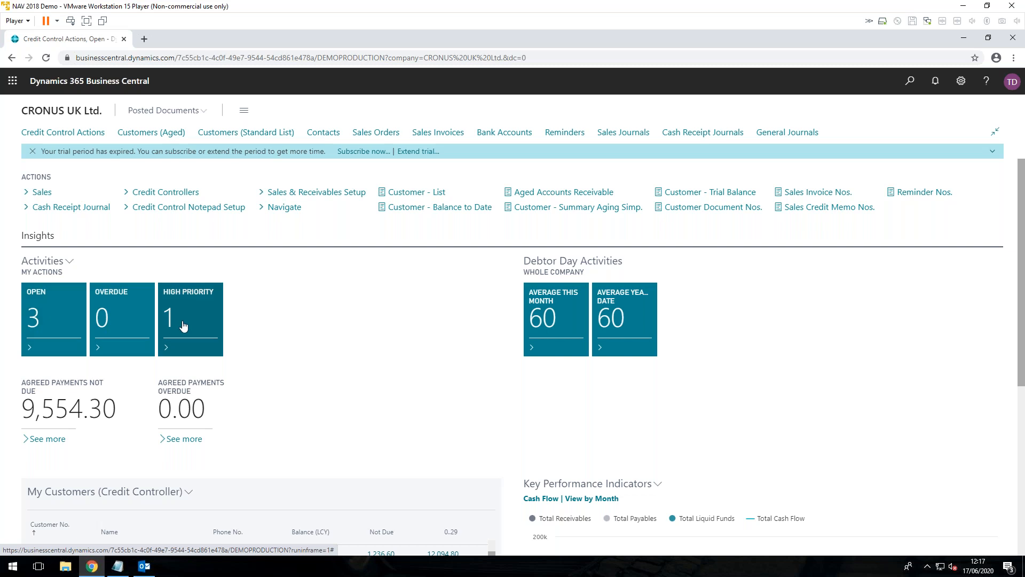
pyautogui.moveTo(176, 320)
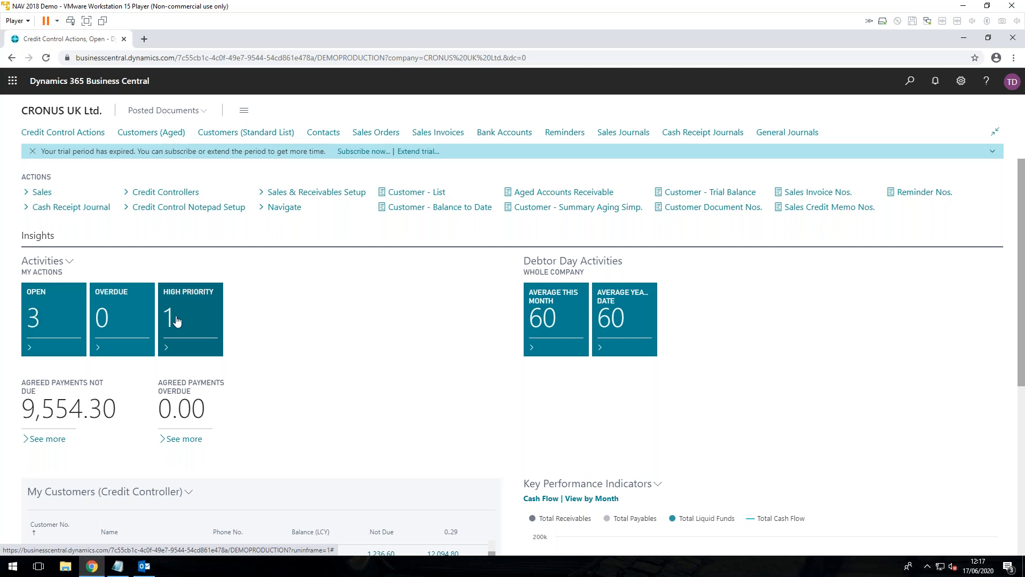
pyautogui.moveTo(145, 320)
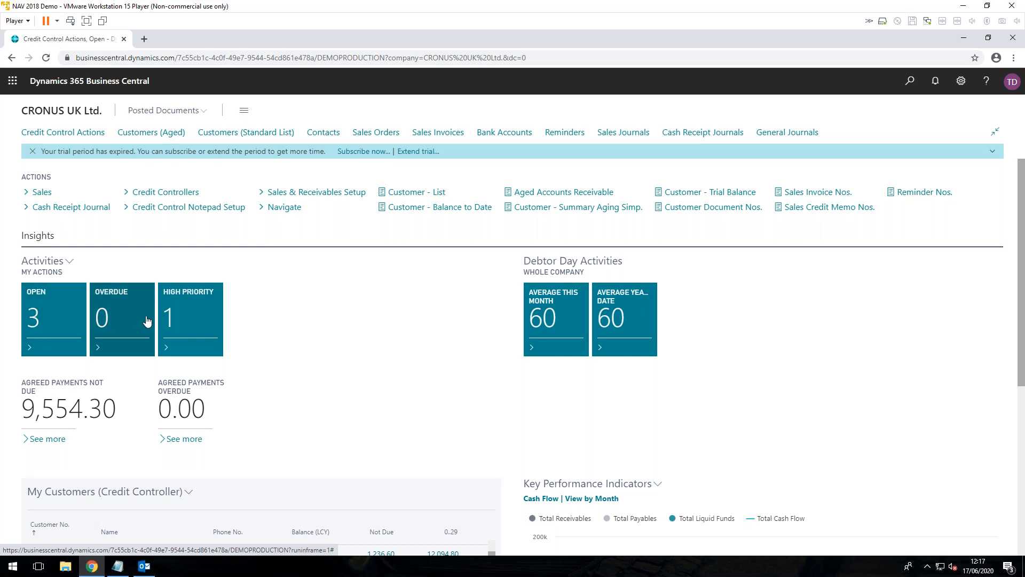
pyautogui.moveTo(203, 309)
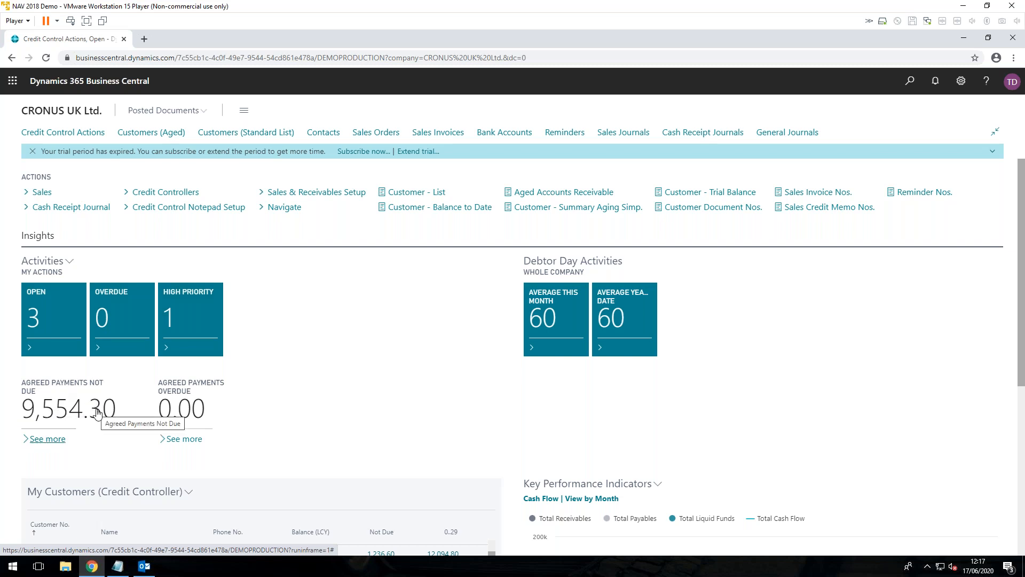
pyautogui.moveTo(77, 425)
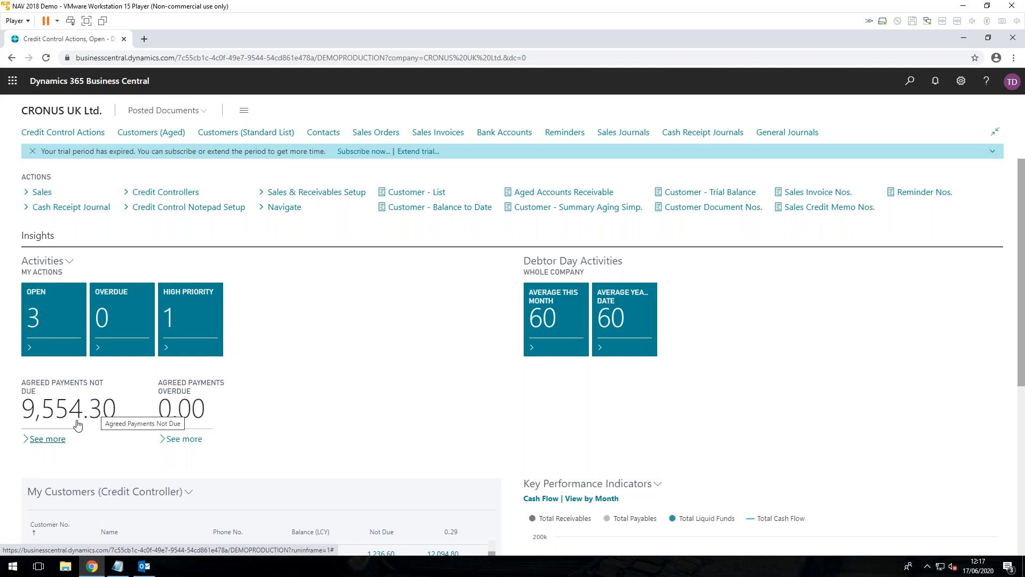
pyautogui.moveTo(137, 393)
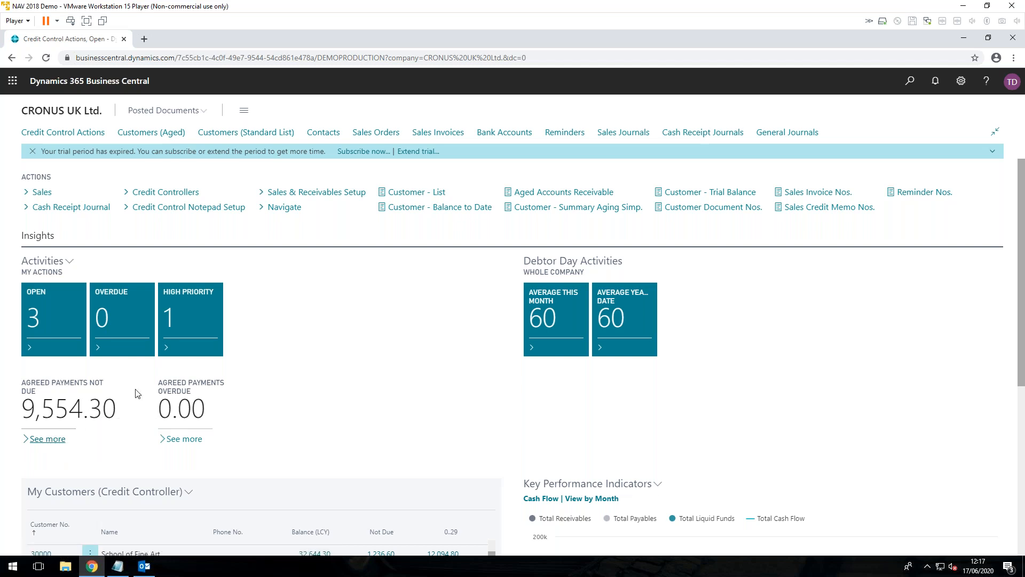
# View the Agreed Payments Not Due list with open actions for Alpine Ski House and School of Fine Art.
pyautogui.click(44, 441)
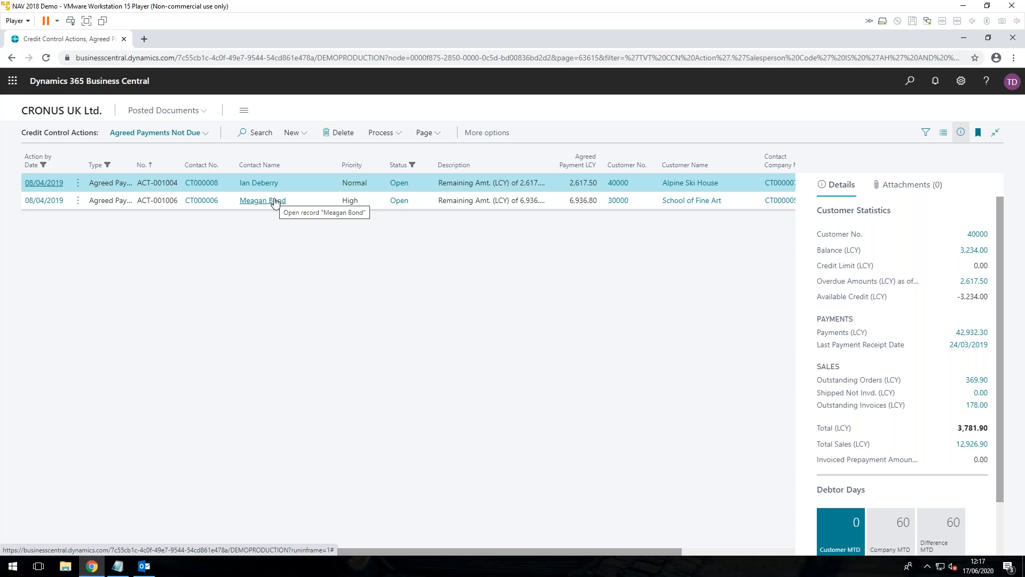
pyautogui.moveTo(53, 211)
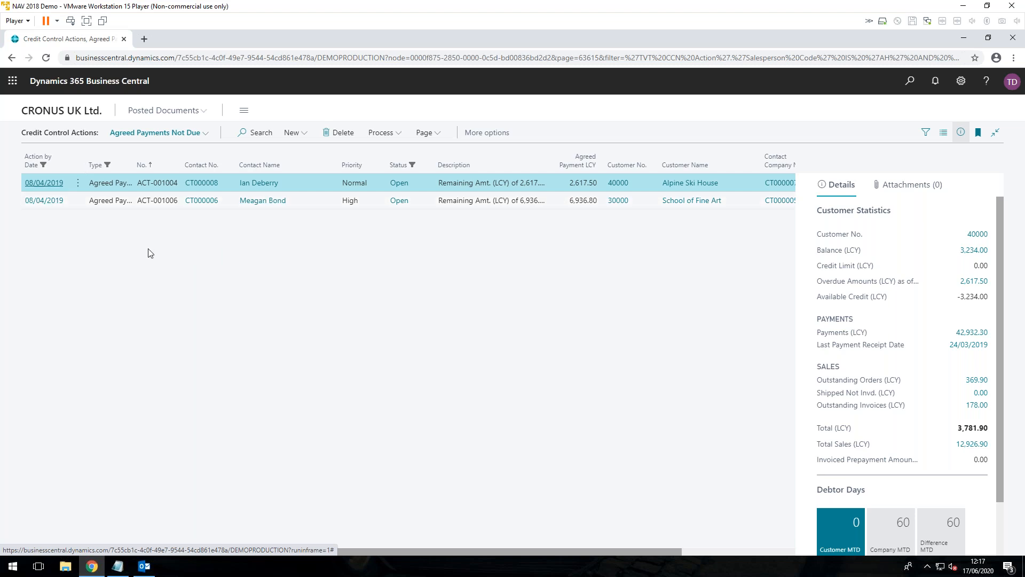
pyautogui.moveTo(138, 246)
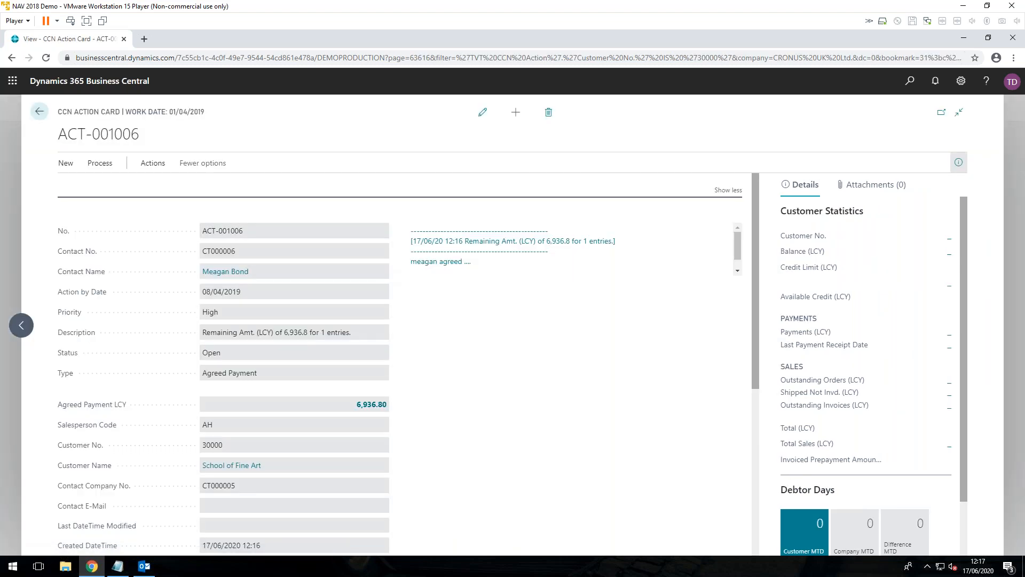
pyautogui.moveTo(226, 271)
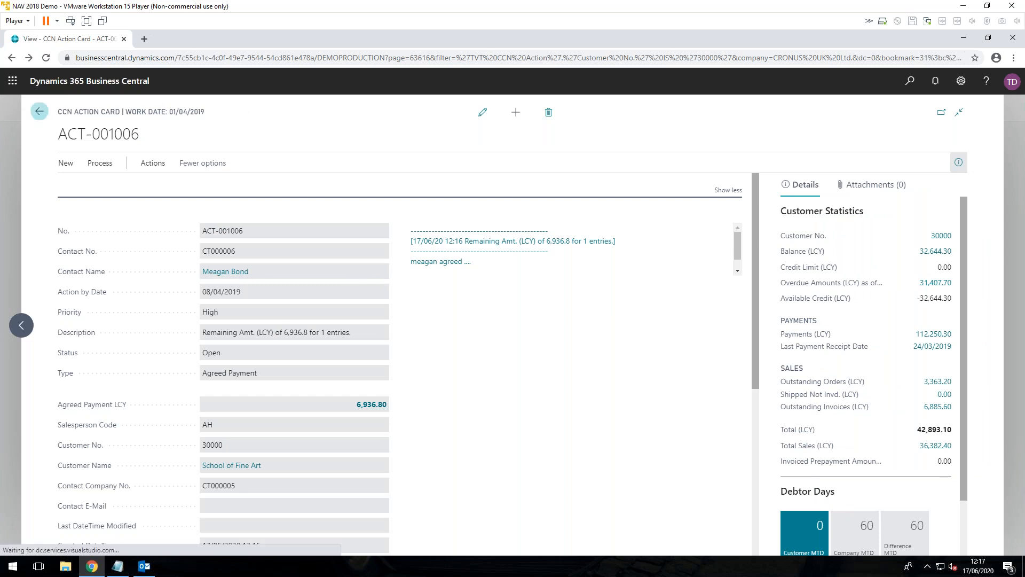
pyautogui.click(39, 110)
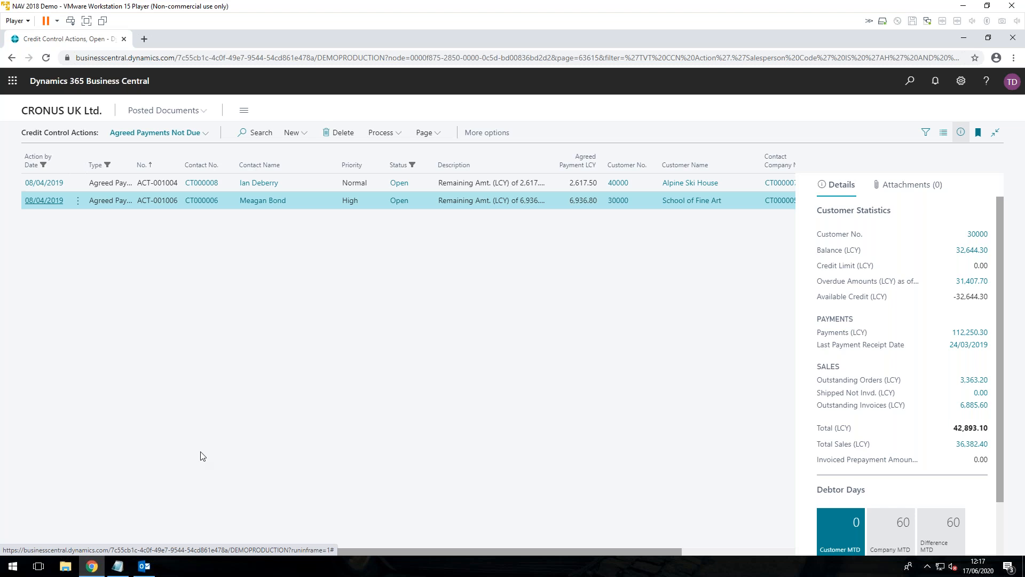
pyautogui.moveTo(204, 488)
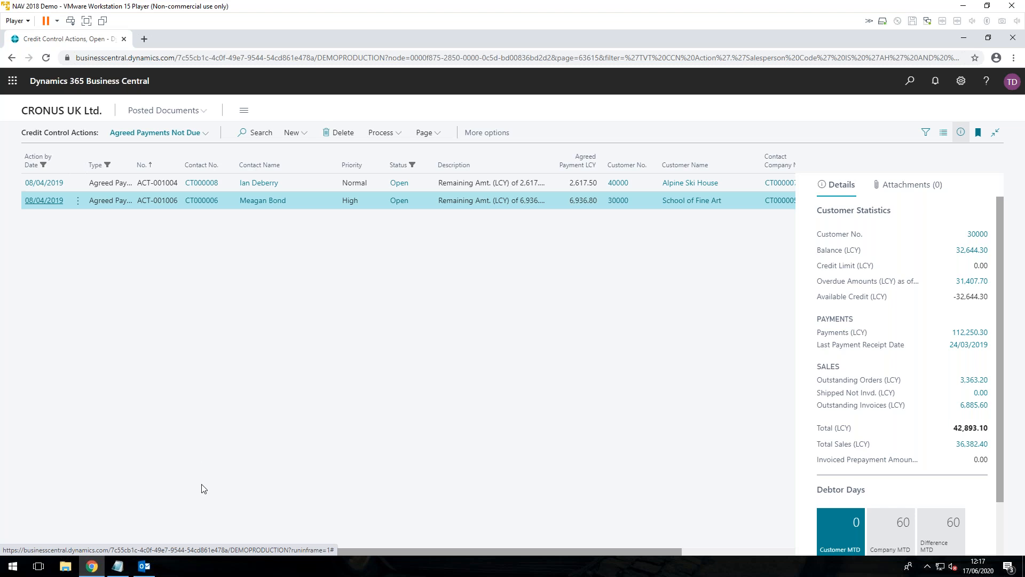
pyautogui.moveTo(326, 367)
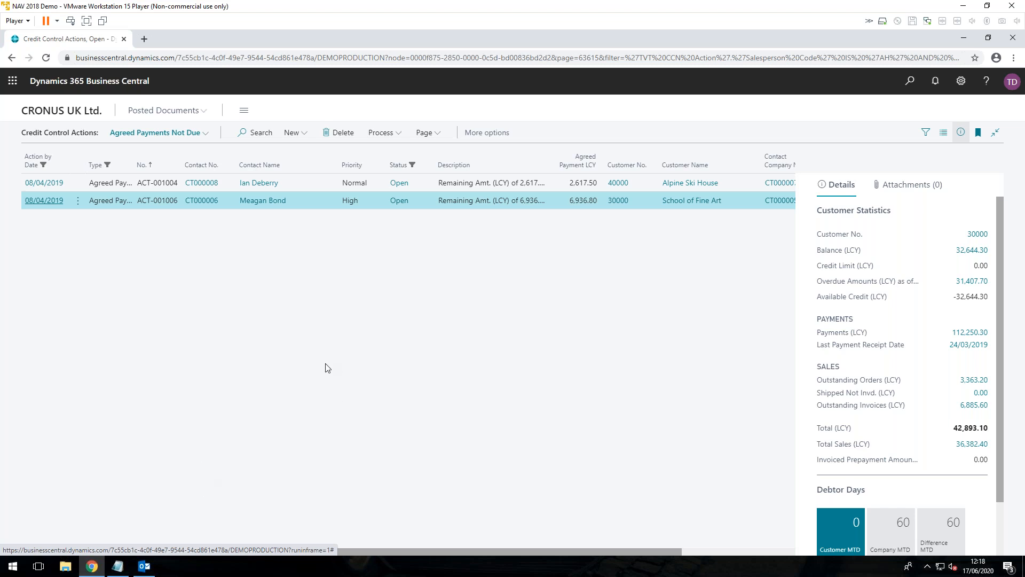
pyautogui.moveTo(385, 133)
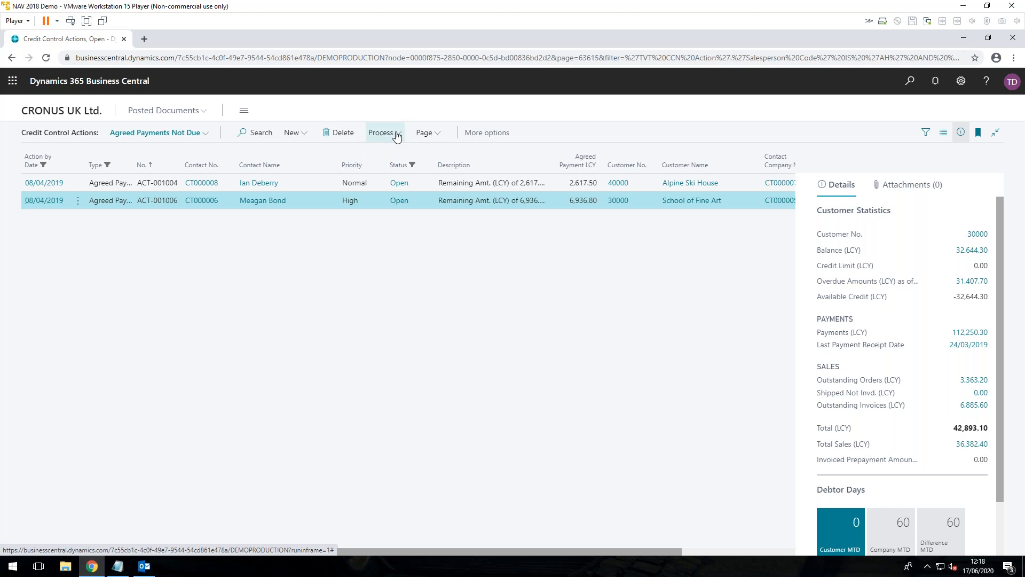
# Run Close Paid Agreed Payments from the Process menu, leaving 9,554.30 not due.
pyautogui.click(382, 132)
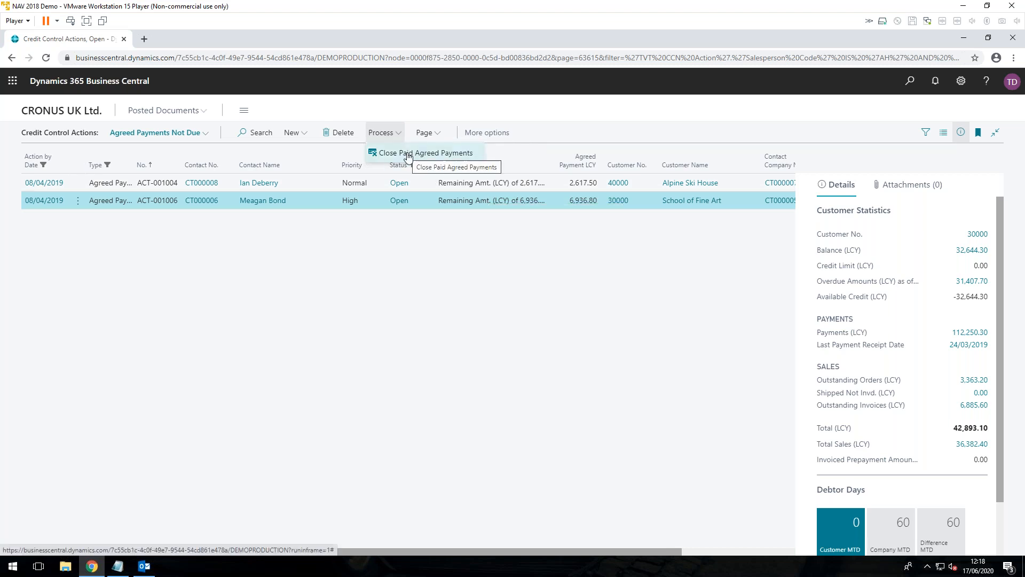
pyautogui.click(425, 153)
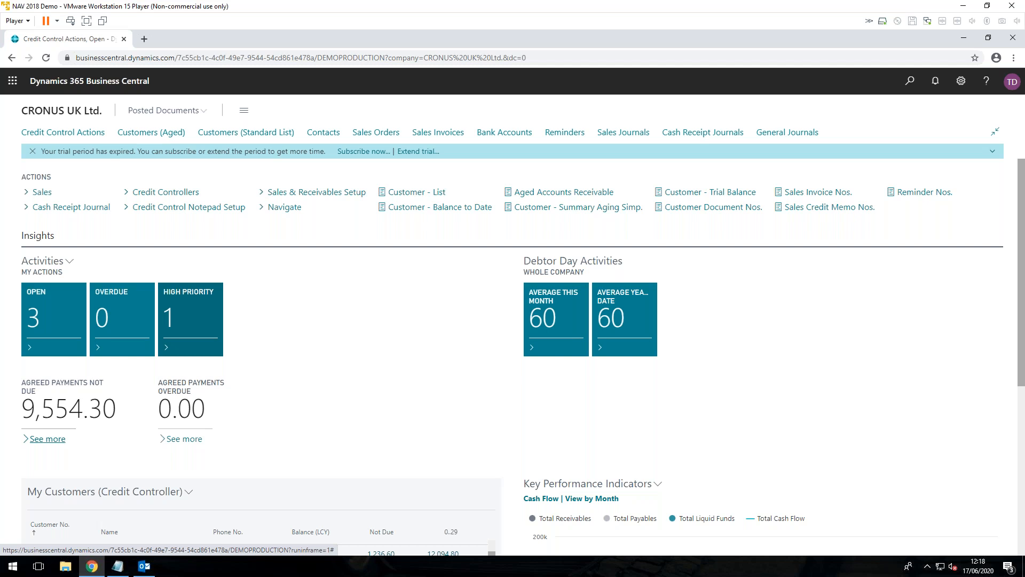
pyautogui.moveTo(71, 407)
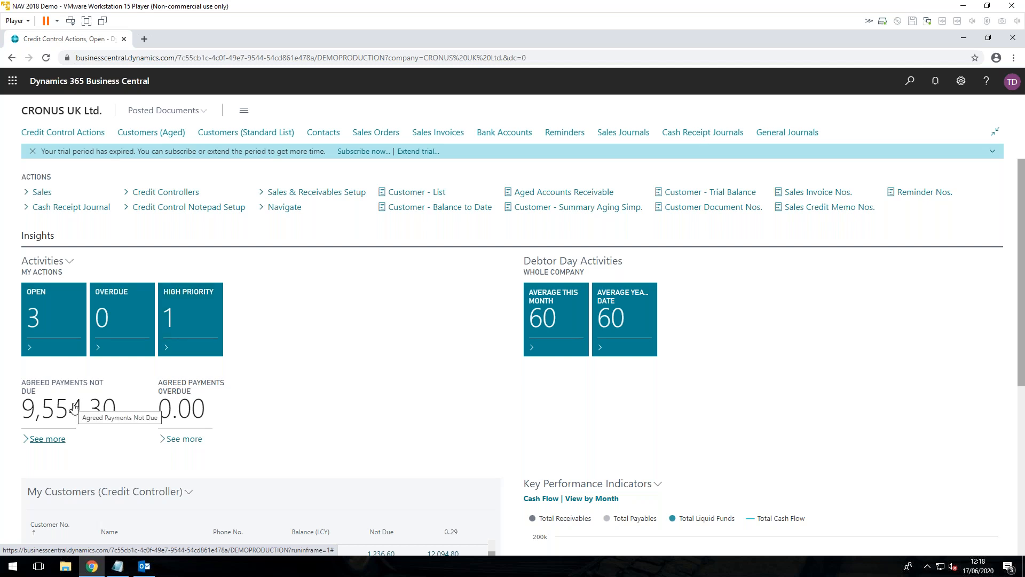
pyautogui.moveTo(40, 439)
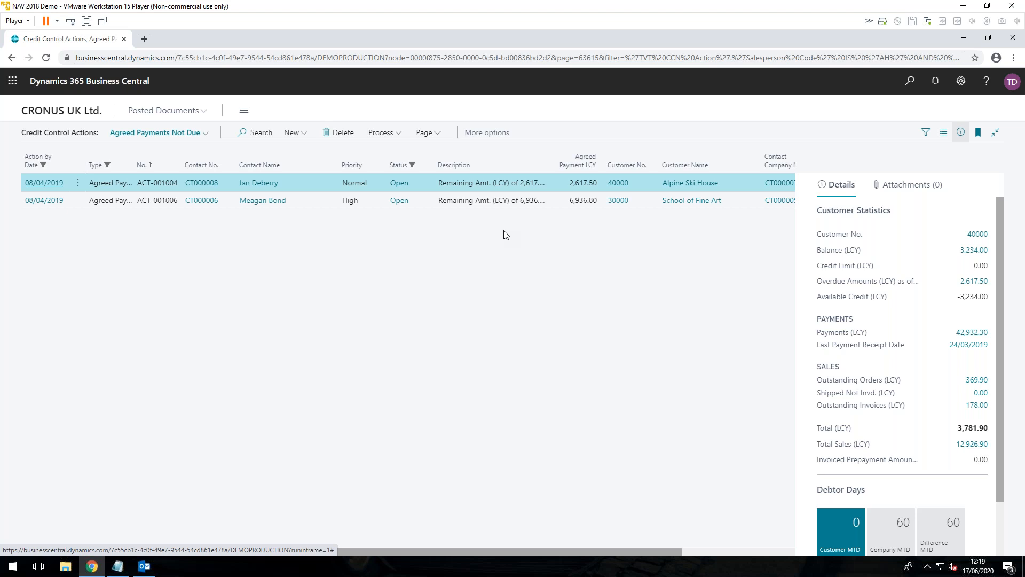
pyautogui.moveTo(596, 186)
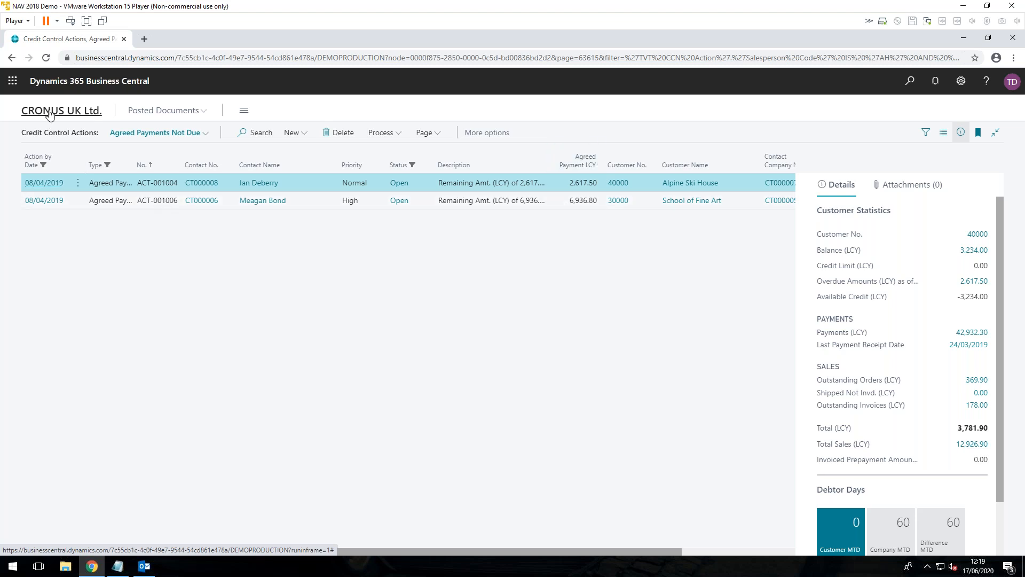
# Return to the Role Centre showing 3 open actions, 1 high priority and Trey Research under My Customers.
pyautogui.click(60, 110)
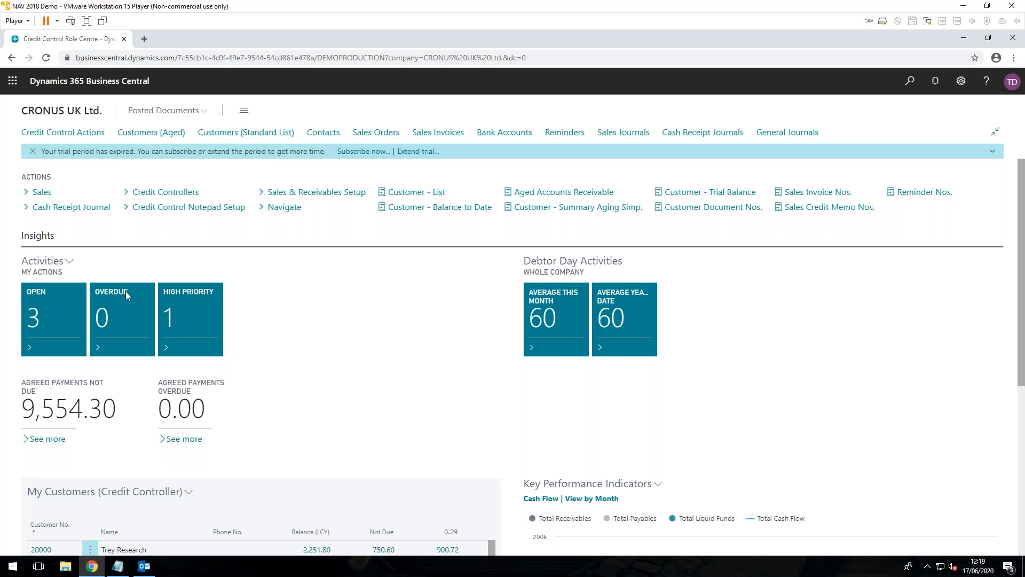
pyautogui.moveTo(311, 361)
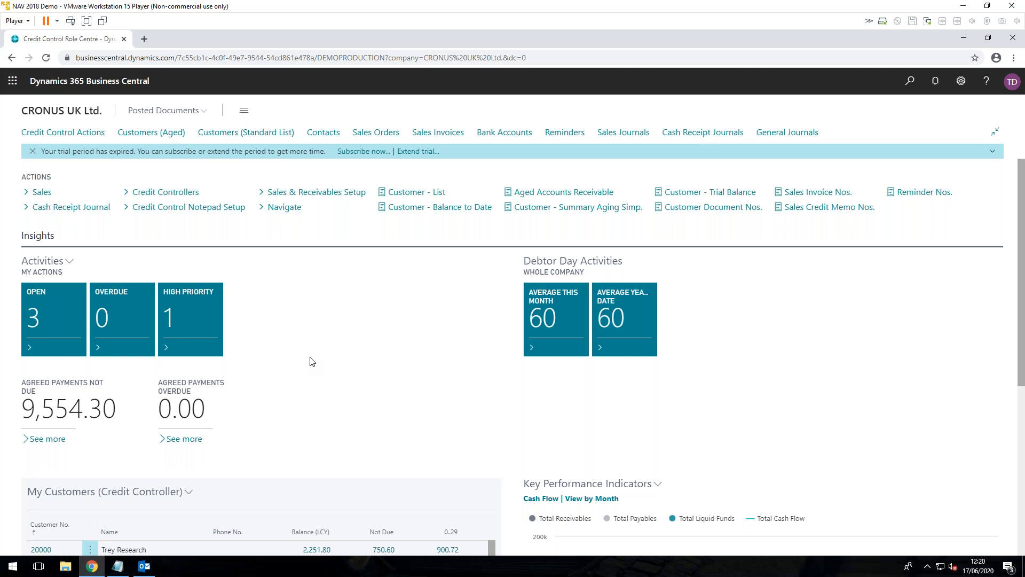
pyautogui.moveTo(460, 386)
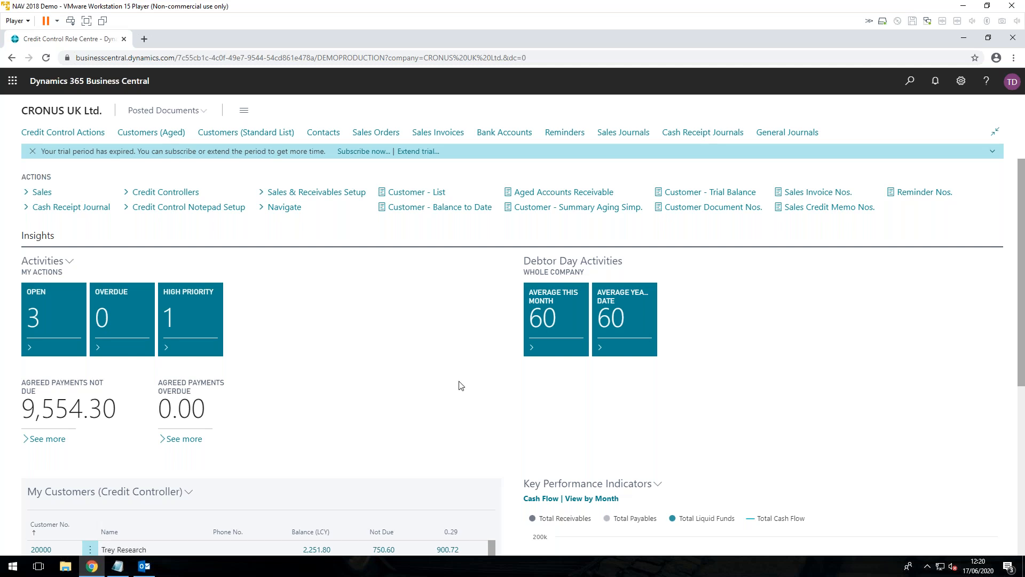
pyautogui.moveTo(445, 409)
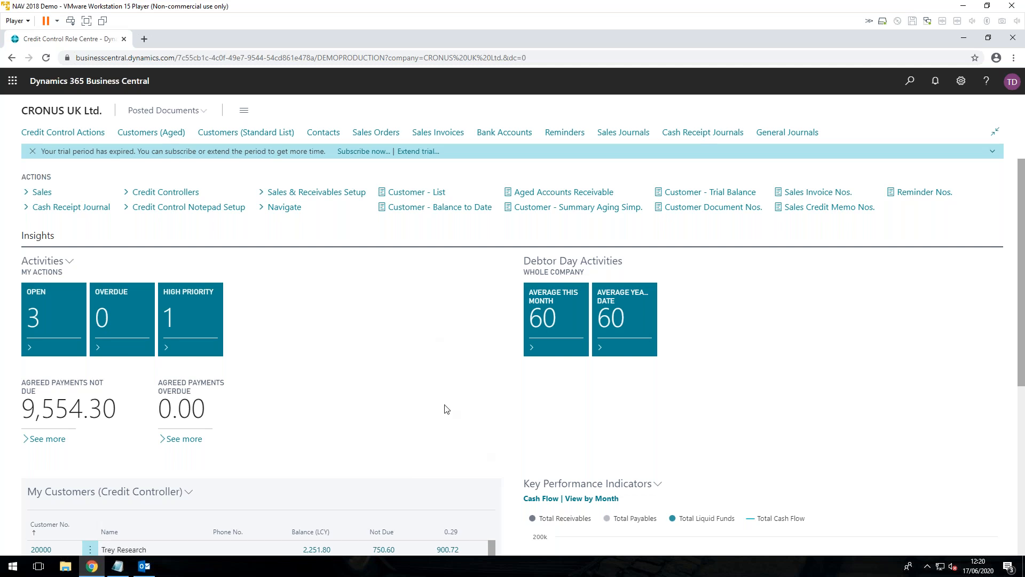
pyautogui.moveTo(412, 409)
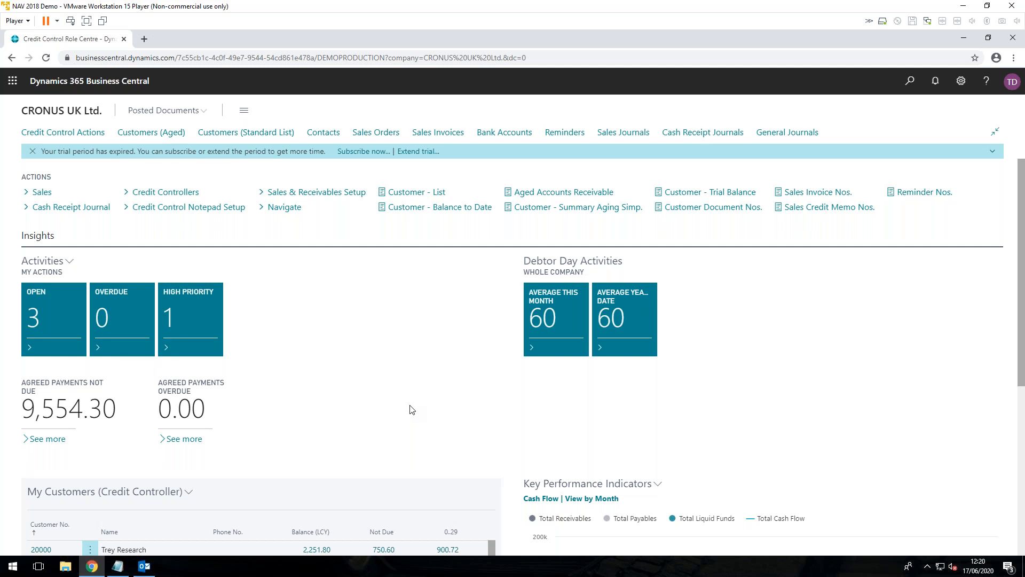
pyautogui.moveTo(461, 417)
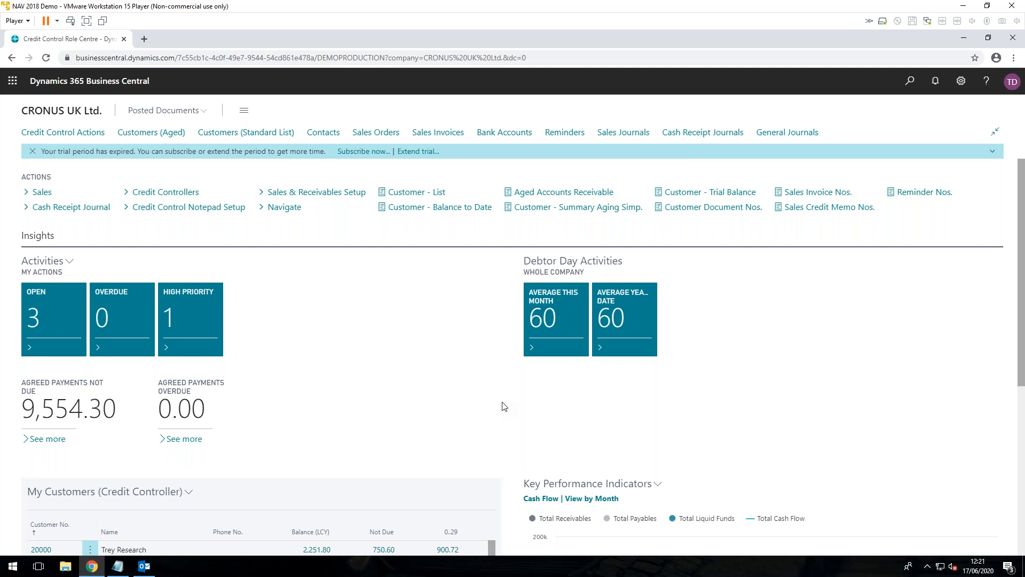
pyautogui.moveTo(380, 395)
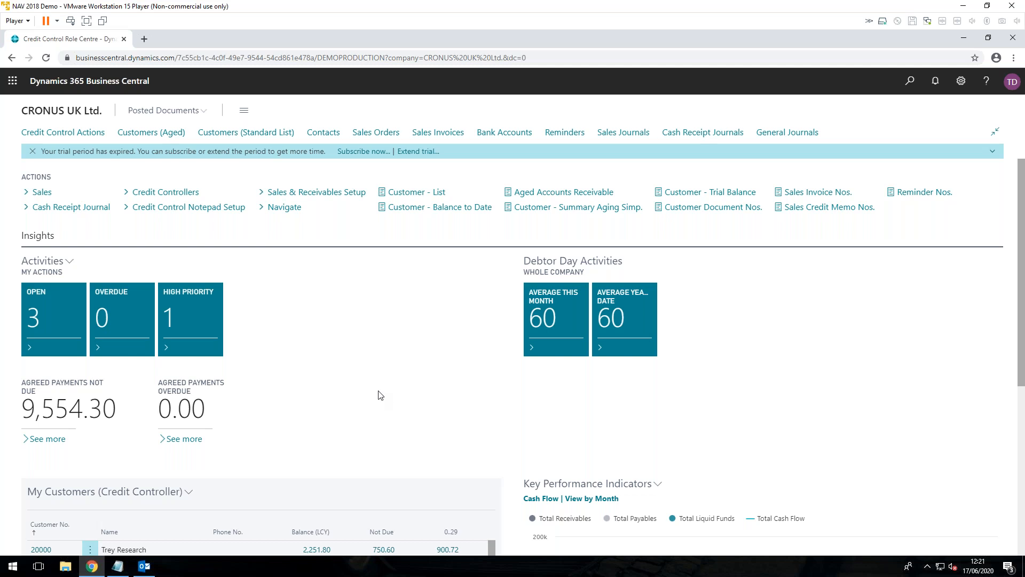
pyautogui.moveTo(295, 324)
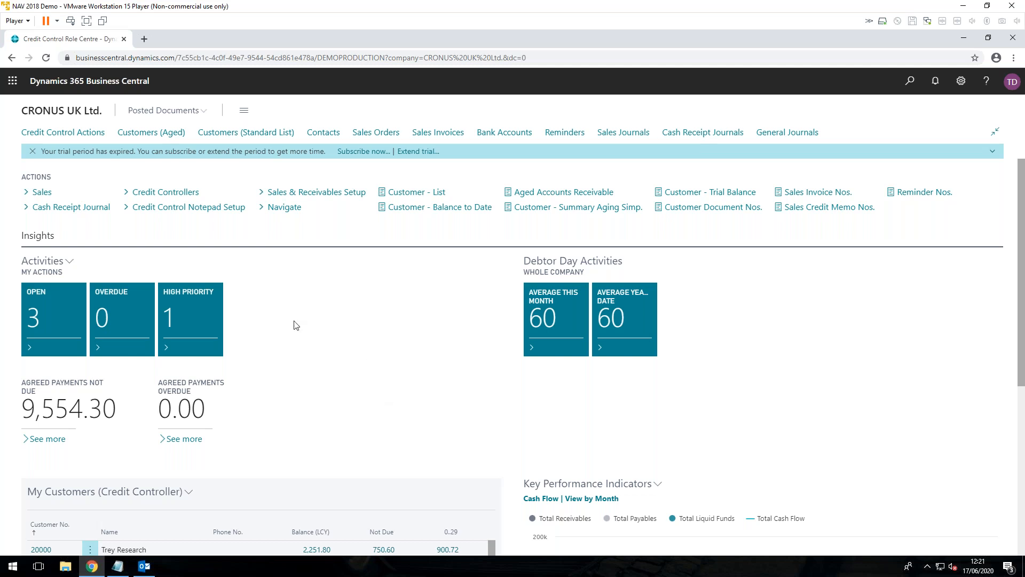
pyautogui.moveTo(146, 329)
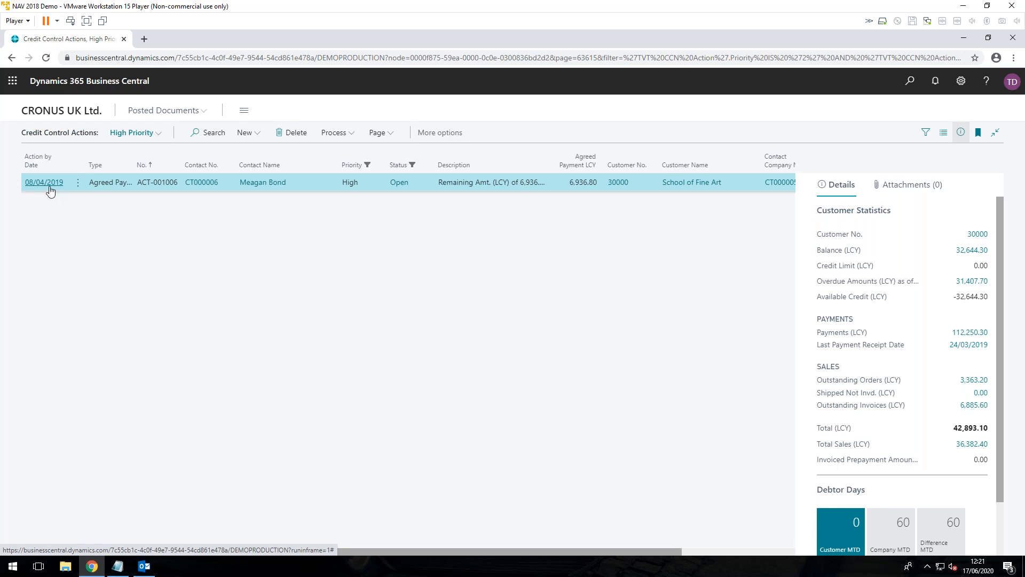
# View ACT-001006 for School of Fine Art and manage its related document, invoice 103170.
pyautogui.click(44, 182)
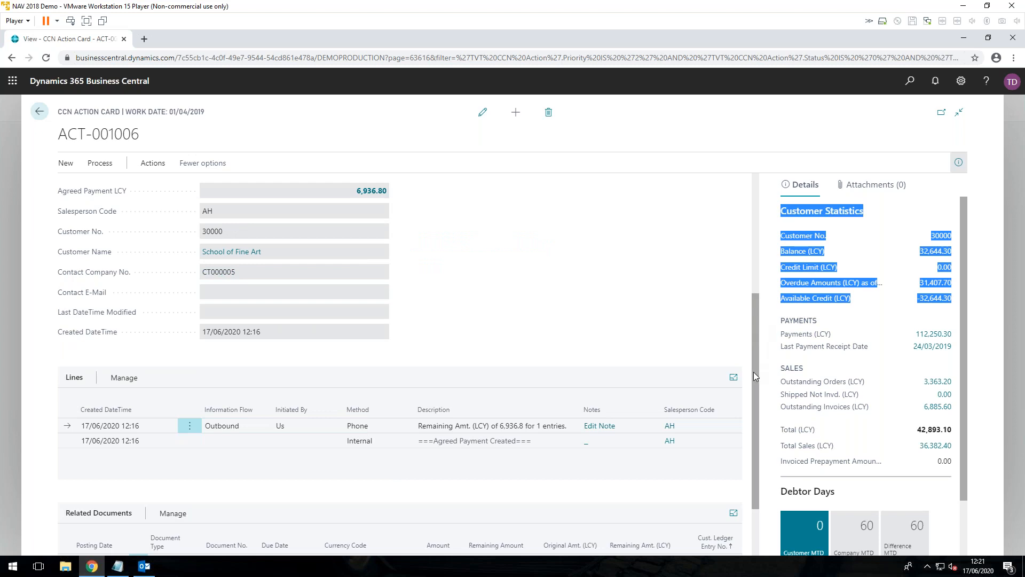
pyautogui.scroll(-3)
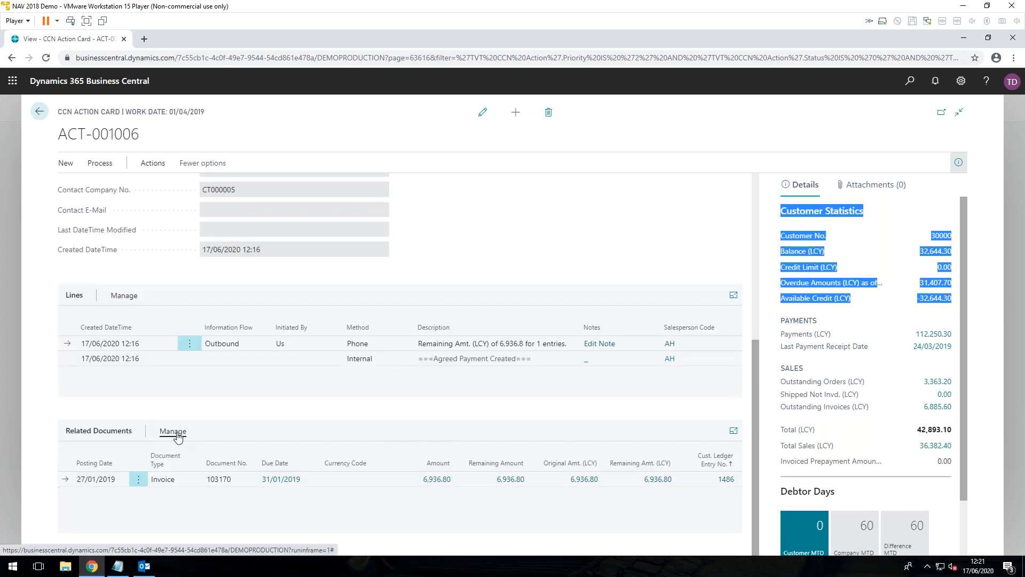
pyautogui.click(173, 430)
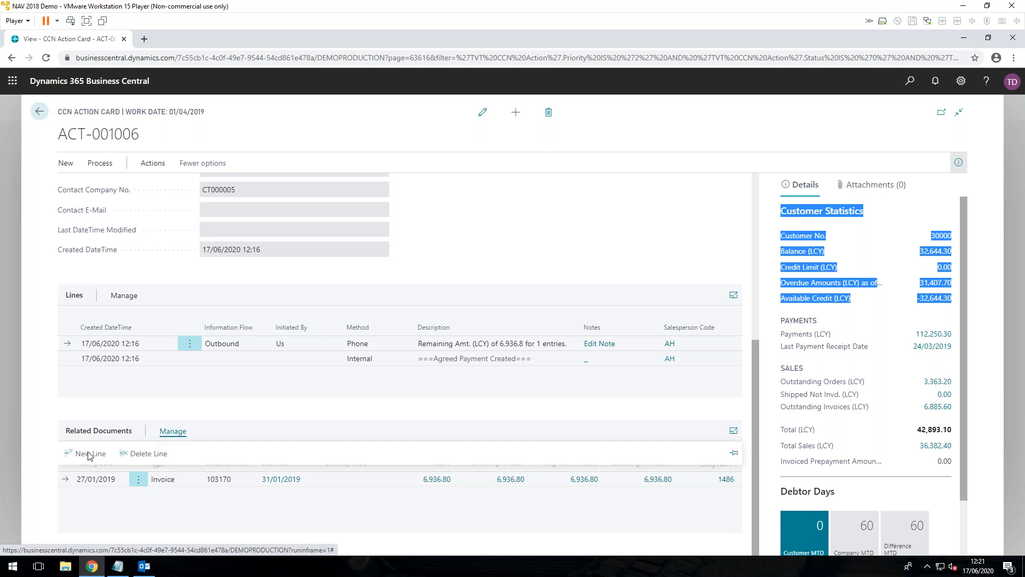
pyautogui.moveTo(89, 453)
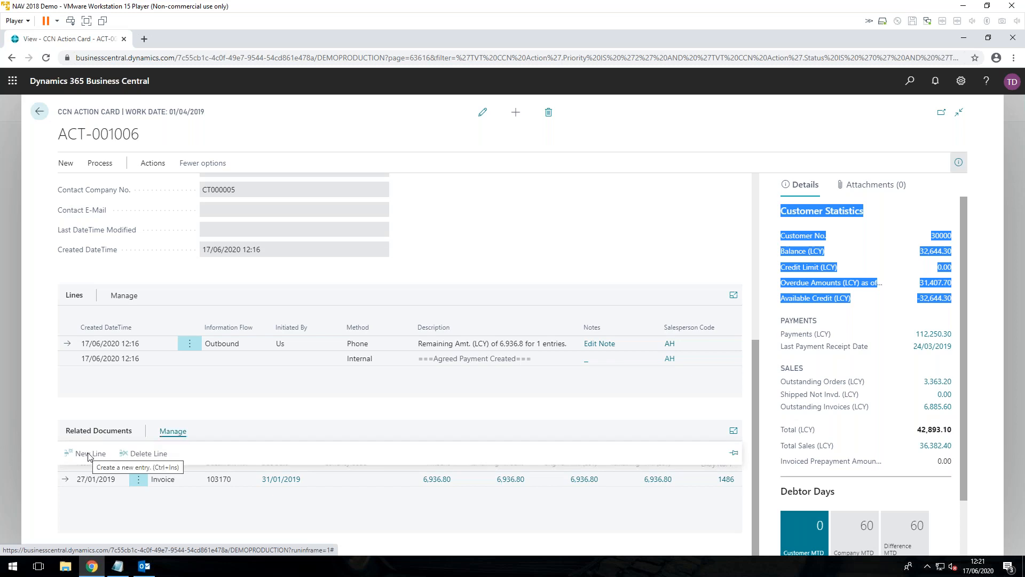
pyautogui.moveTo(230, 517)
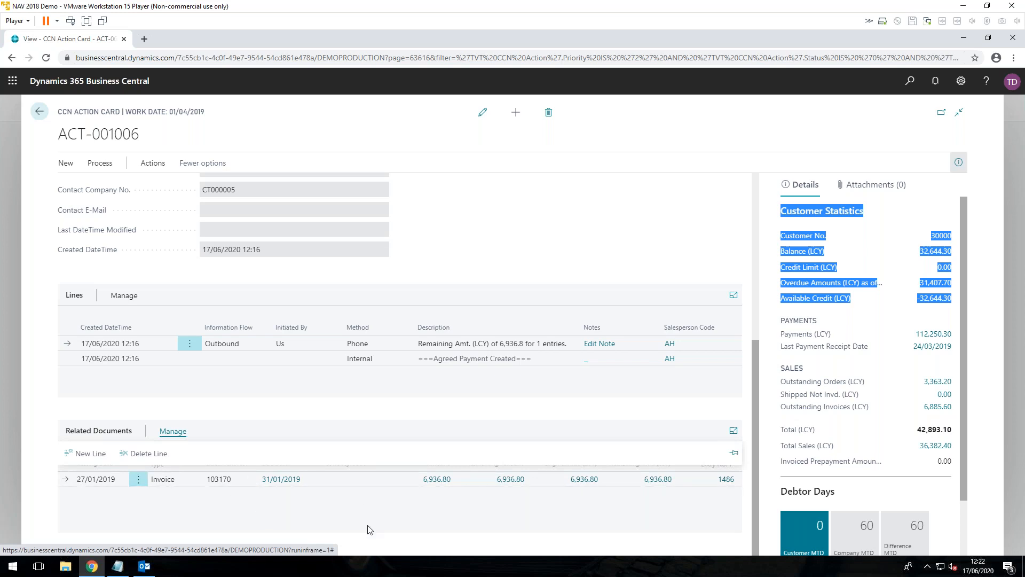
pyautogui.moveTo(318, 499)
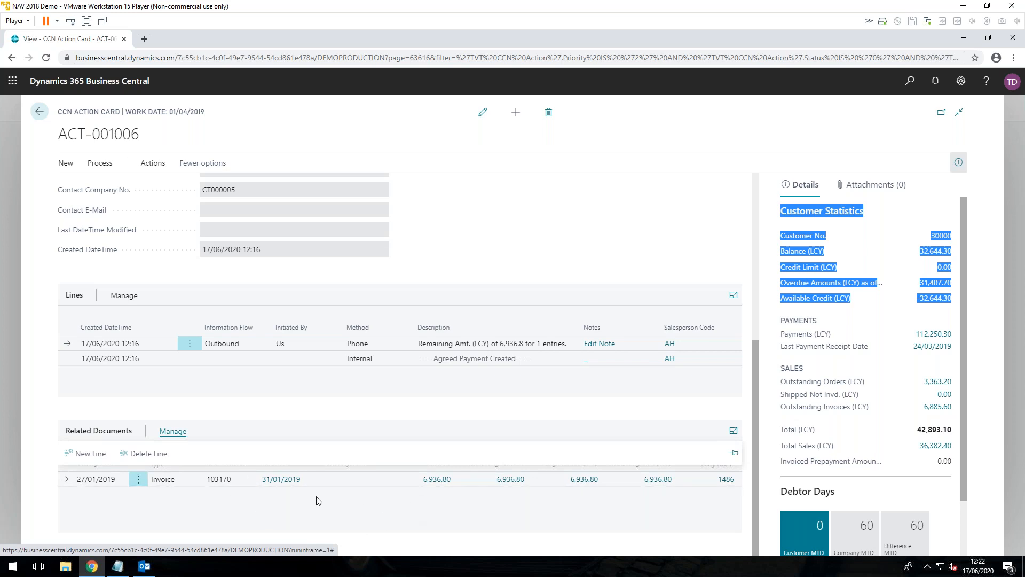
pyautogui.moveTo(432, 499)
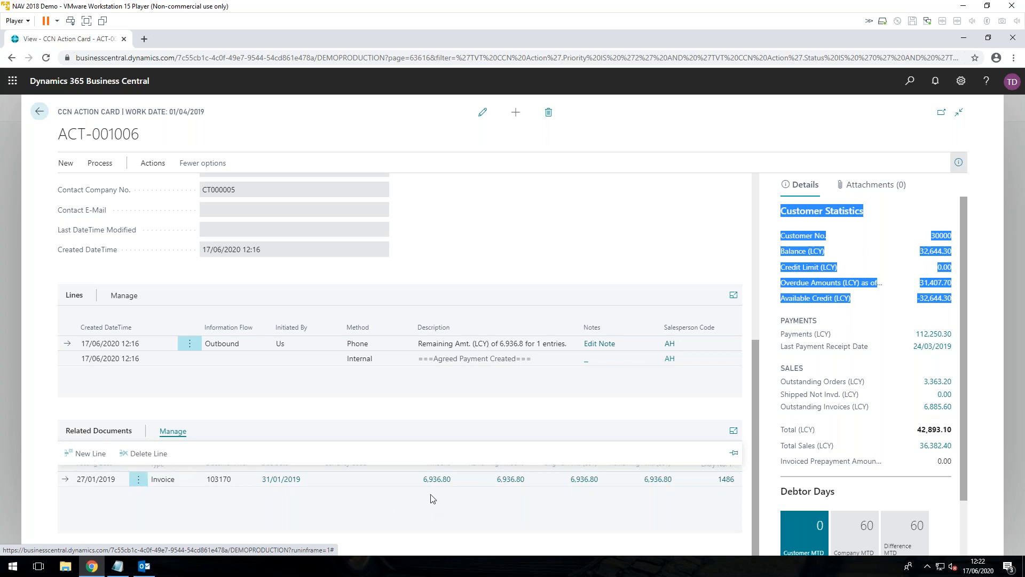
pyautogui.moveTo(234, 244)
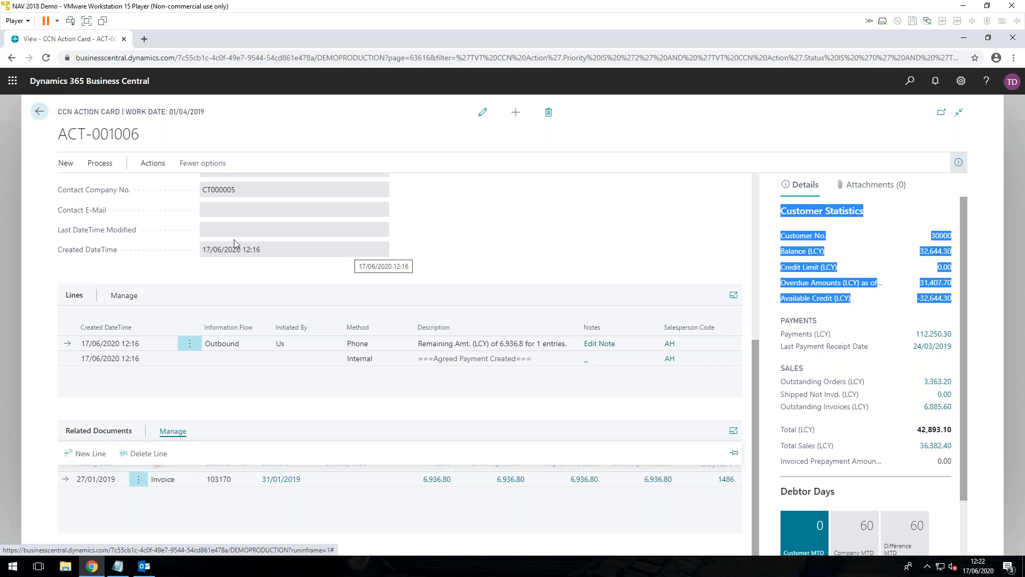
# Go back to the high-priority actions list showing the single open Agreed Payment ACT-001006.
pyautogui.click(39, 111)
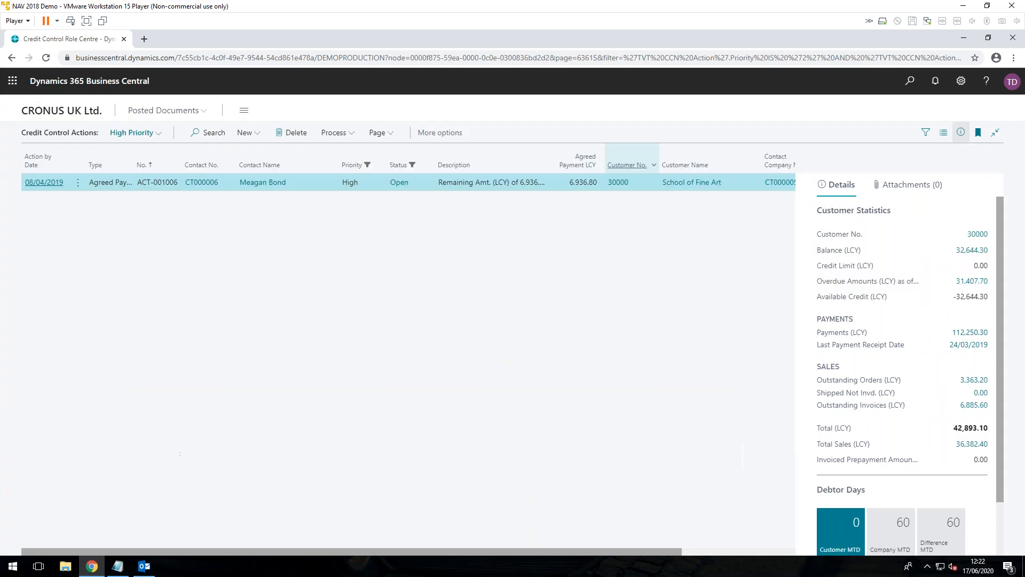
pyautogui.moveTo(627, 164)
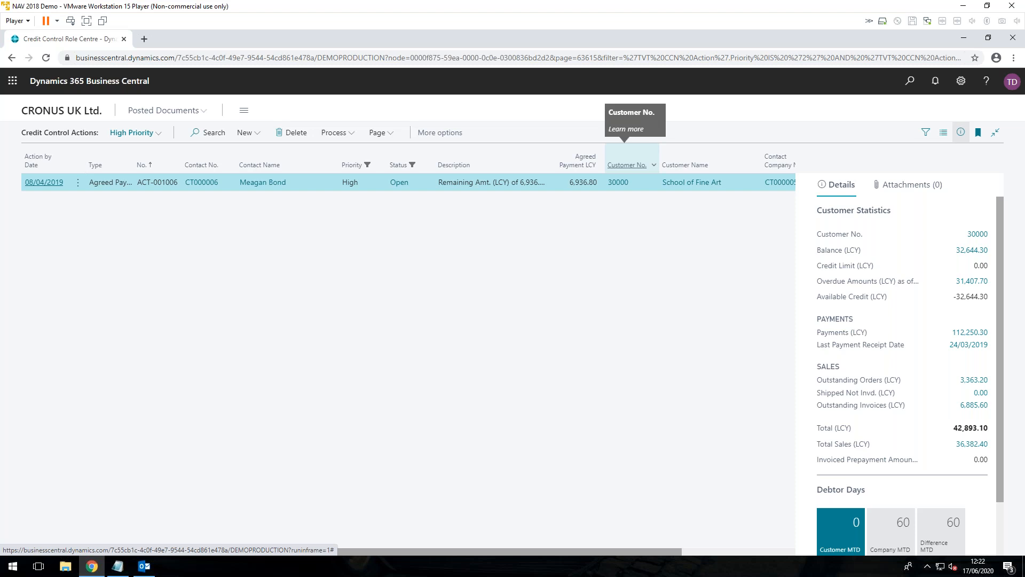
pyautogui.moveTo(78, 120)
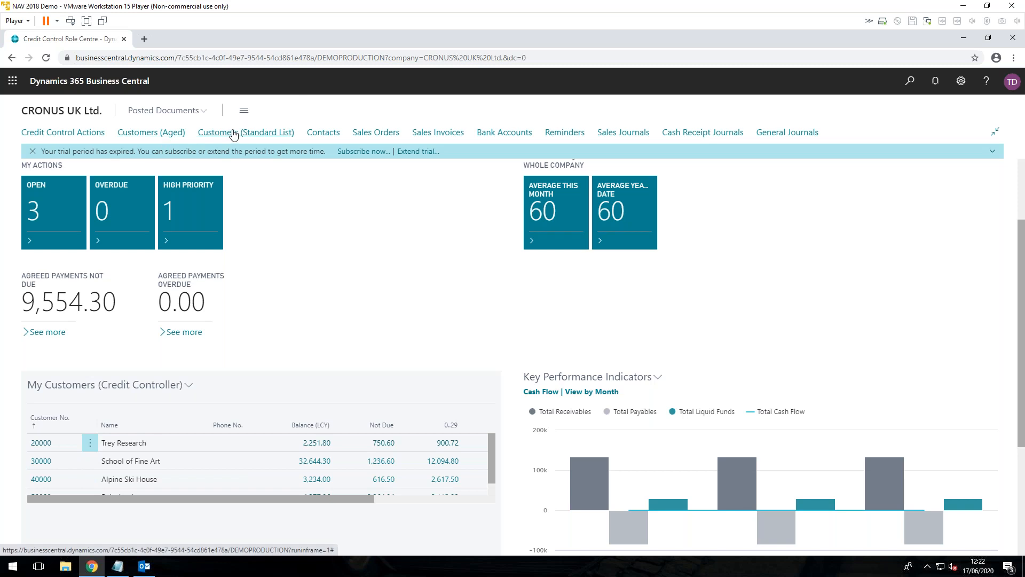
pyautogui.moveTo(229, 138)
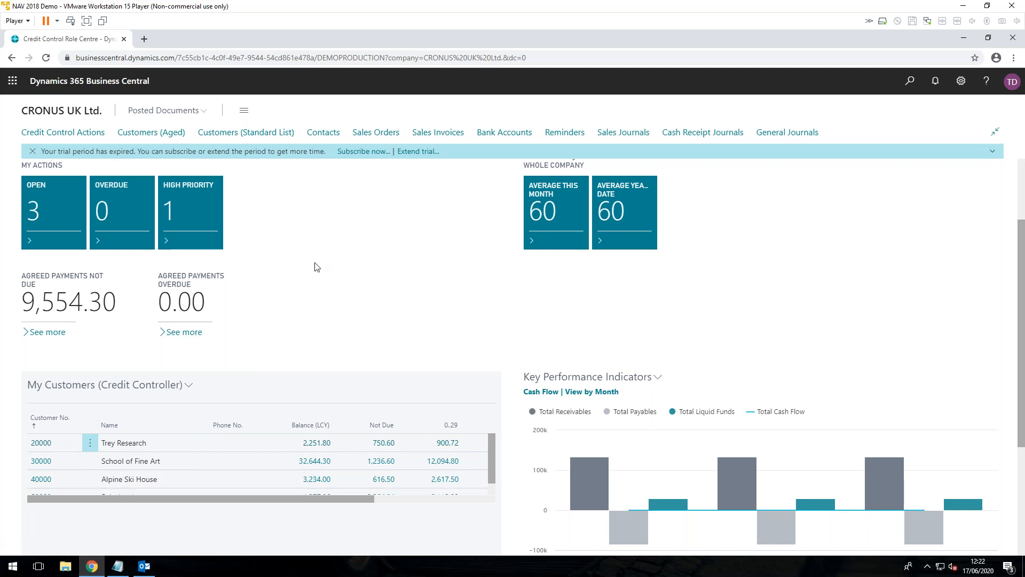
pyautogui.moveTo(292, 301)
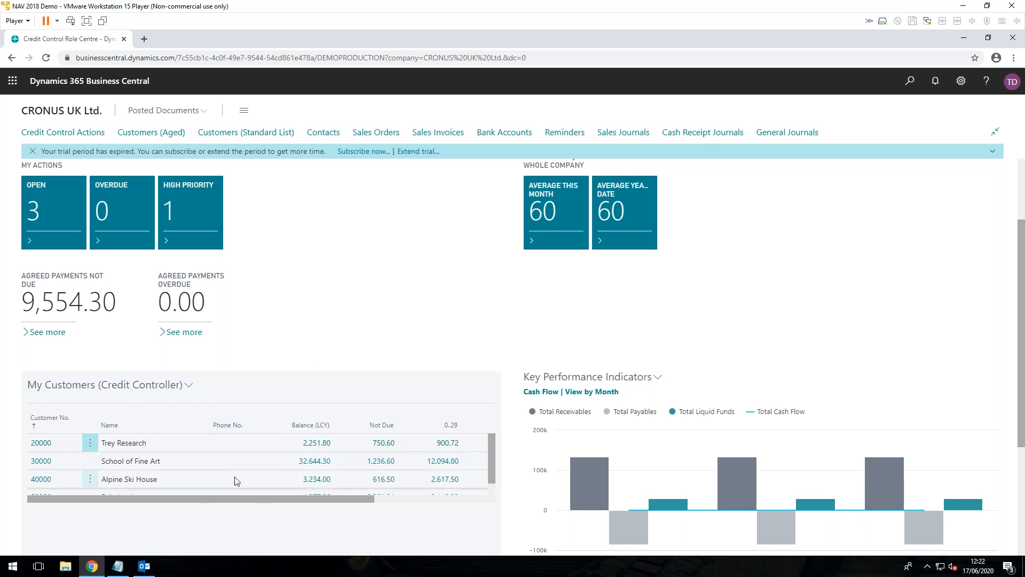
pyautogui.moveTo(291, 350)
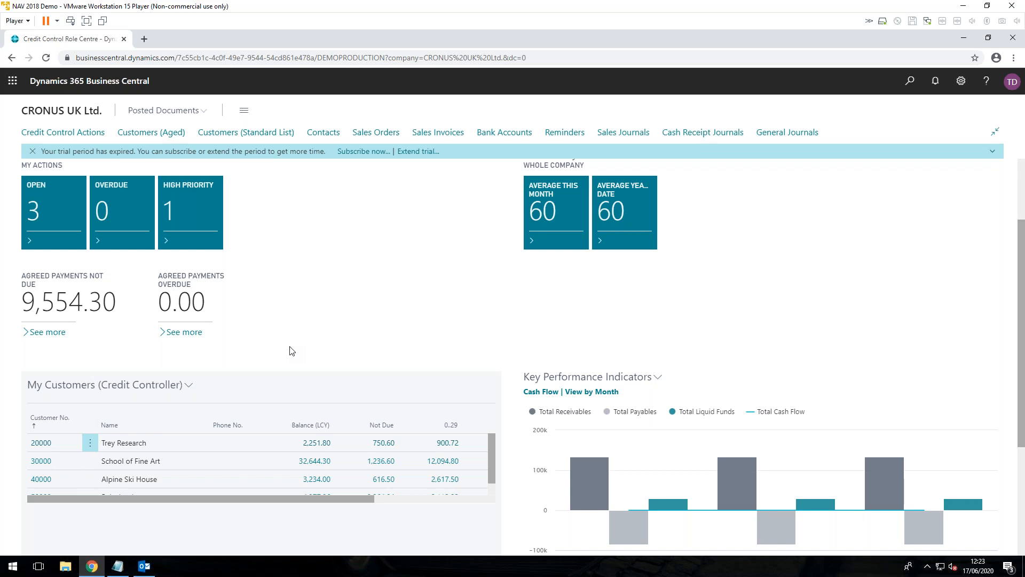
pyautogui.moveTo(421, 233)
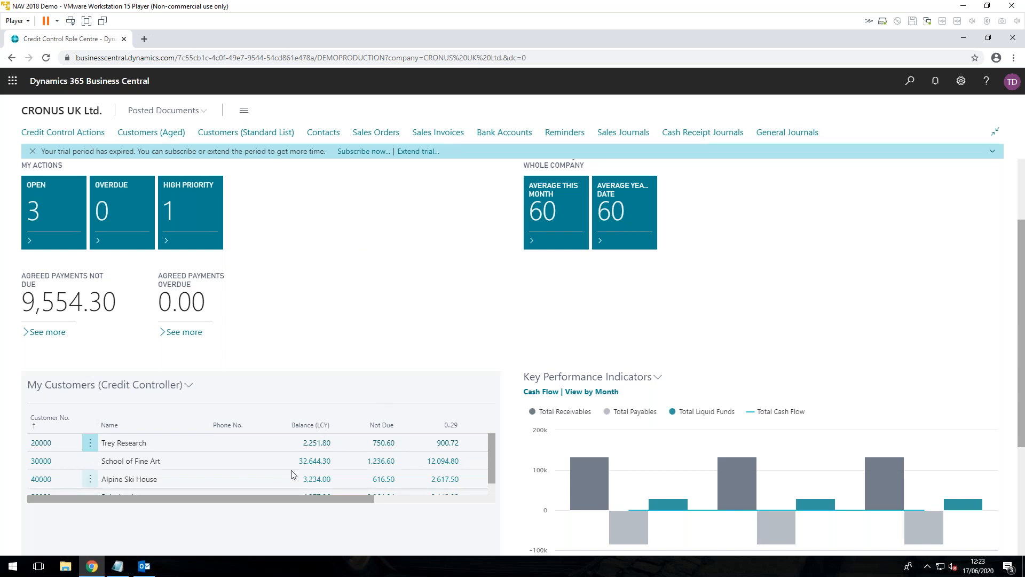
pyautogui.moveTo(961, 80)
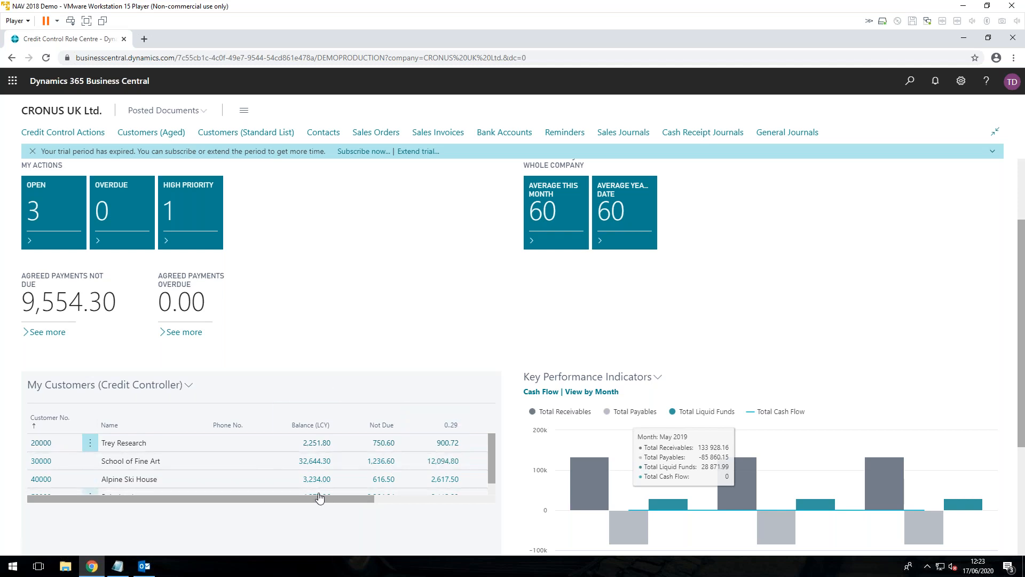
pyautogui.moveTo(318, 497)
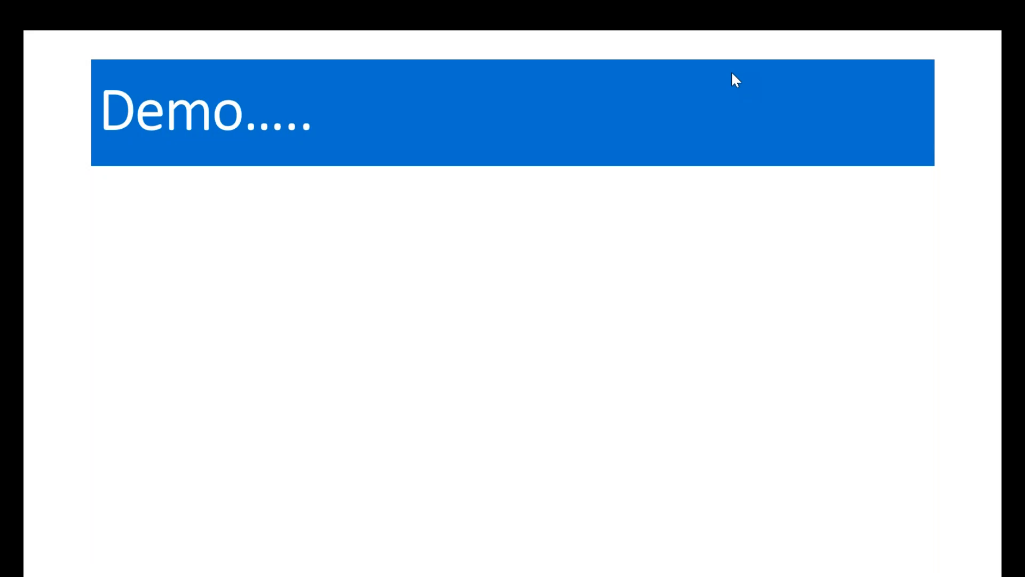
pyautogui.moveTo(716, 414)
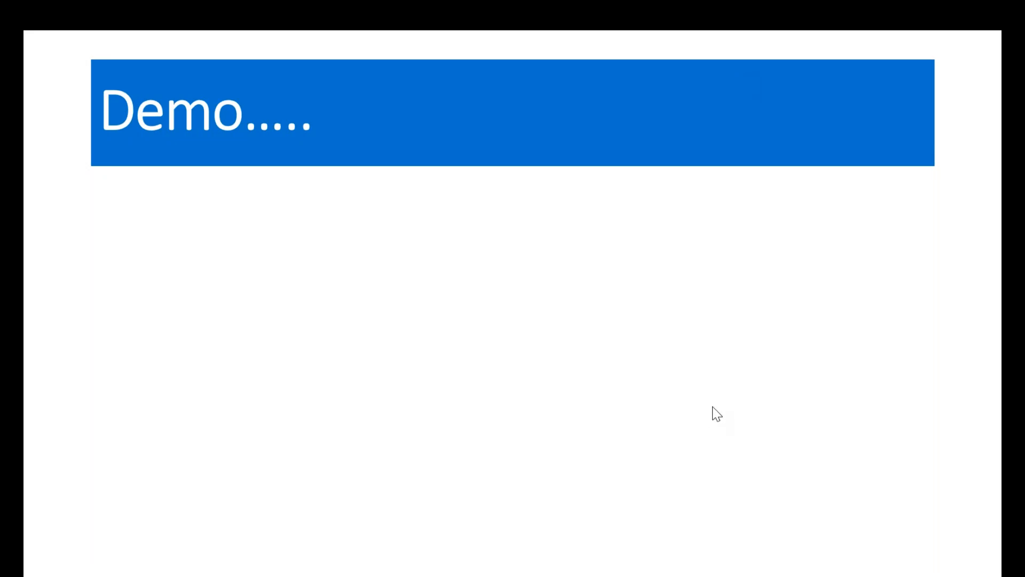
# Advance the slideshow to the Credit Control Notepad Key Takeaways slide with its five points.
pyautogui.press('right')
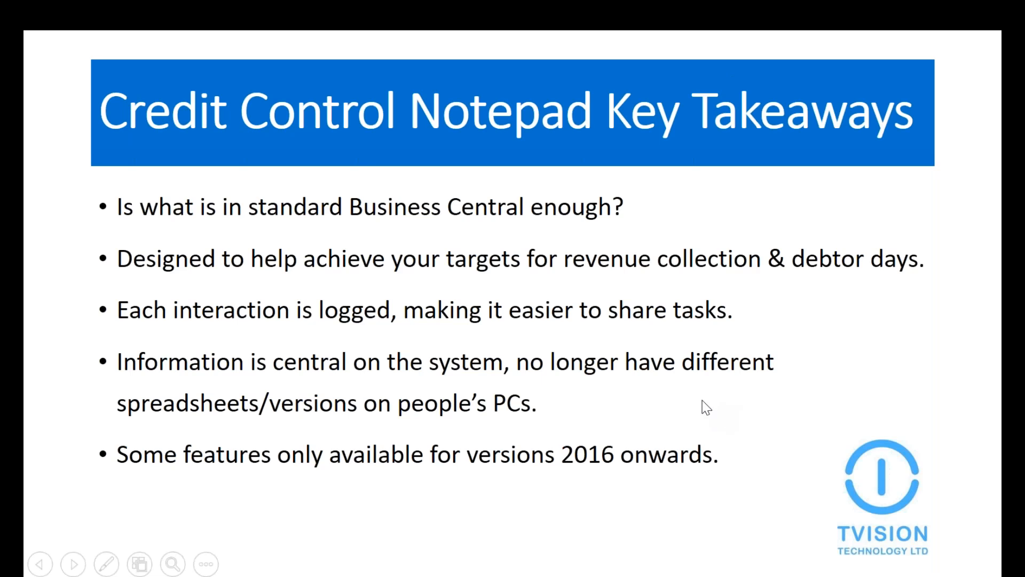
pyautogui.moveTo(613, 142)
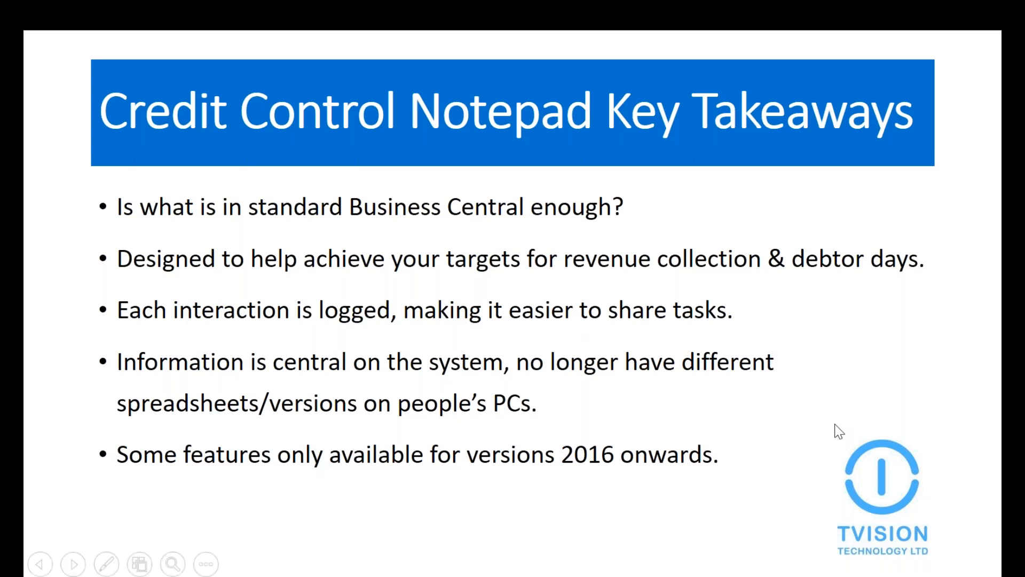
pyautogui.moveTo(712, 438)
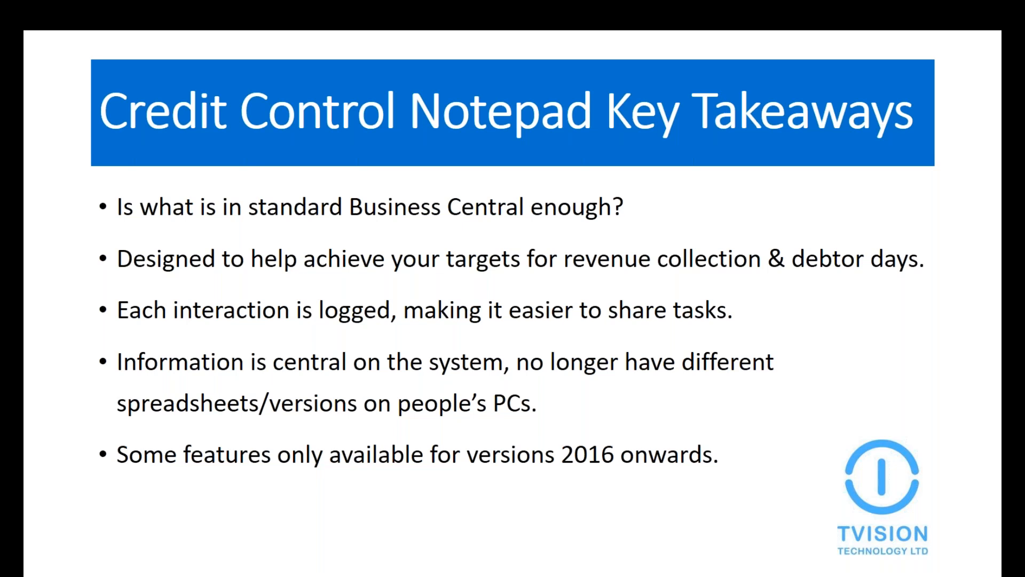
# Advance to the closing Thank You slide with webinar links and contact email.
pyautogui.press('right')
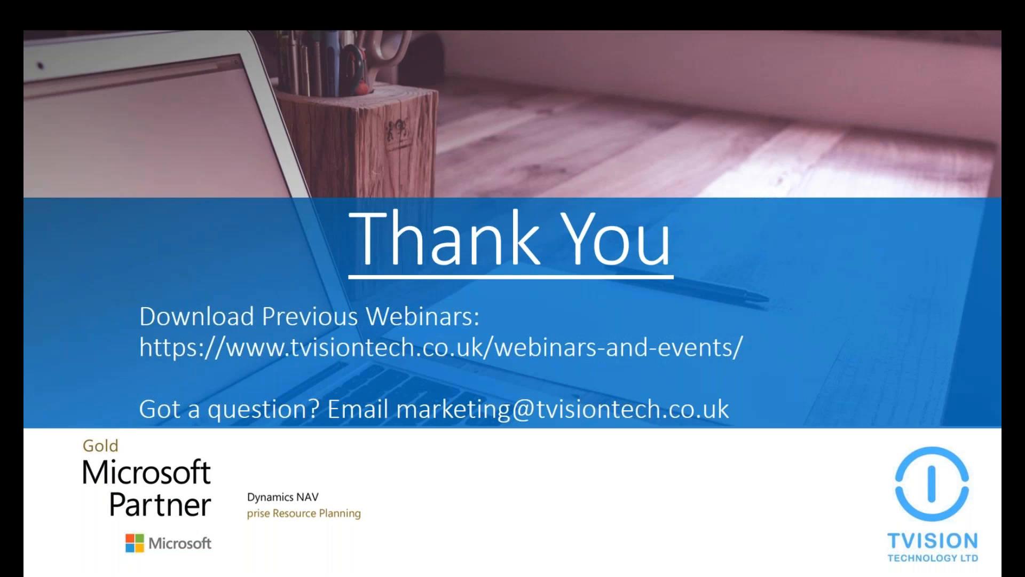
pyautogui.moveTo(827, 435)
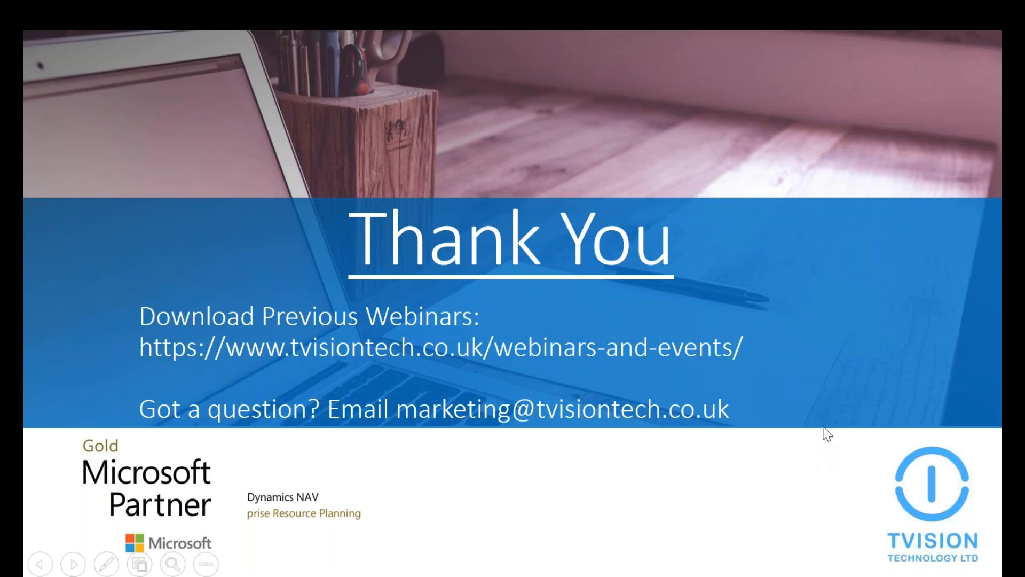
pyautogui.moveTo(791, 204)
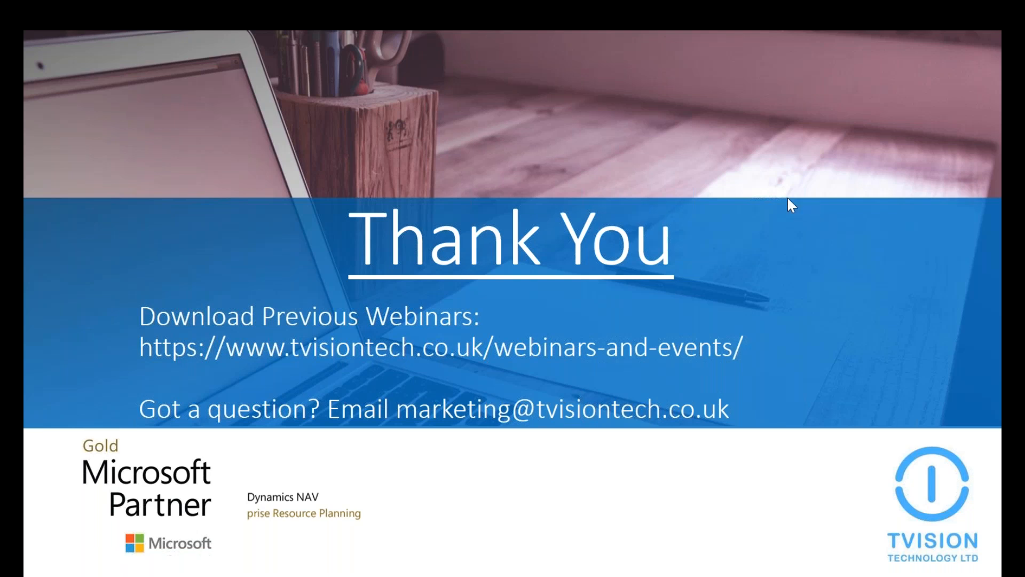